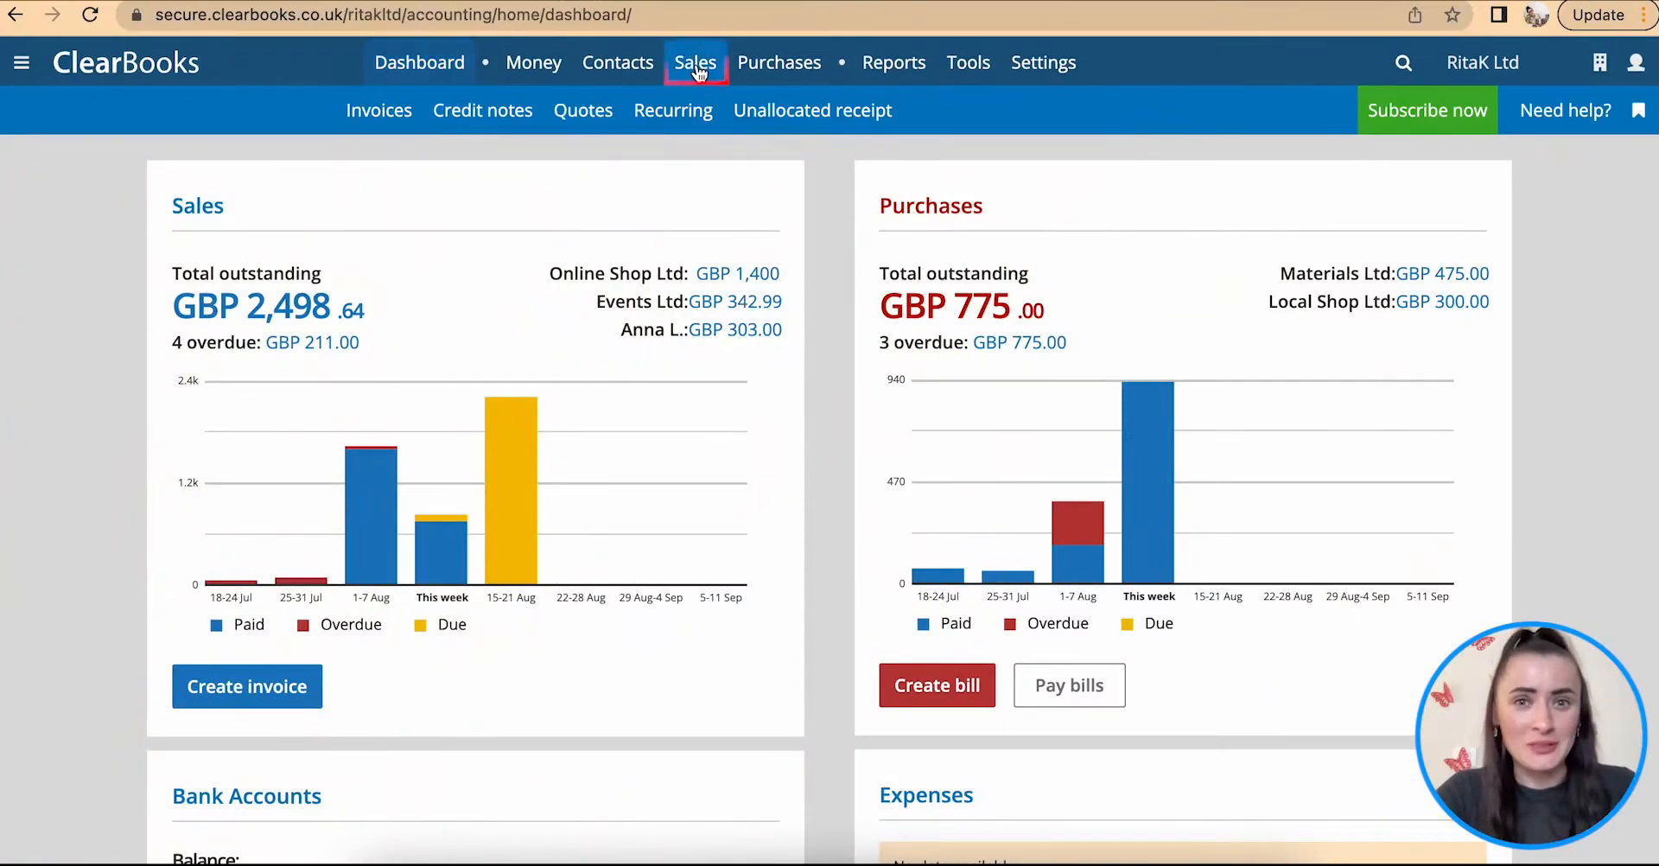
{"action": "mouse_move", "coordinate": [378, 110]}
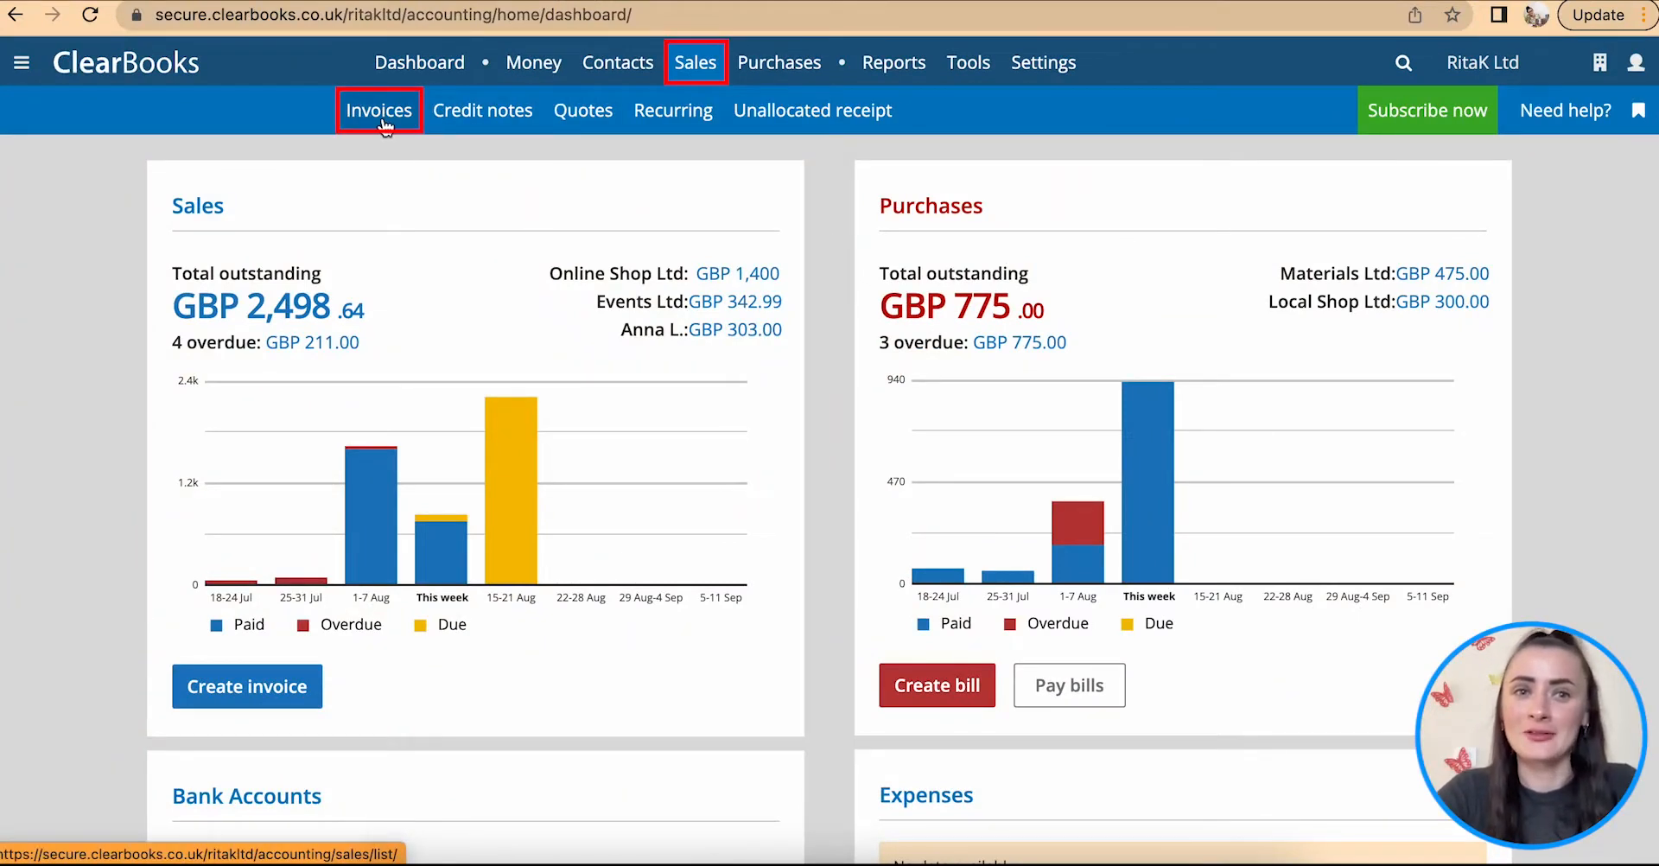
Step: Go to the Sales invoices area to see the Unpaid invoices list
{"action": "left_click", "coordinate": [379, 110]}
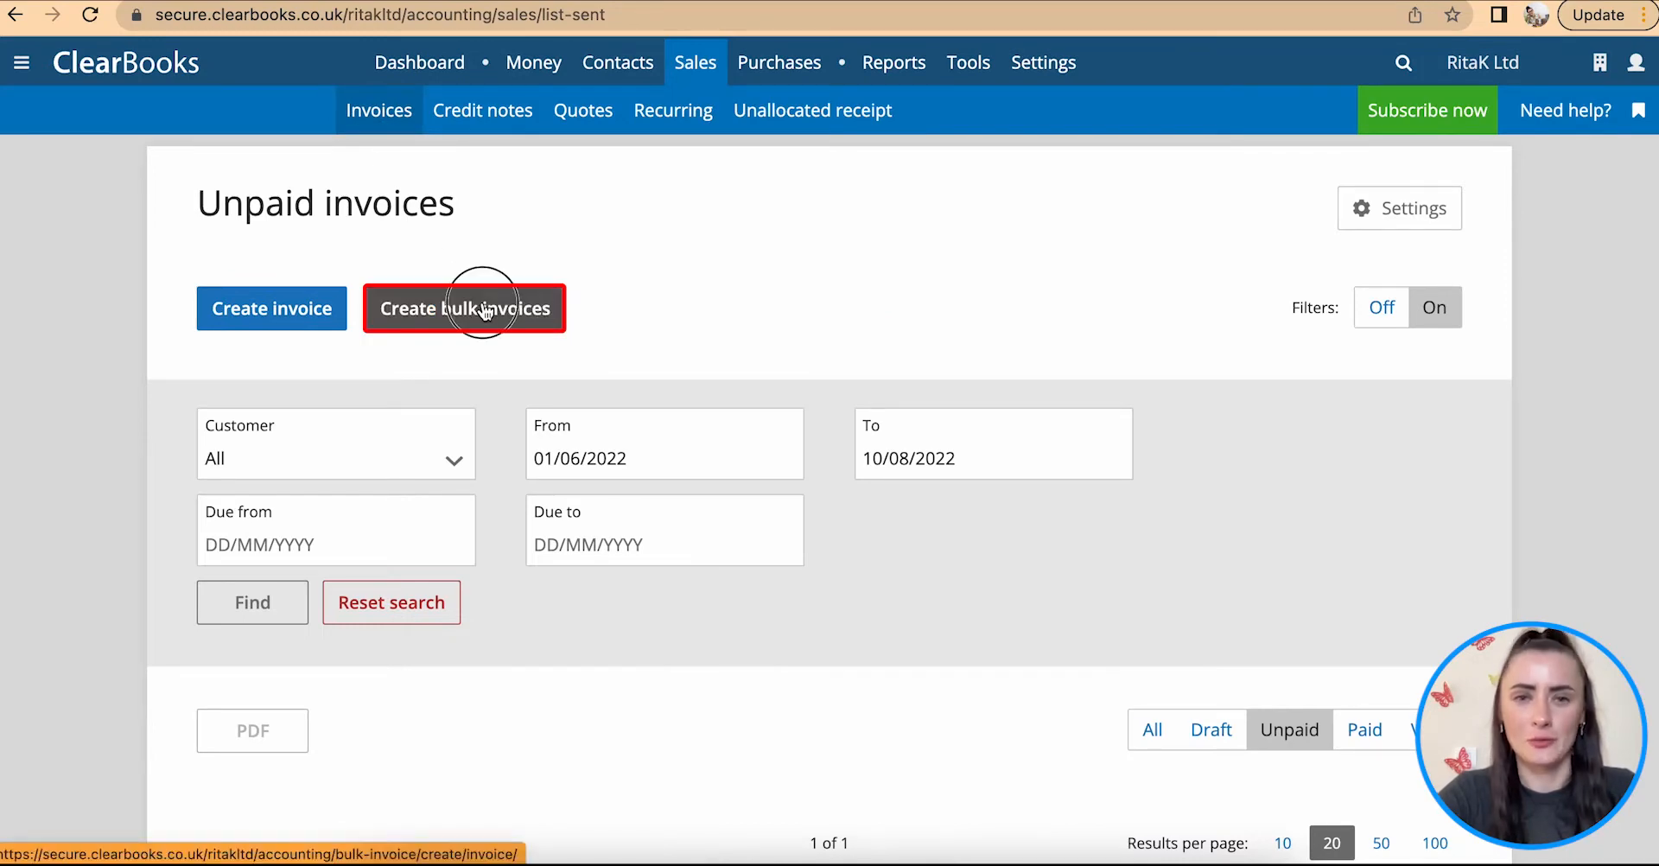
Step: Begin a Create bulk invoices batch and remove two extra rows, leaving three blank lines
{"action": "left_click", "coordinate": [463, 307]}
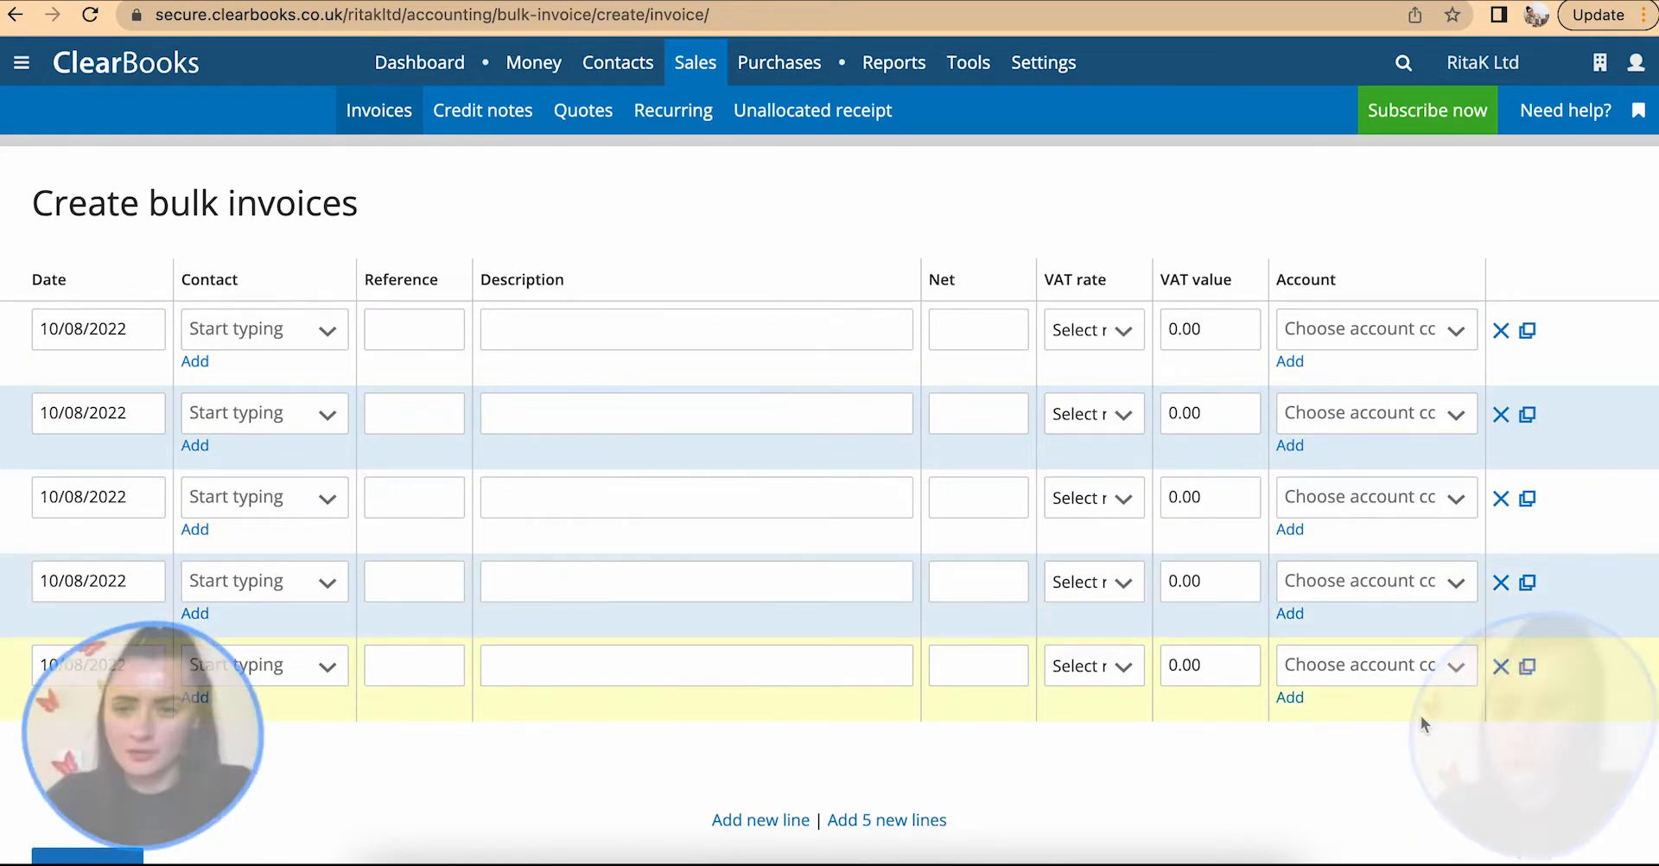
{"action": "left_click", "coordinate": [1500, 665]}
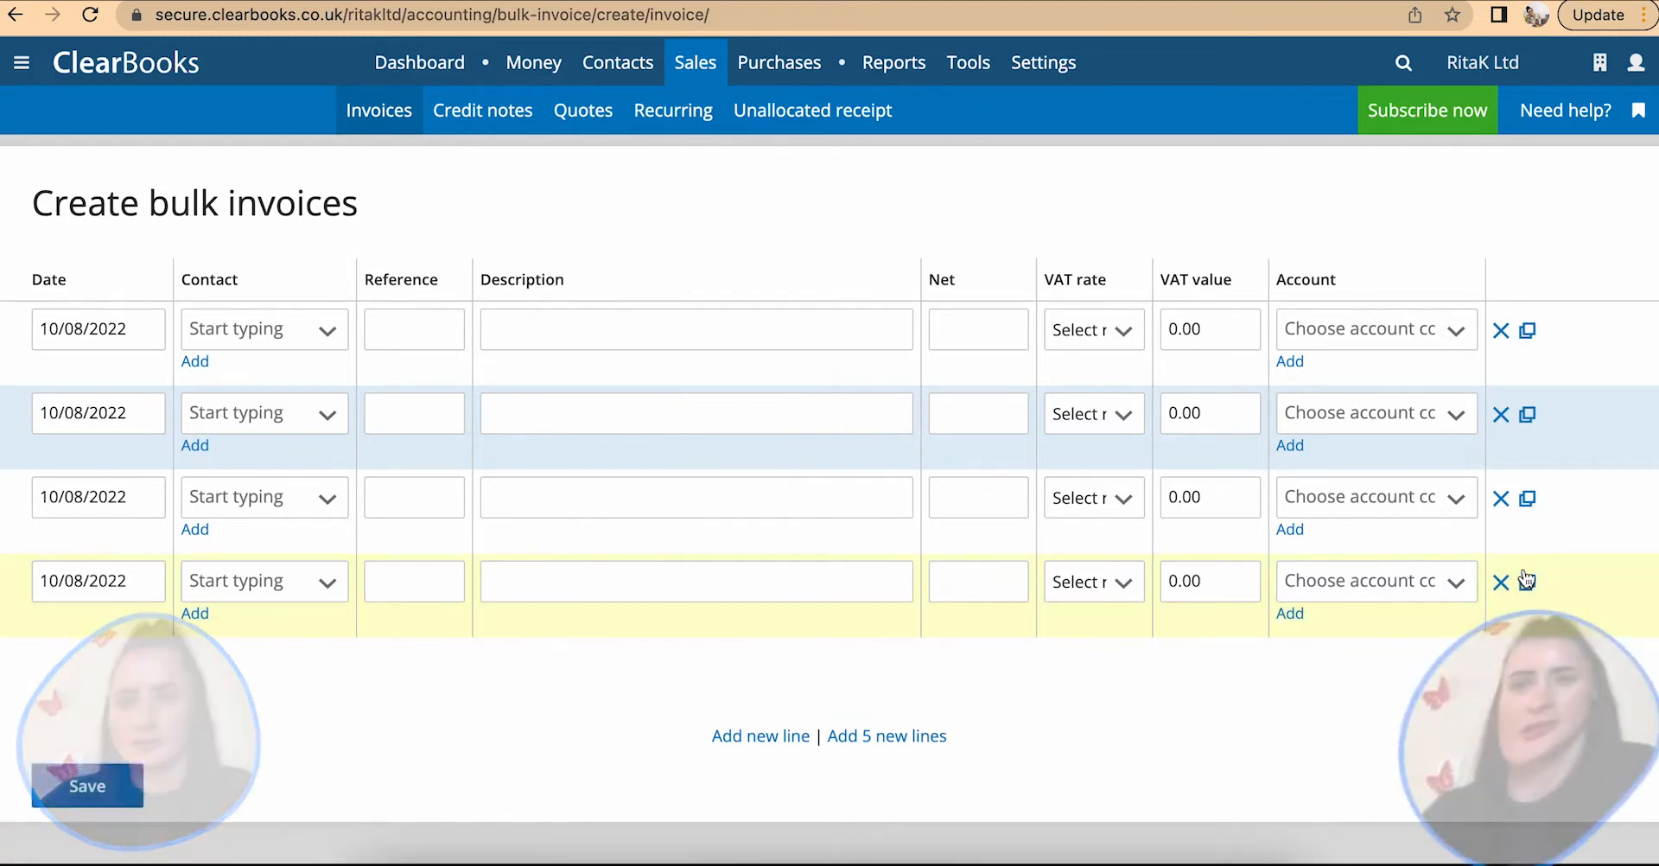
{"action": "left_click", "coordinate": [1500, 581]}
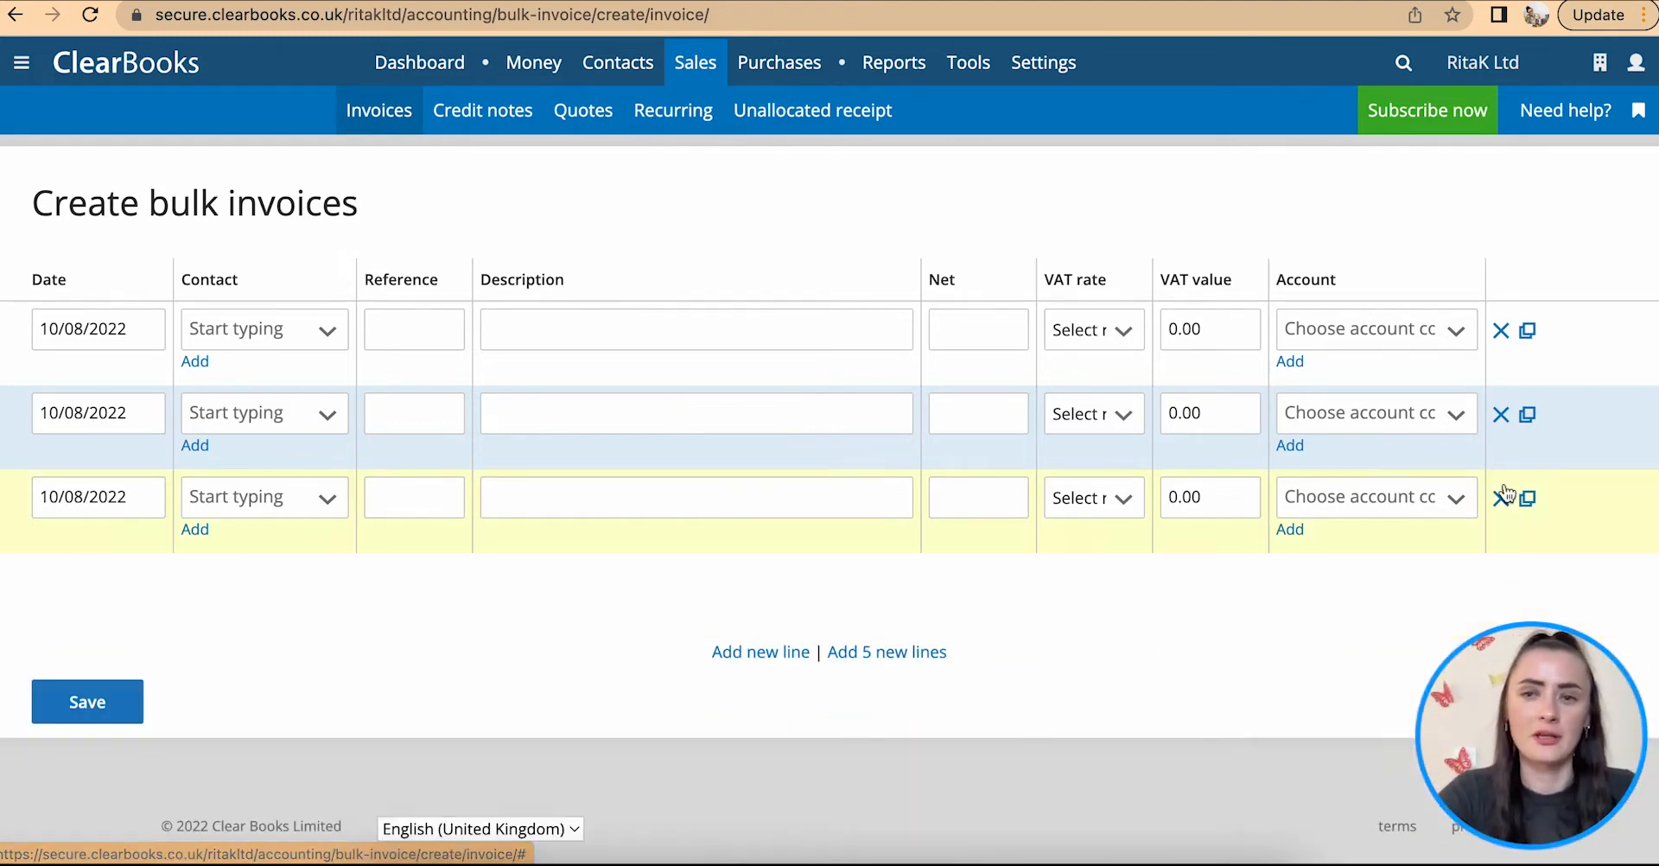
{"action": "mouse_move", "coordinate": [1415, 684]}
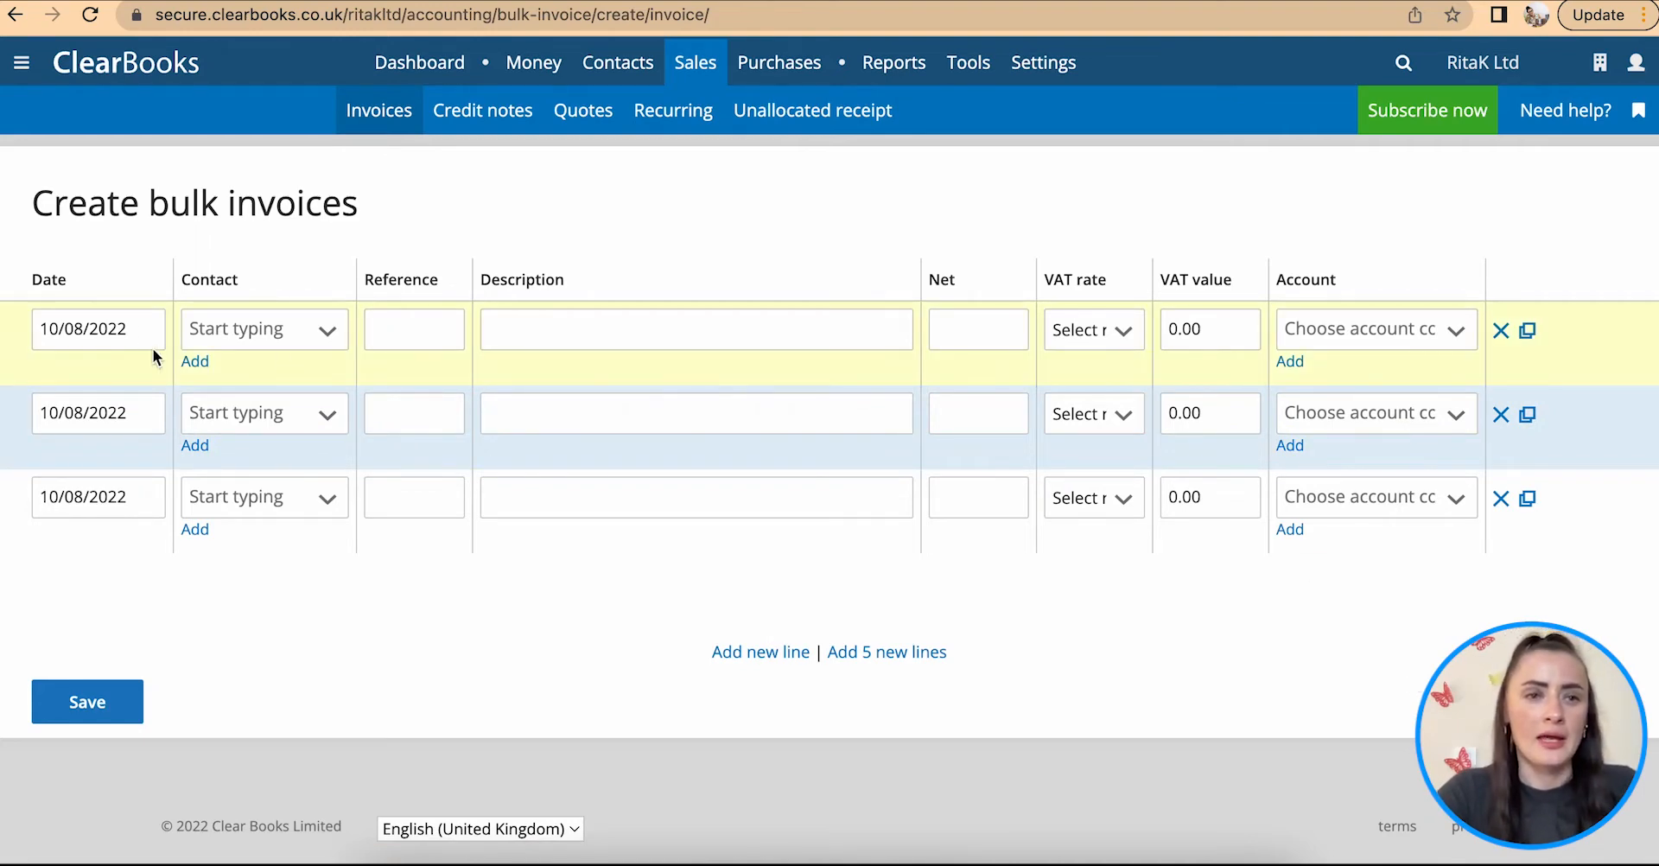
{"action": "mouse_move", "coordinate": [468, 338]}
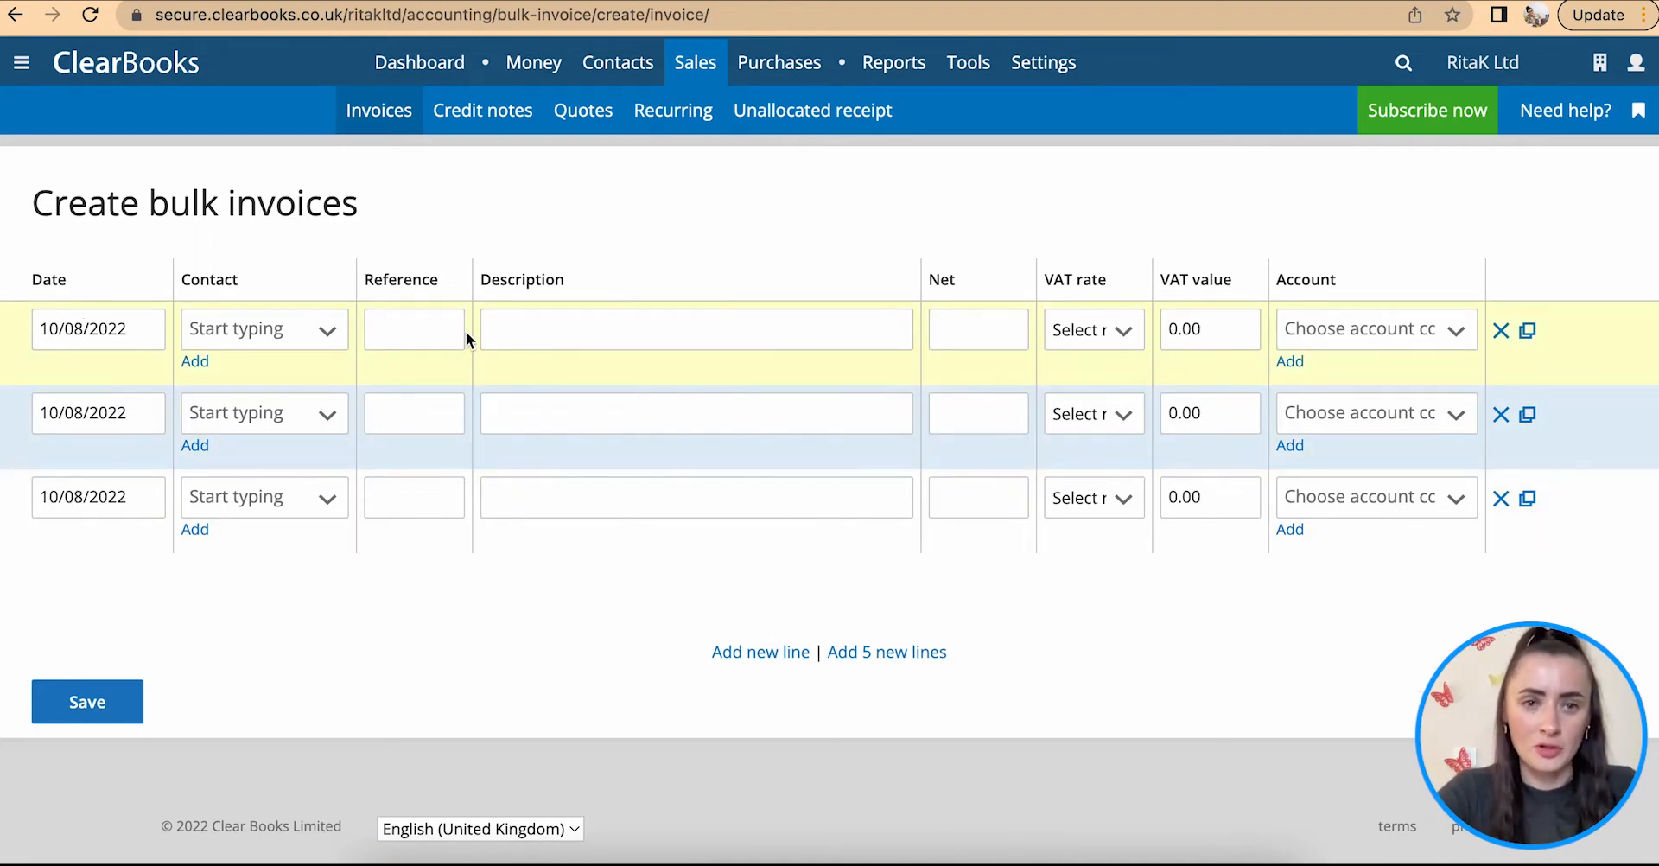
{"action": "left_click", "coordinate": [97, 328]}
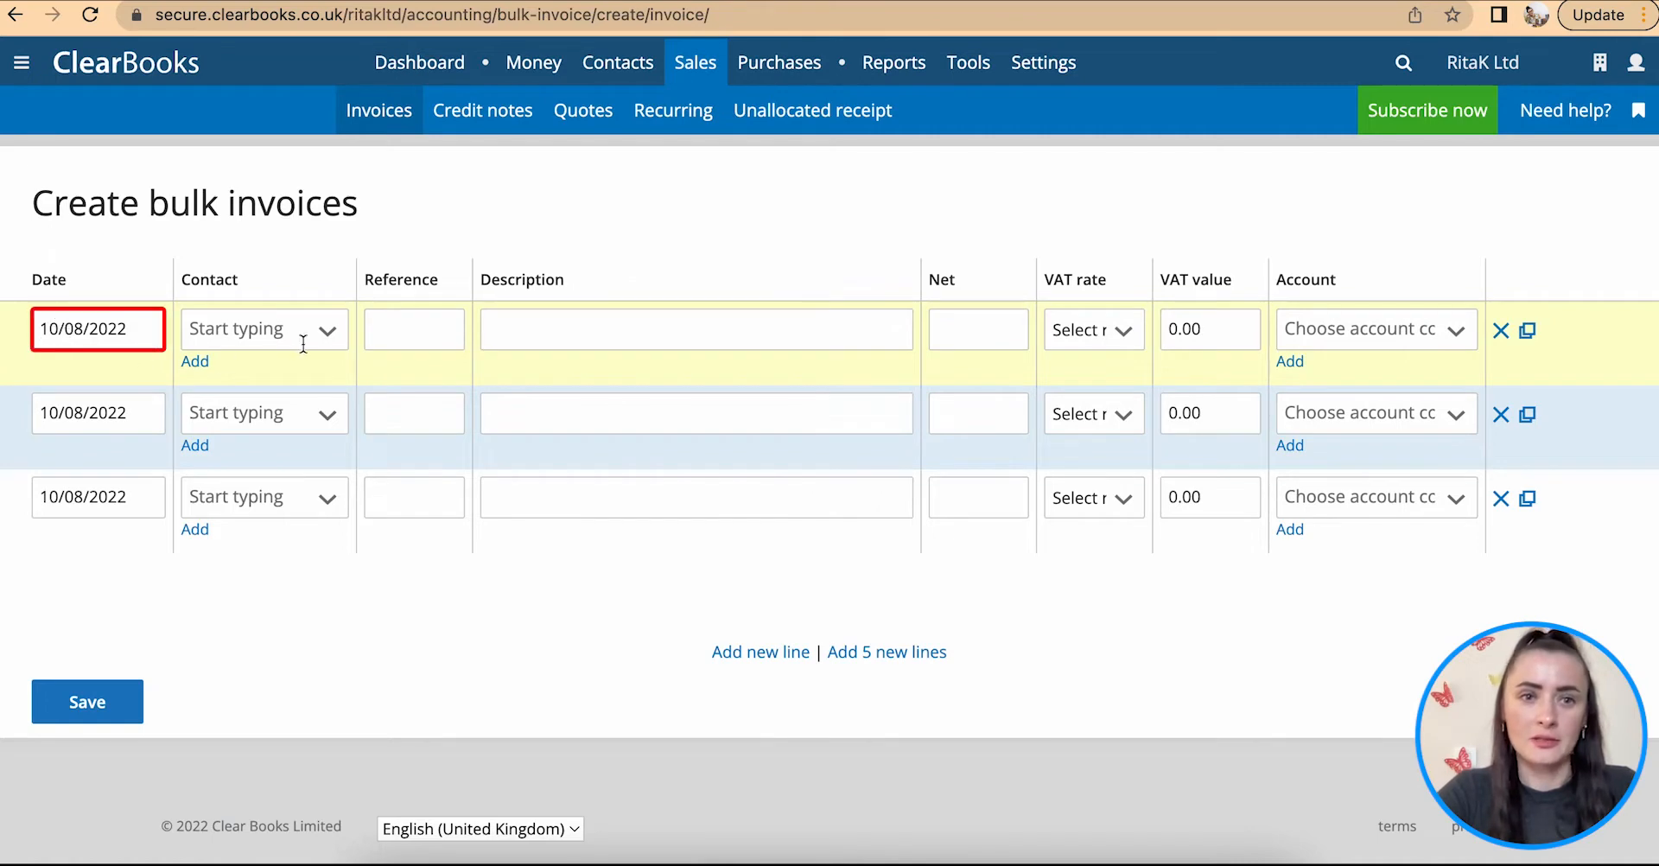
{"action": "mouse_move", "coordinate": [195, 361]}
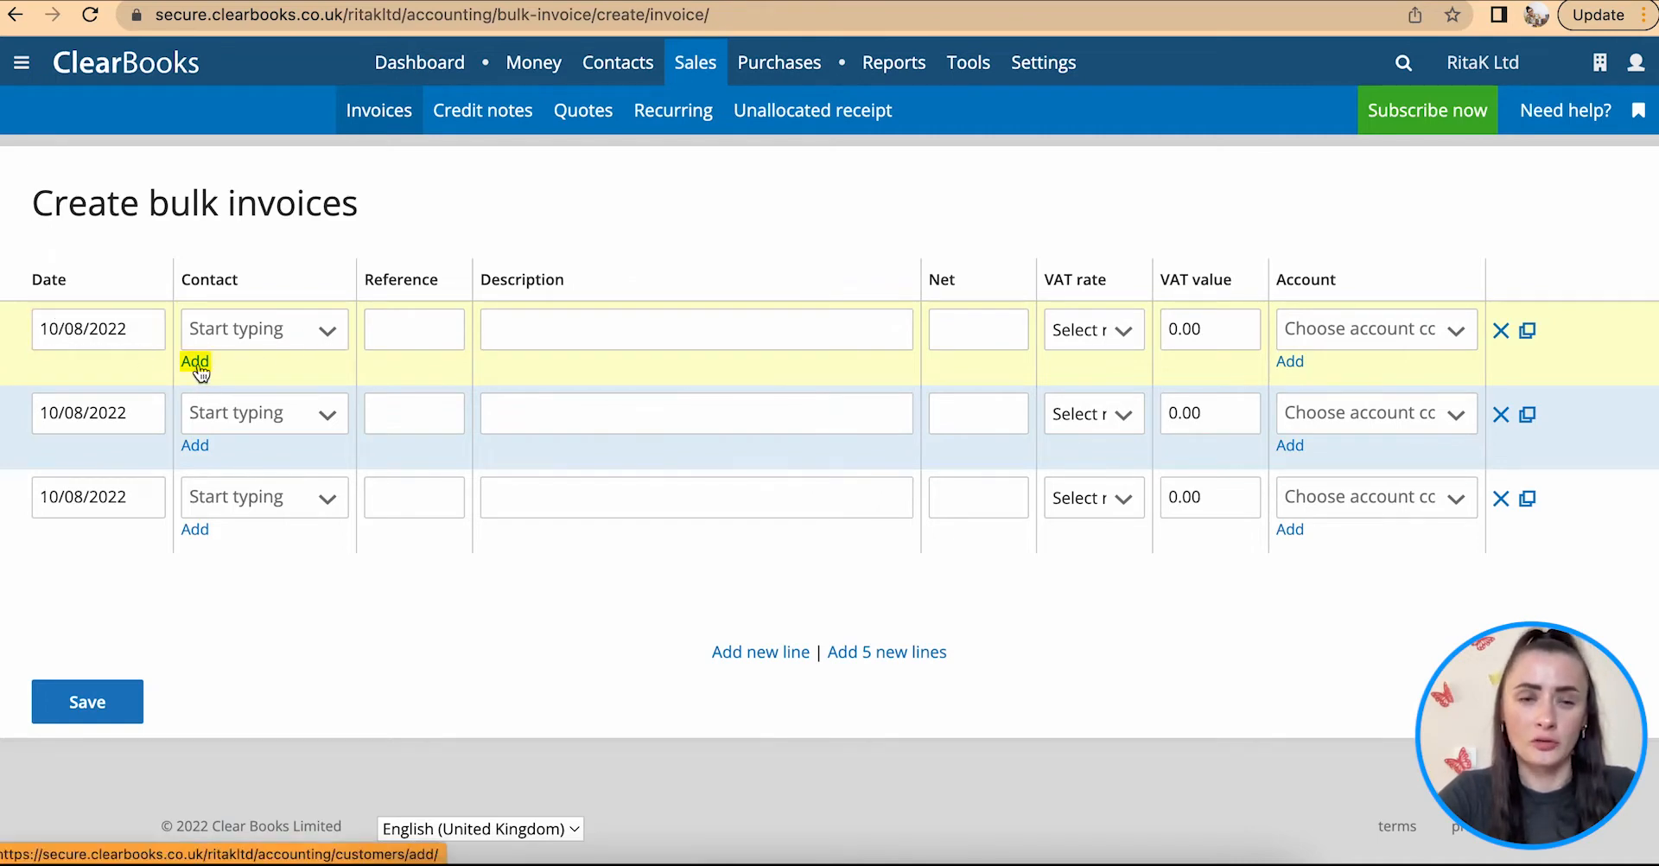
{"action": "type", "text": "Angela H."}
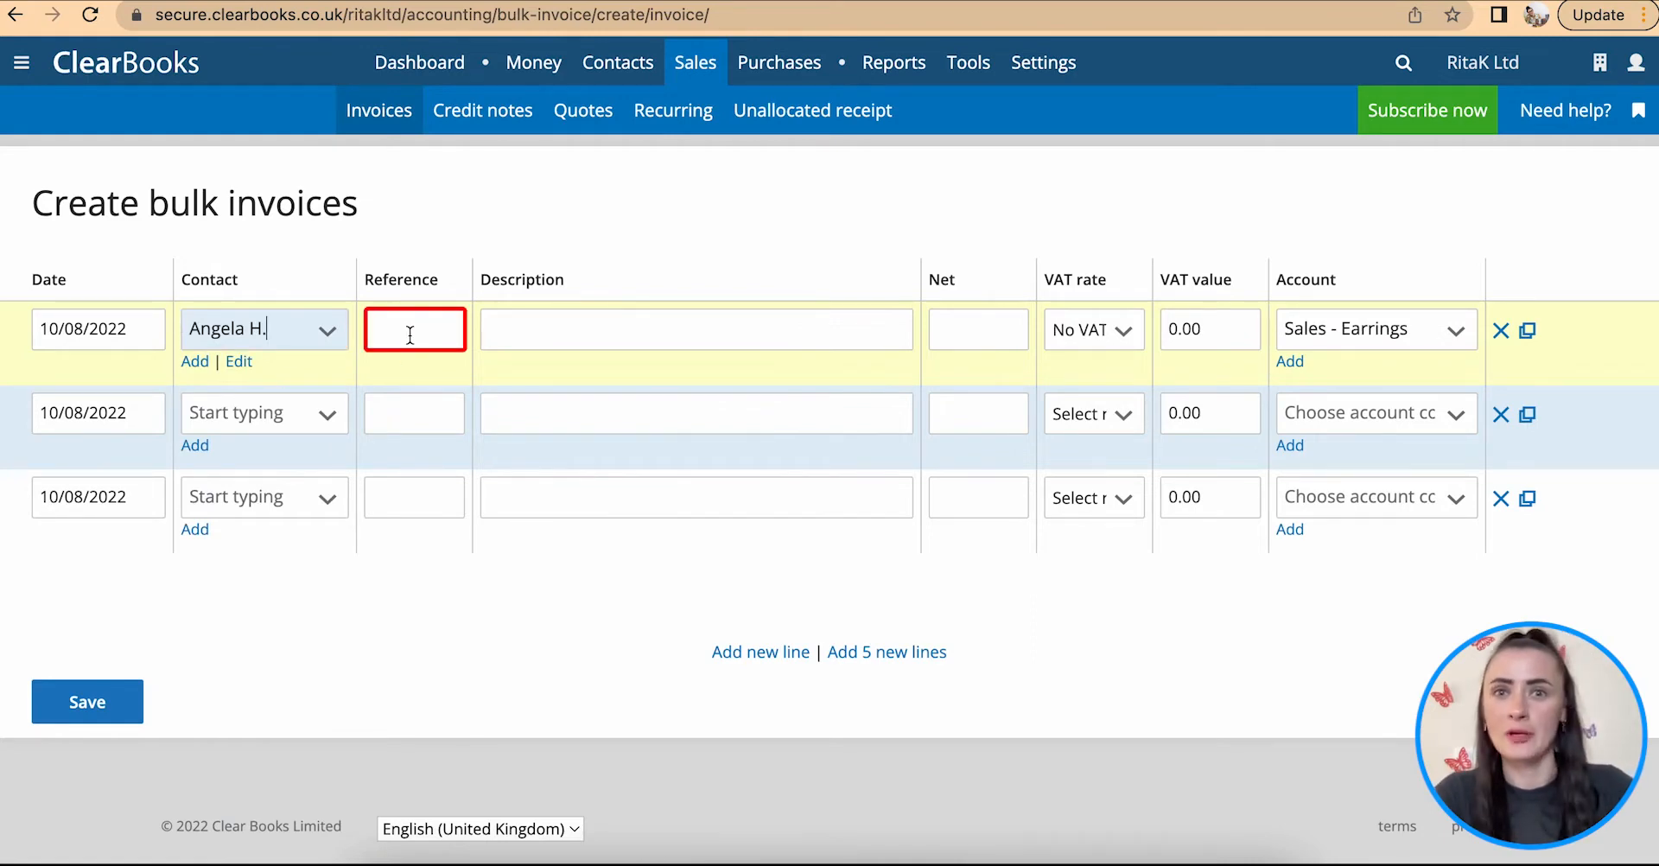
{"action": "left_click", "coordinate": [413, 328]}
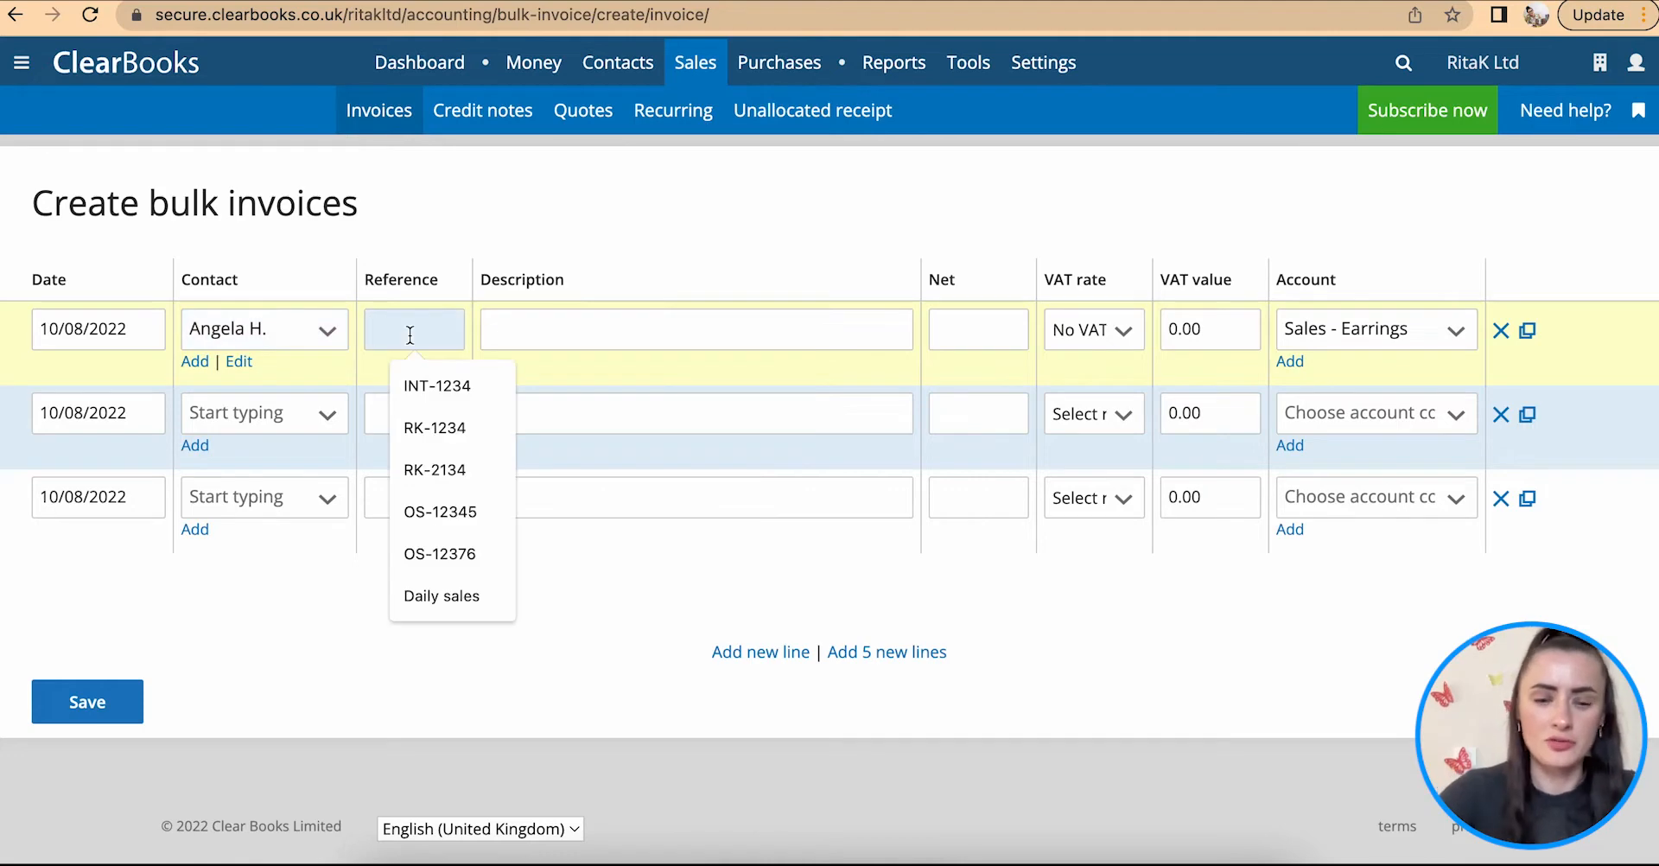
{"action": "type", "text": "RK234"}
{"action": "left_click", "coordinate": [696, 329]}
{"action": "type", "text": "Pro"}
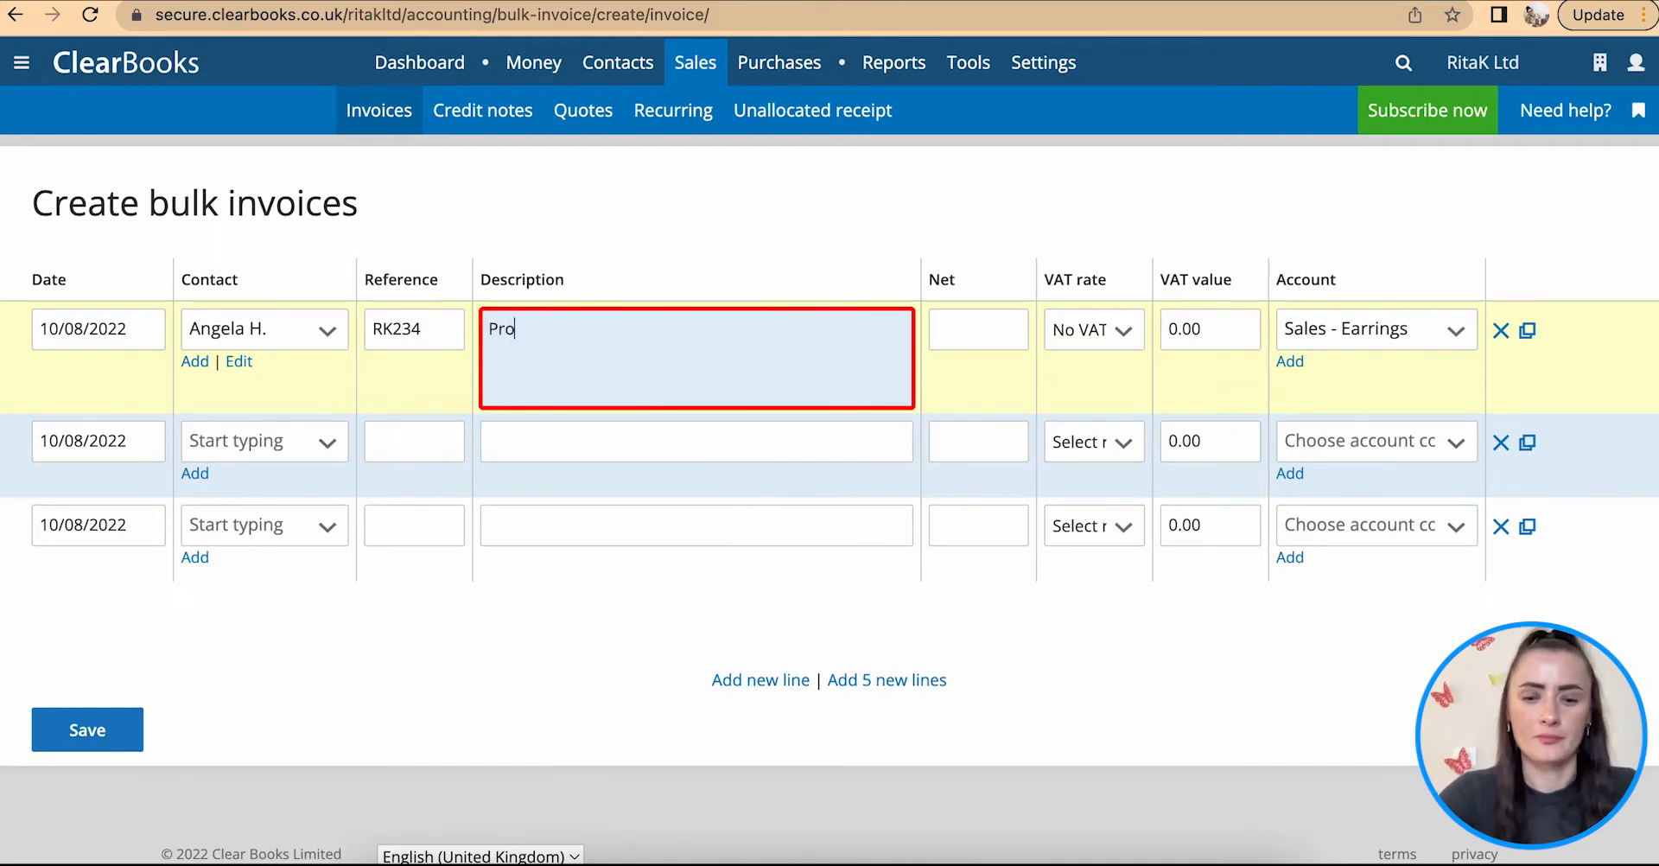
{"action": "type", "text": "duct"}
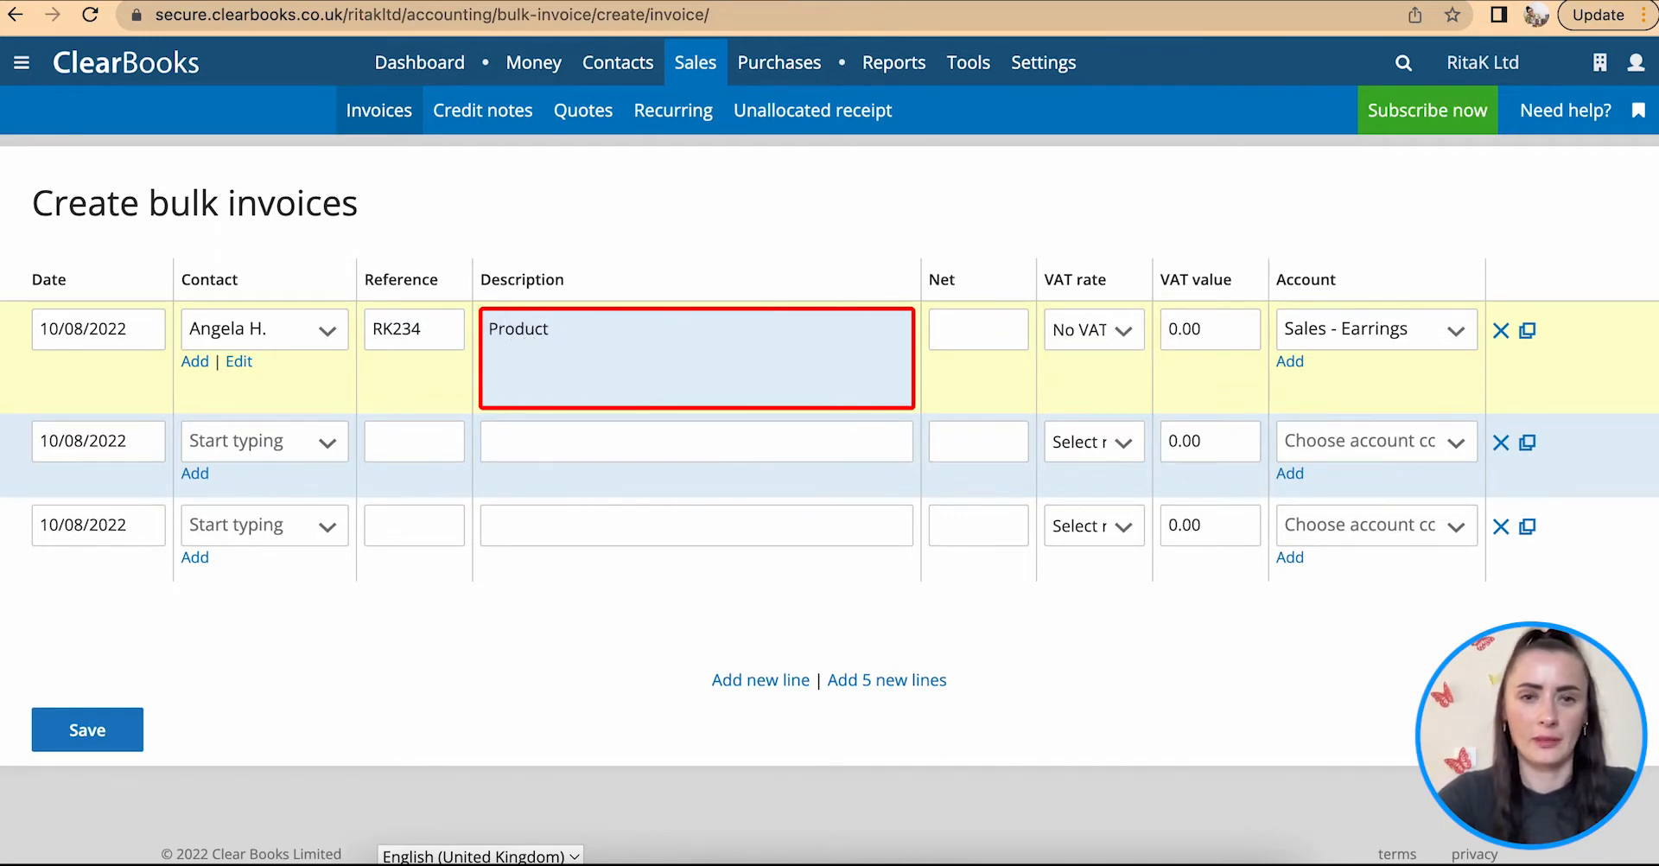
{"action": "left_click", "coordinate": [976, 329]}
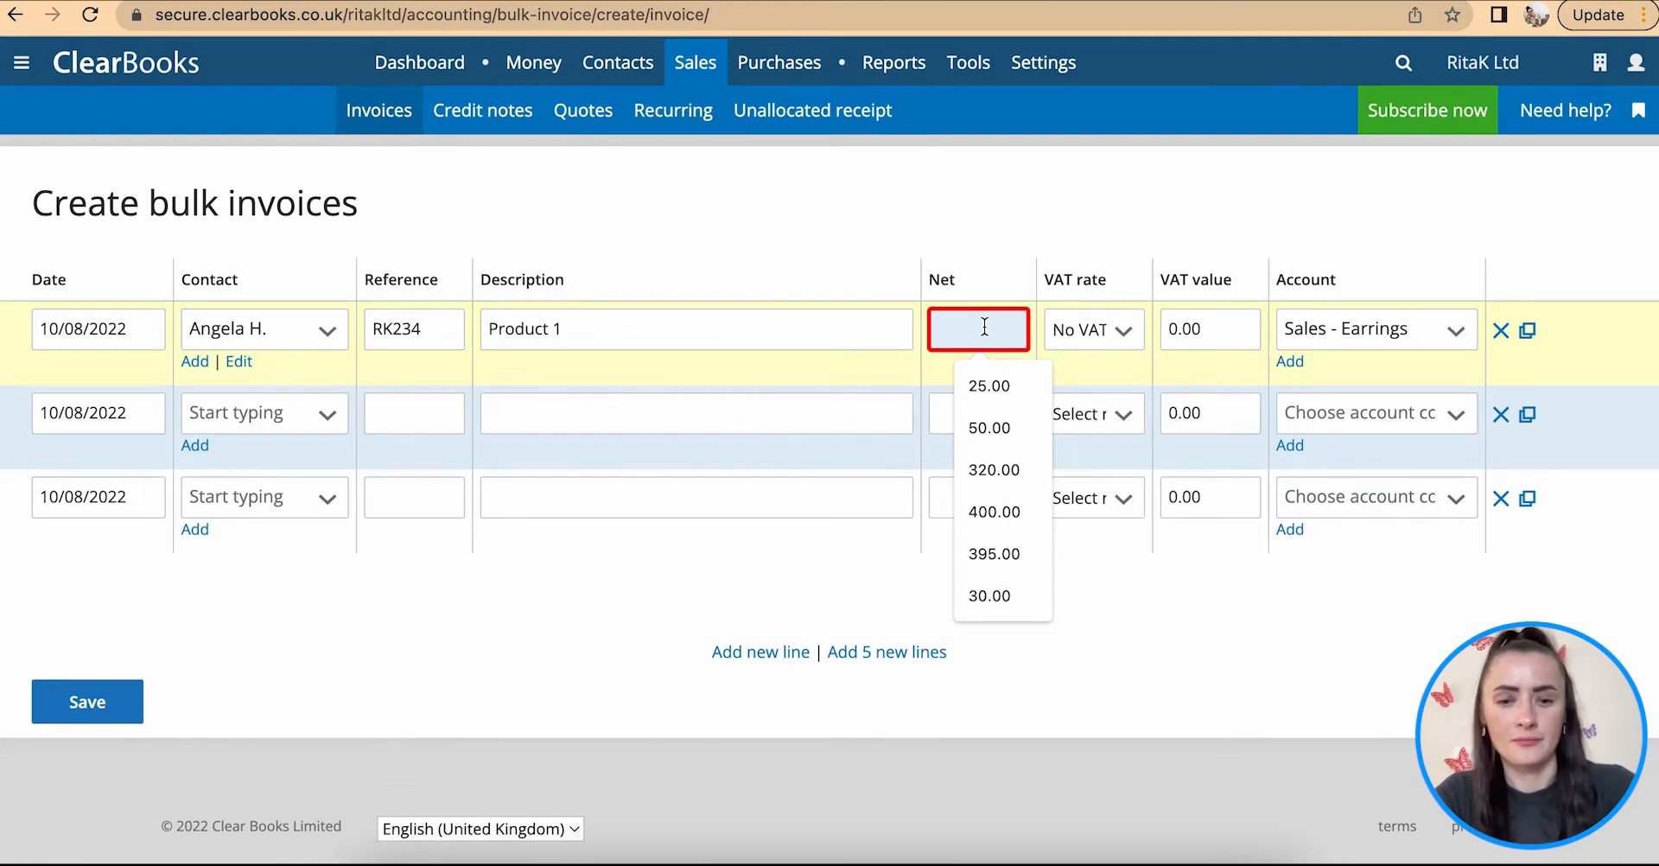
{"action": "type", "text": "350"}
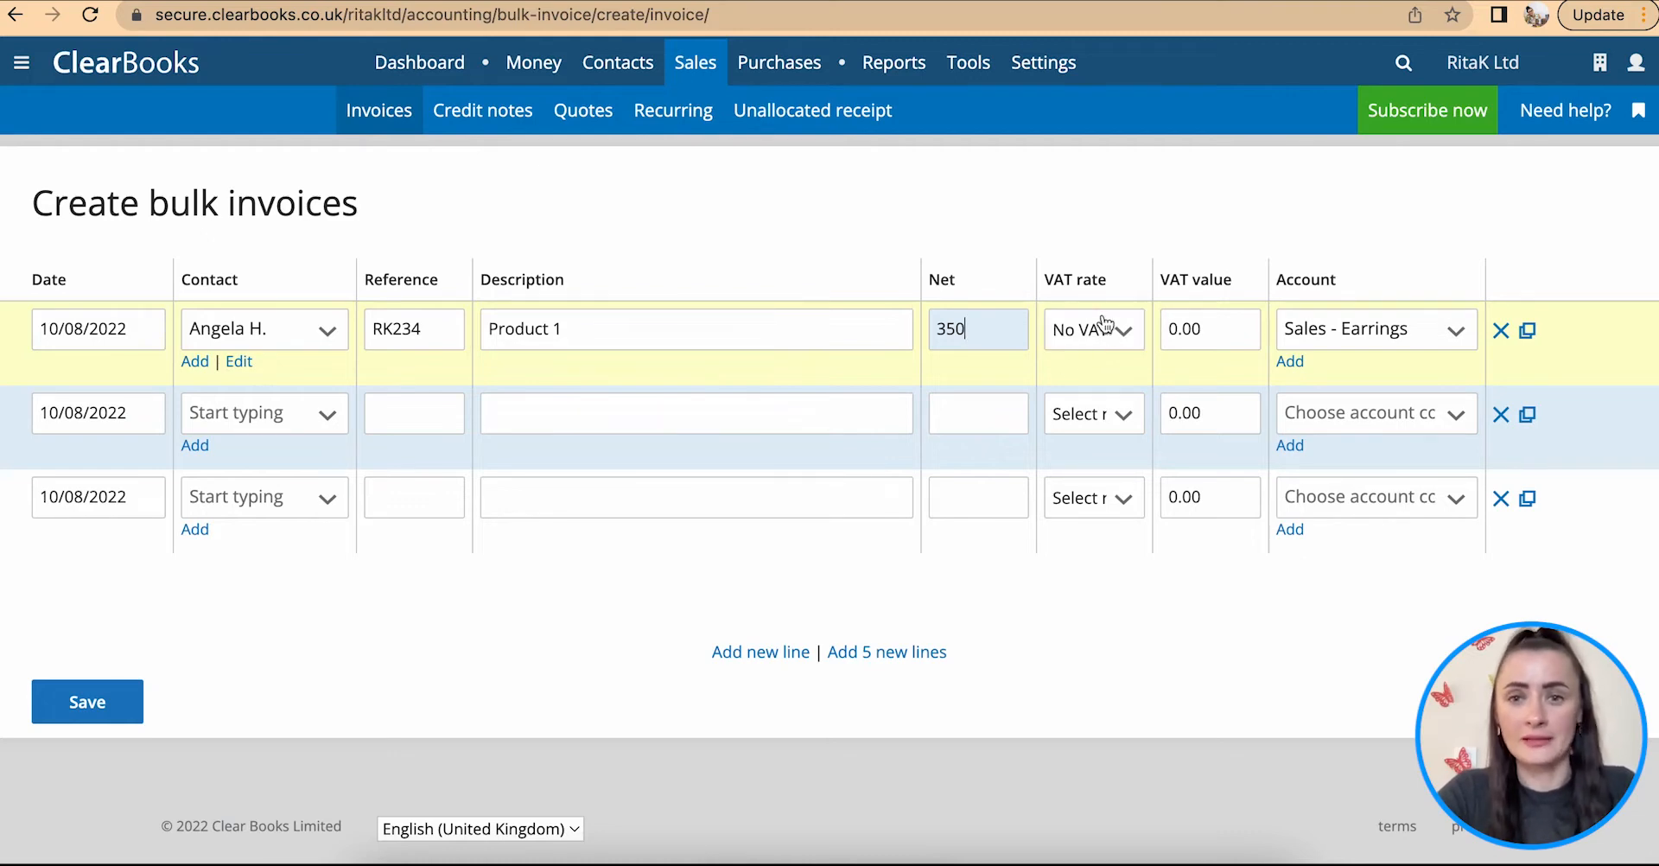
{"action": "left_click", "coordinate": [1371, 328]}
{"action": "type", "text": "Revenue"}
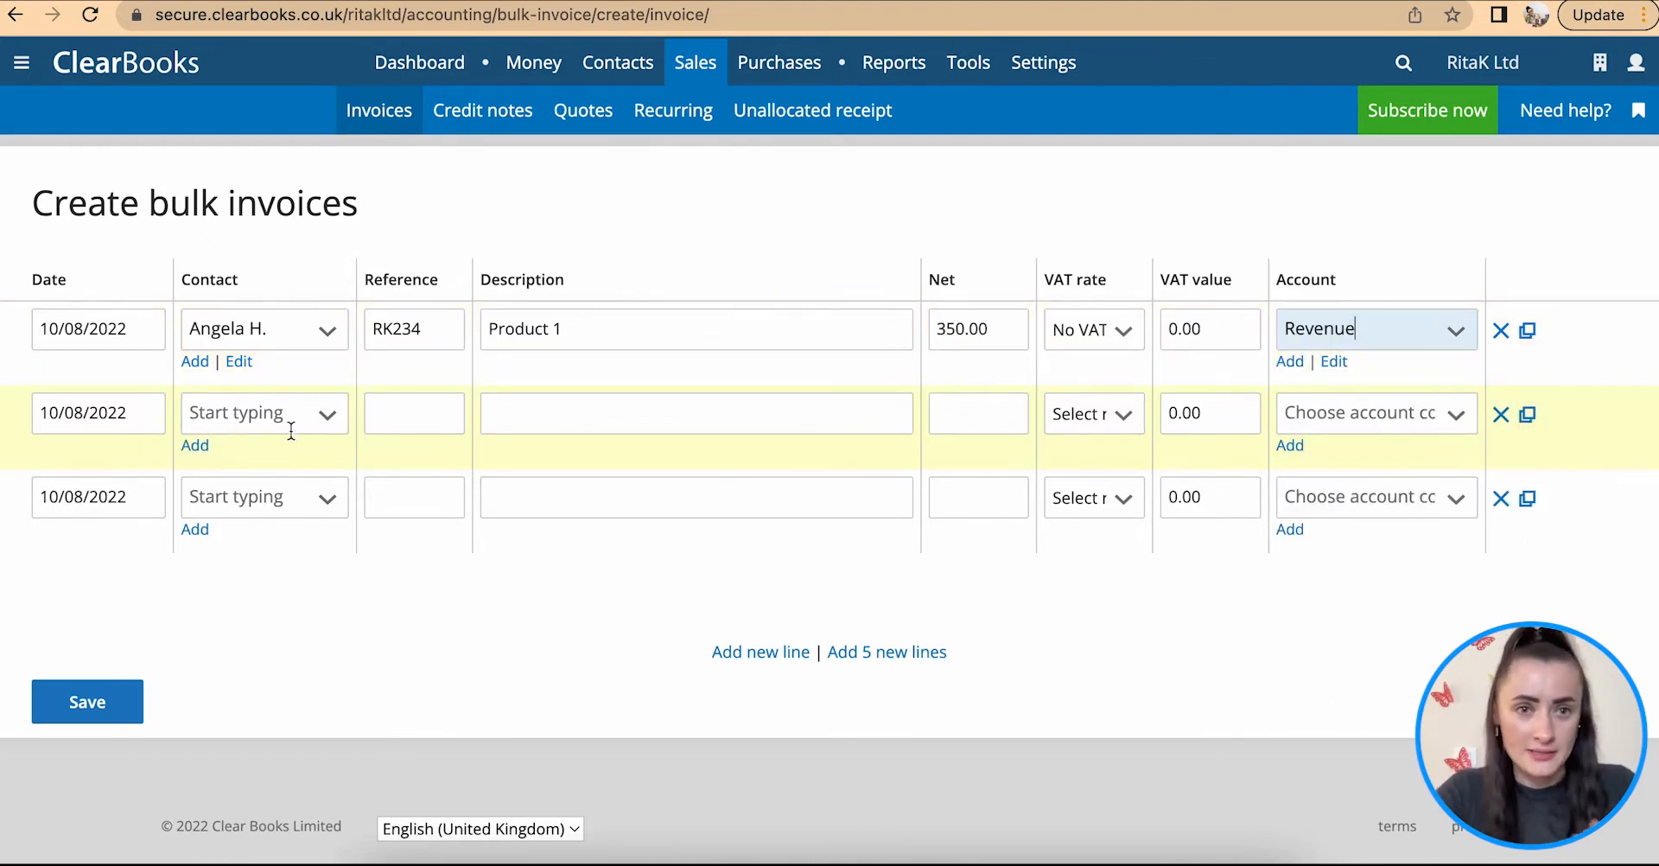
{"action": "left_click", "coordinate": [326, 413]}
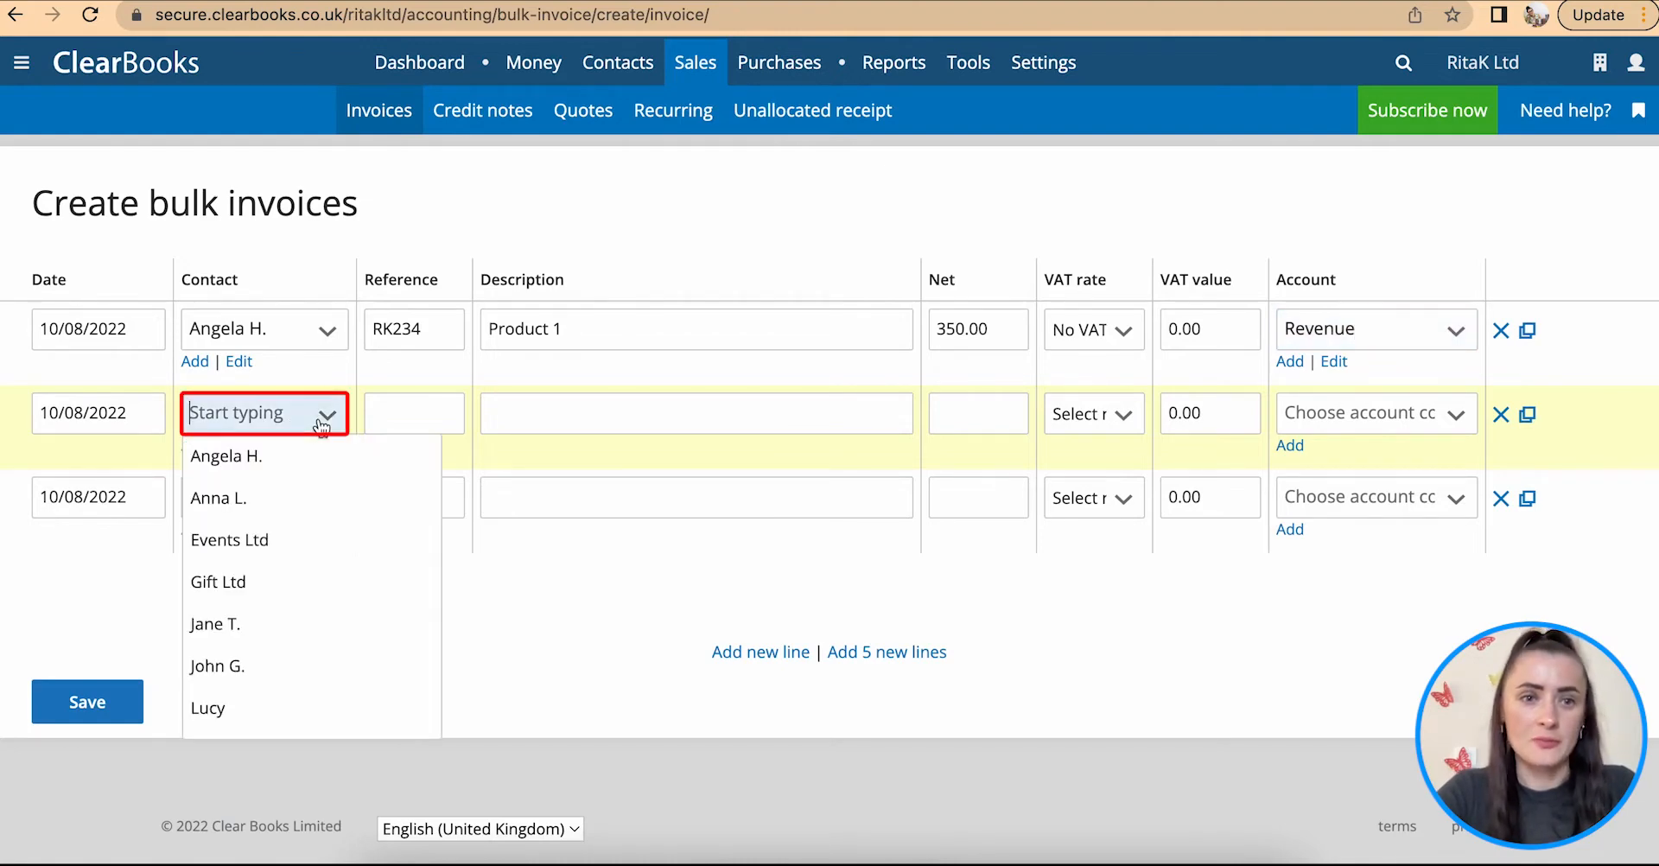
{"action": "left_click", "coordinate": [219, 497]}
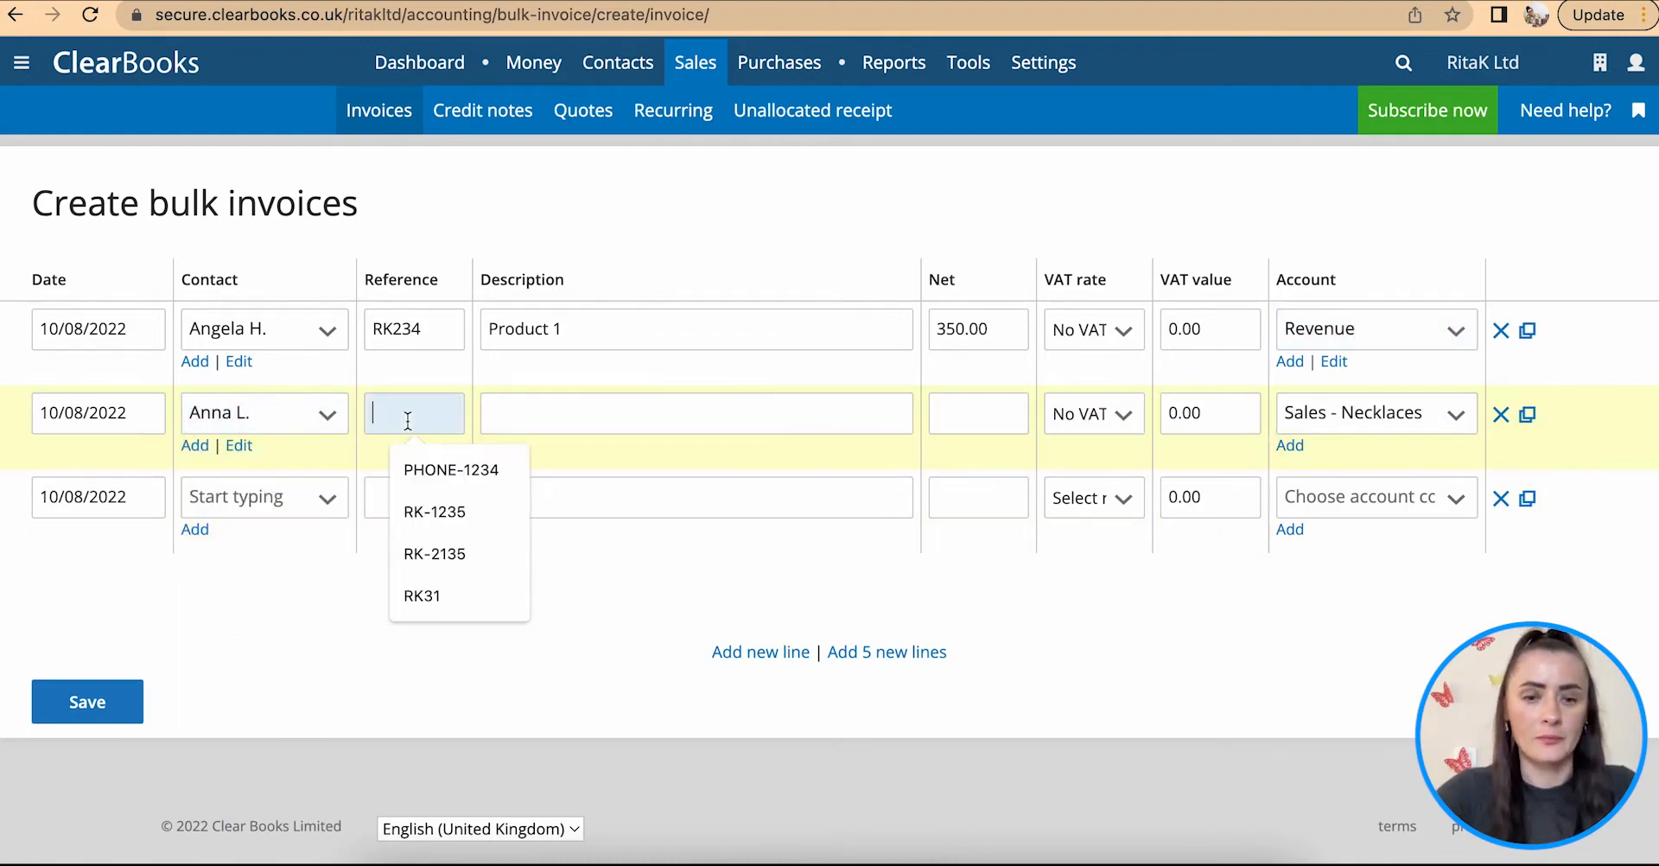
{"action": "type", "text": "RK235"}
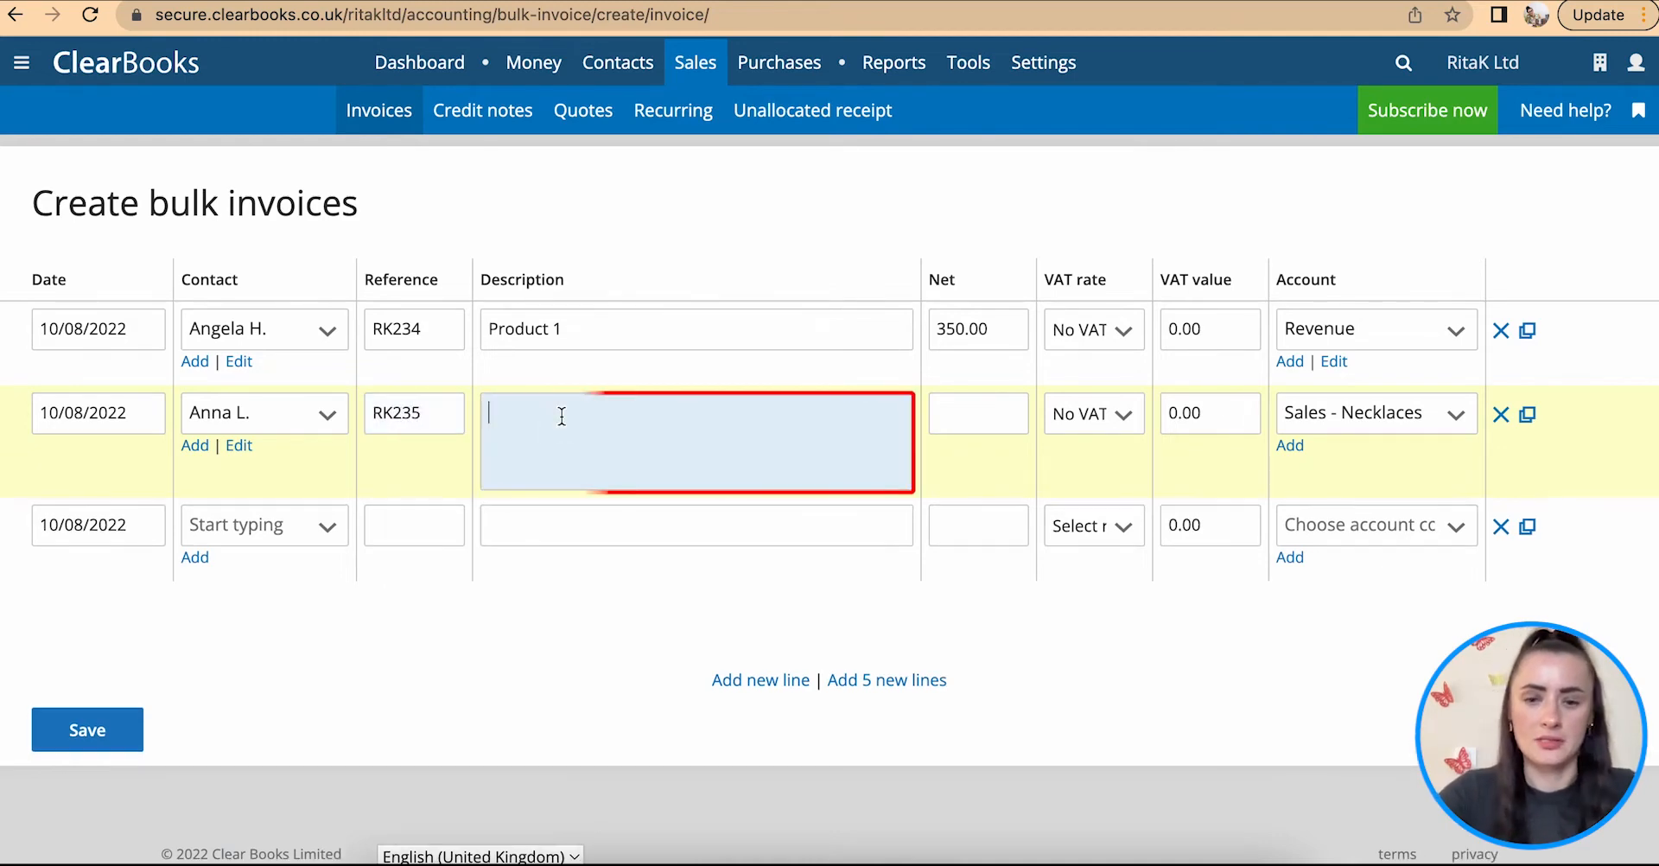
{"action": "type", "text": "Product"}
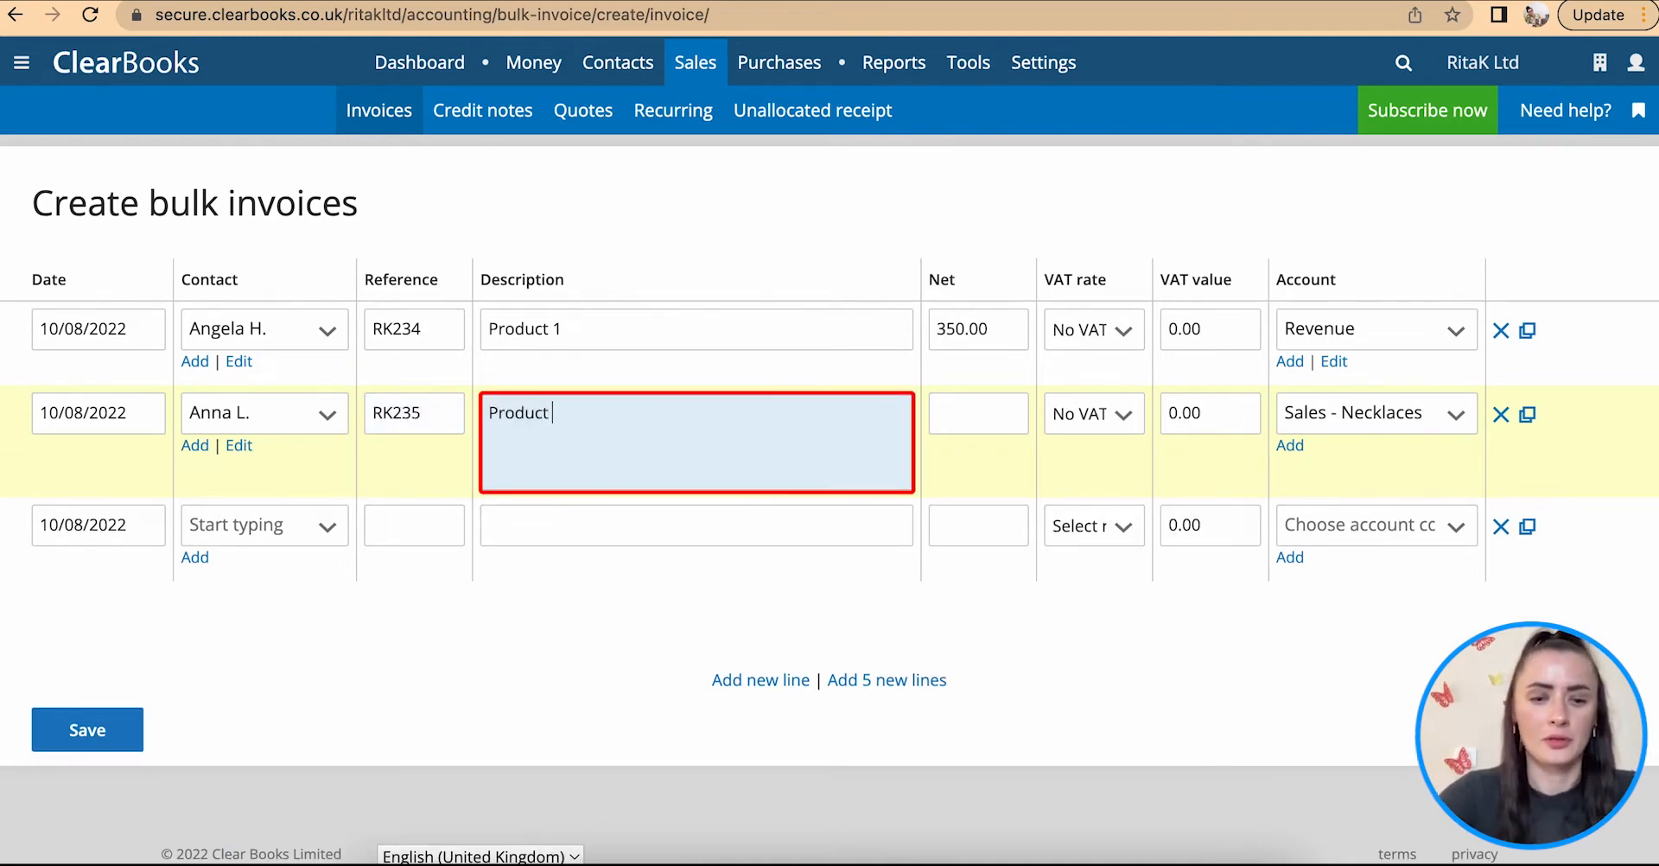
{"action": "left_click", "coordinate": [977, 413]}
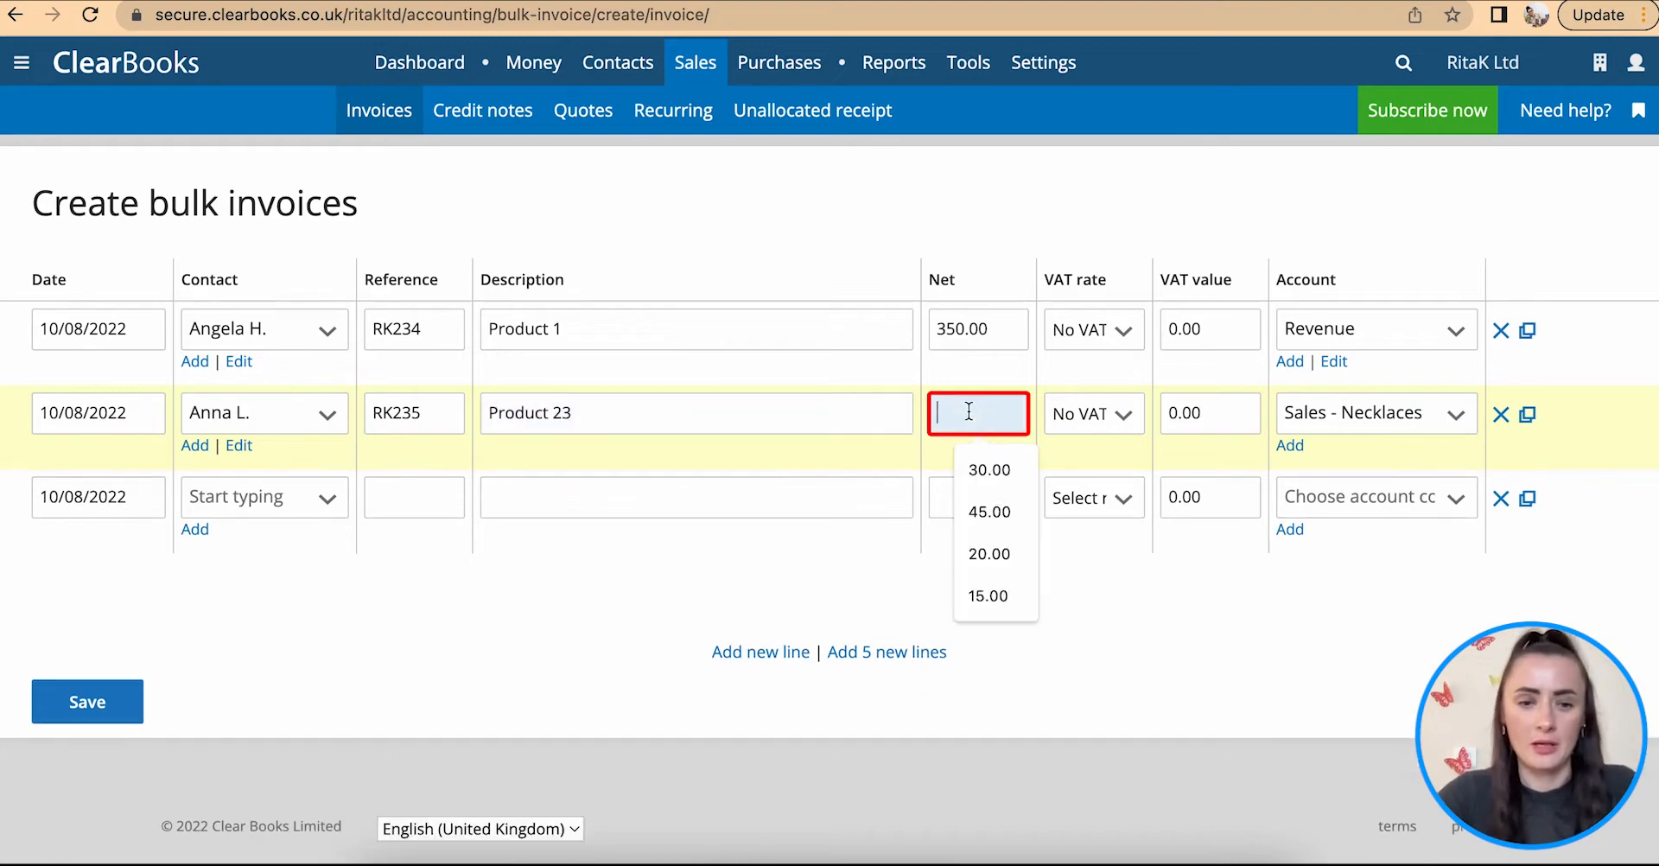
{"action": "type", "text": "150."}
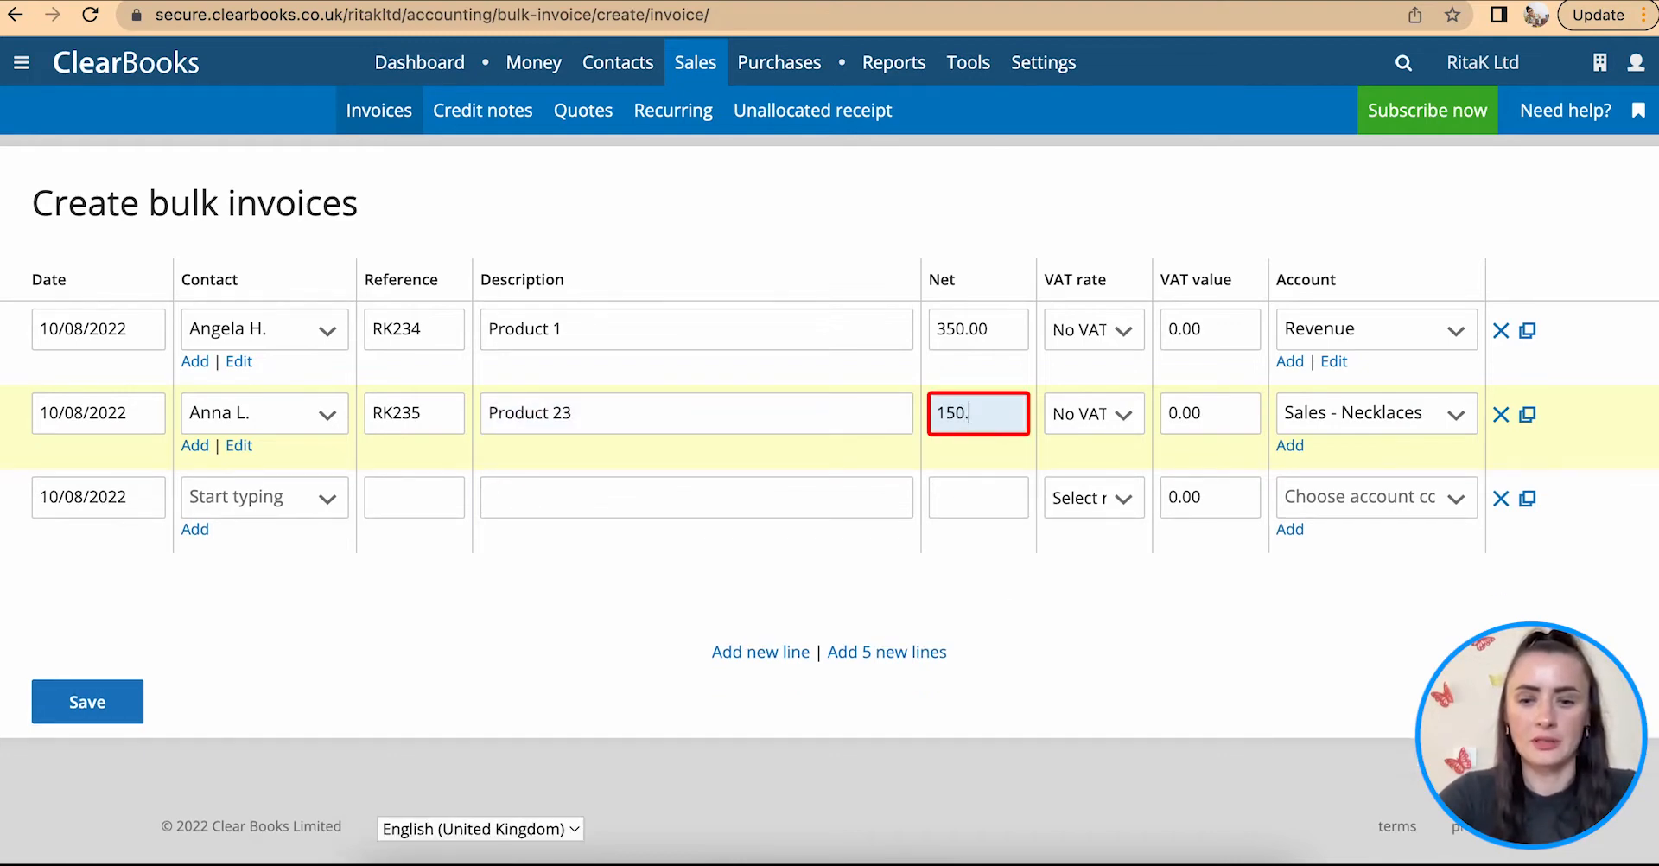
{"action": "type", "text": "80"}
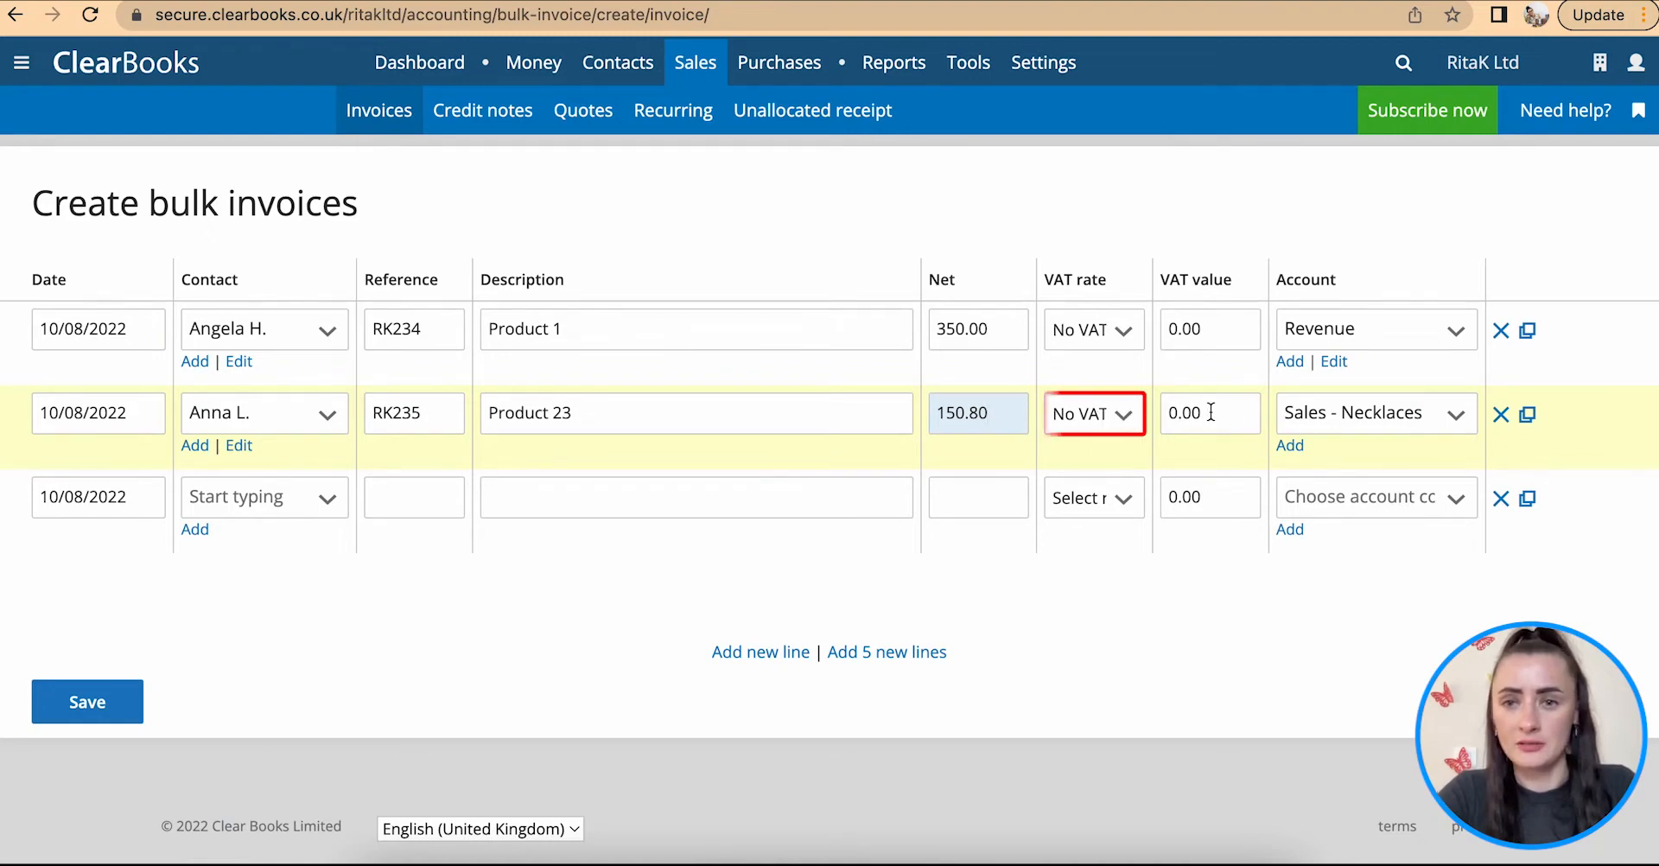
{"action": "left_click", "coordinate": [1365, 413]}
{"action": "type", "text": "Revenue"}
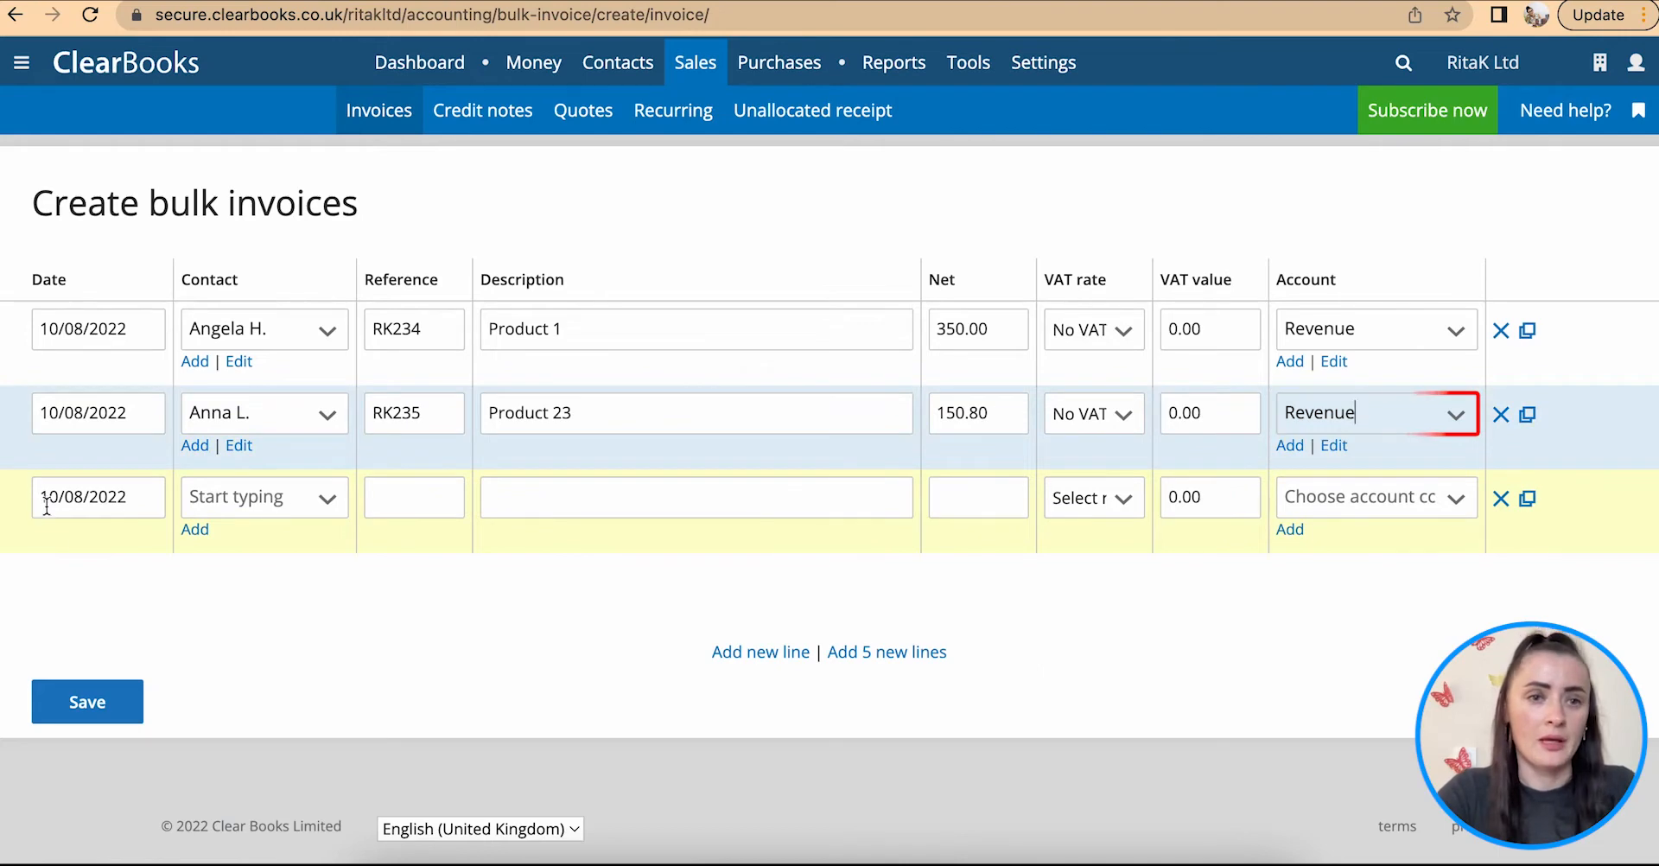
{"action": "left_click", "coordinate": [263, 498]}
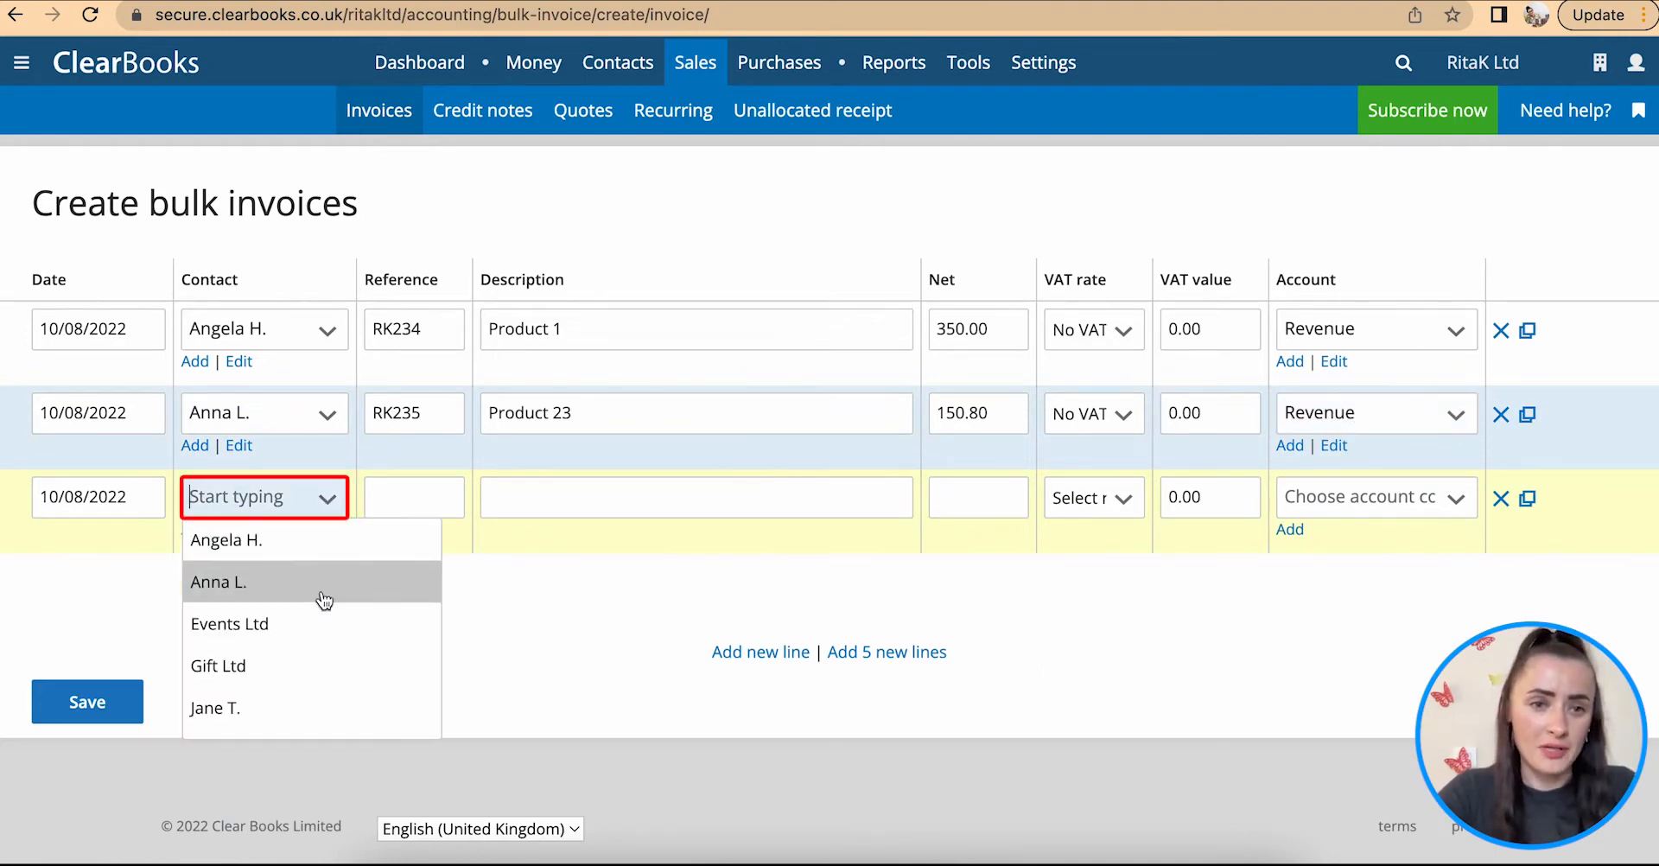
{"action": "left_click", "coordinate": [214, 707]}
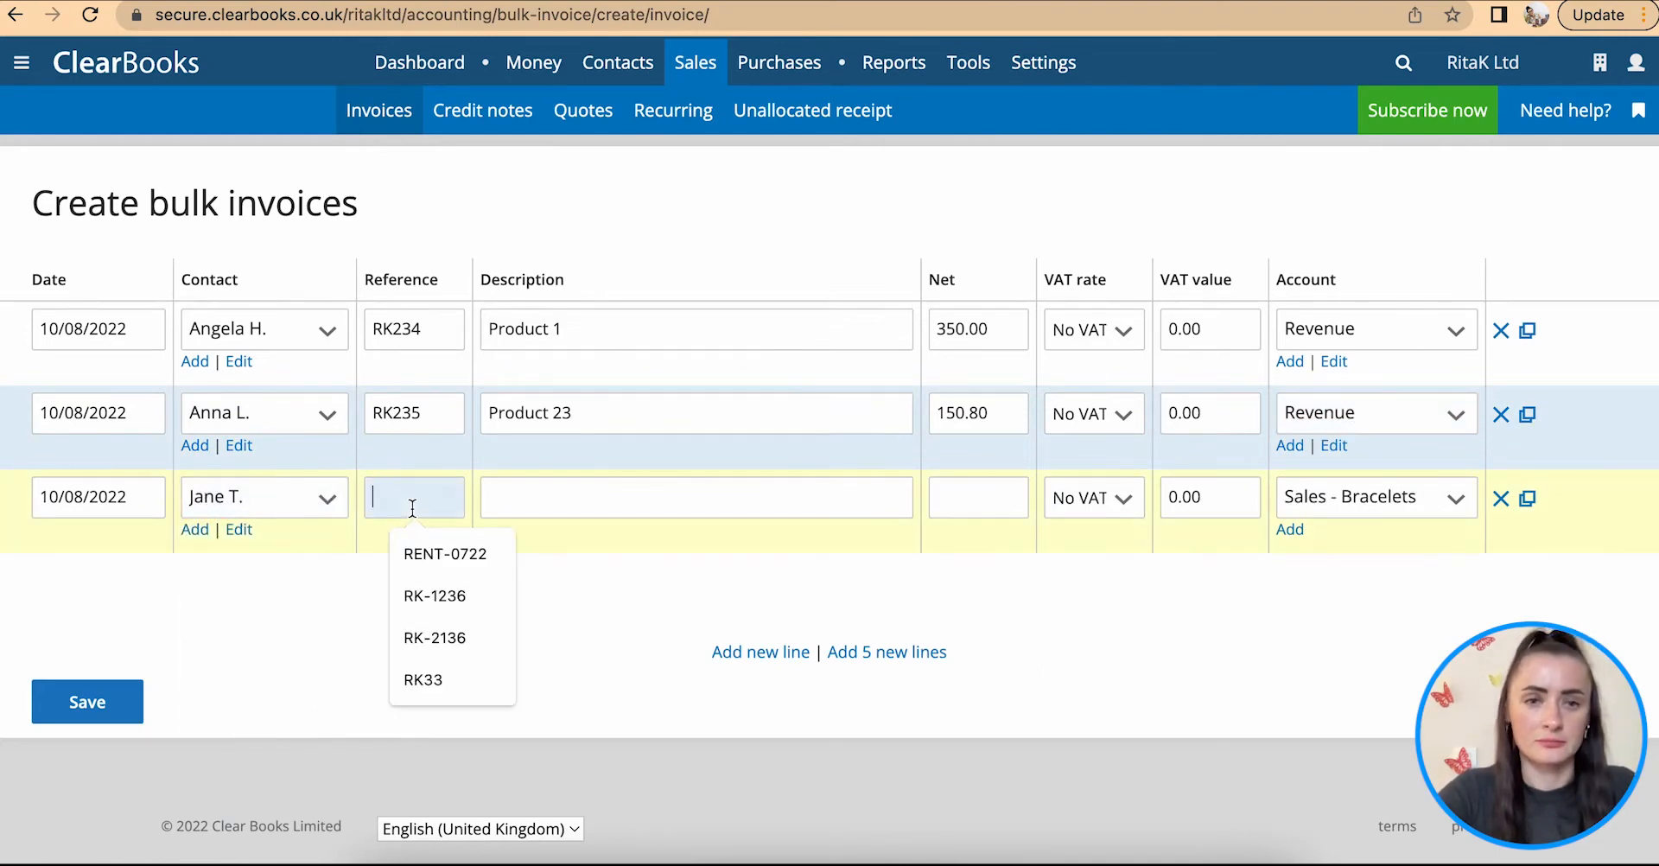
{"action": "type", "text": "RK236"}
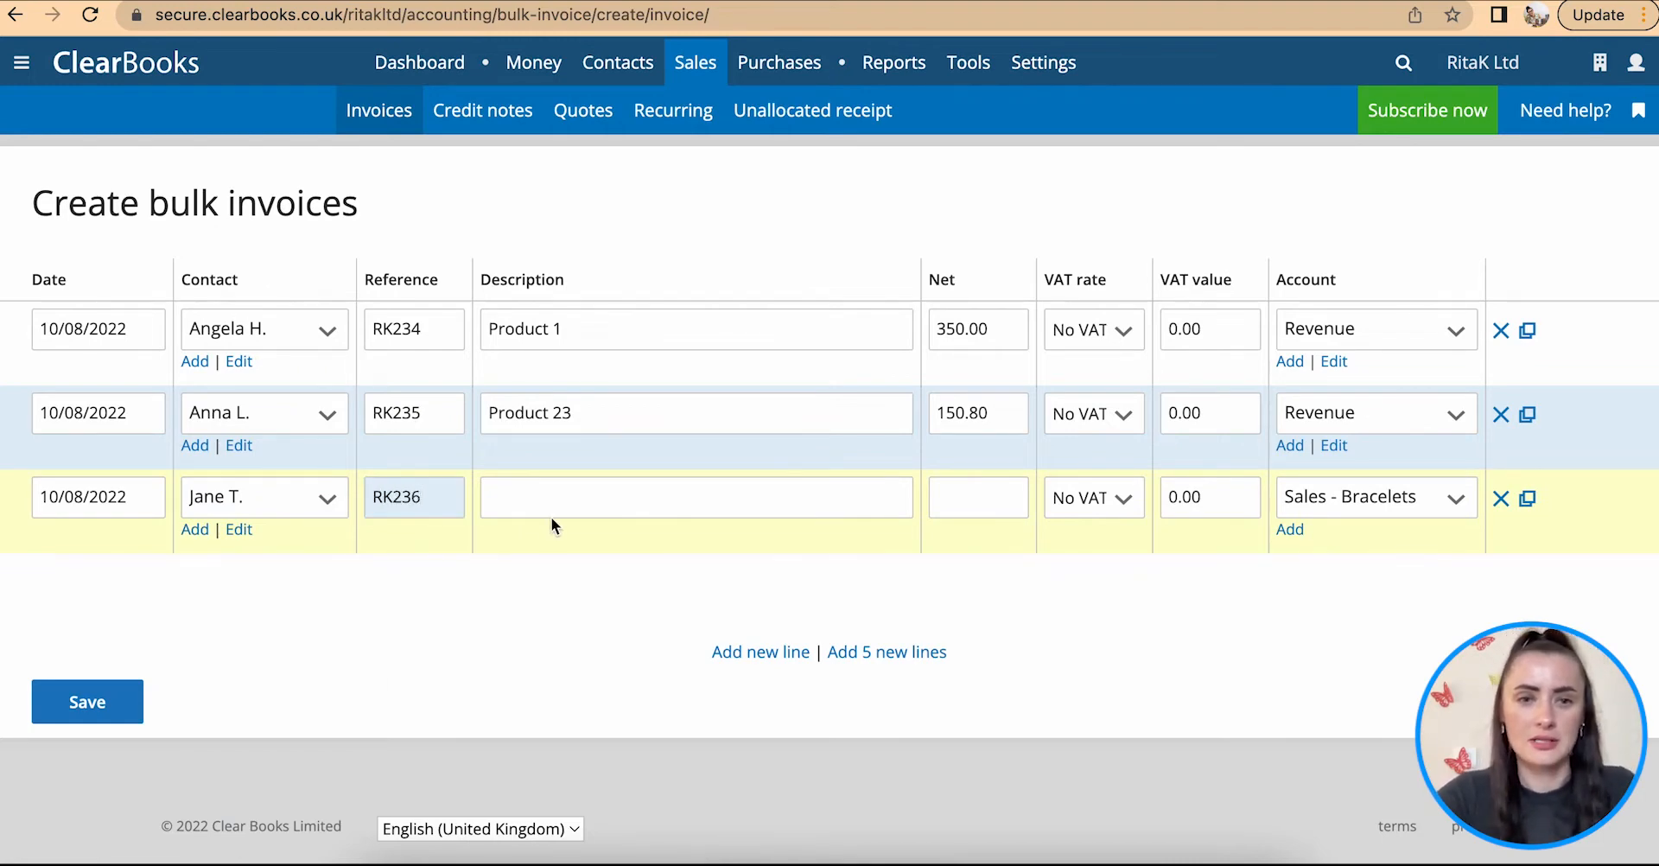
{"action": "type", "text": "Product"}
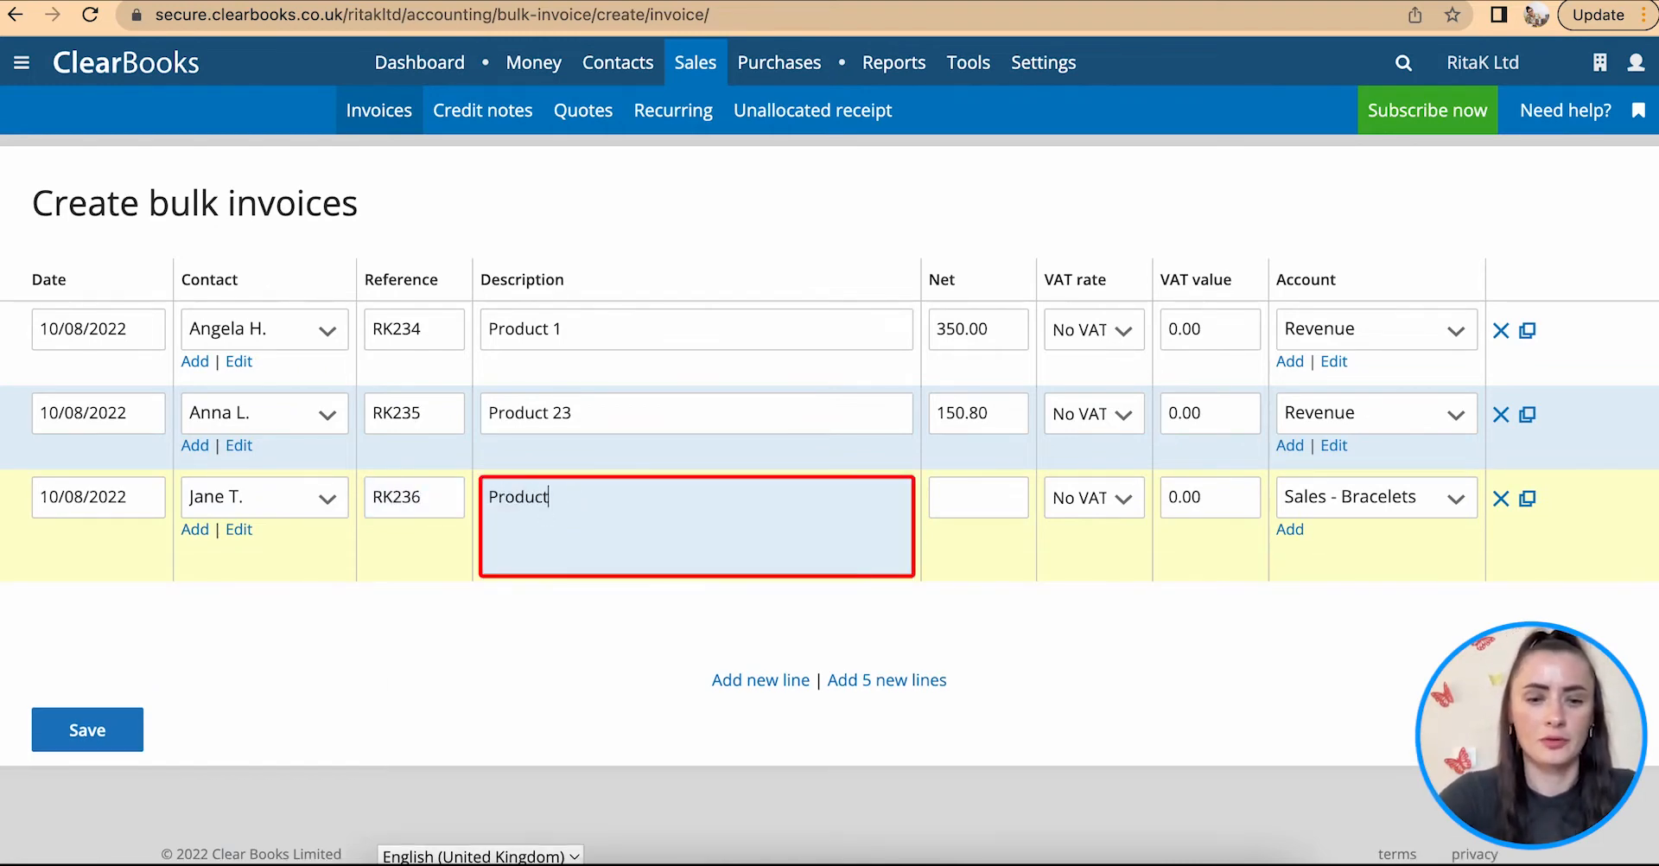
{"action": "left_click", "coordinate": [975, 496]}
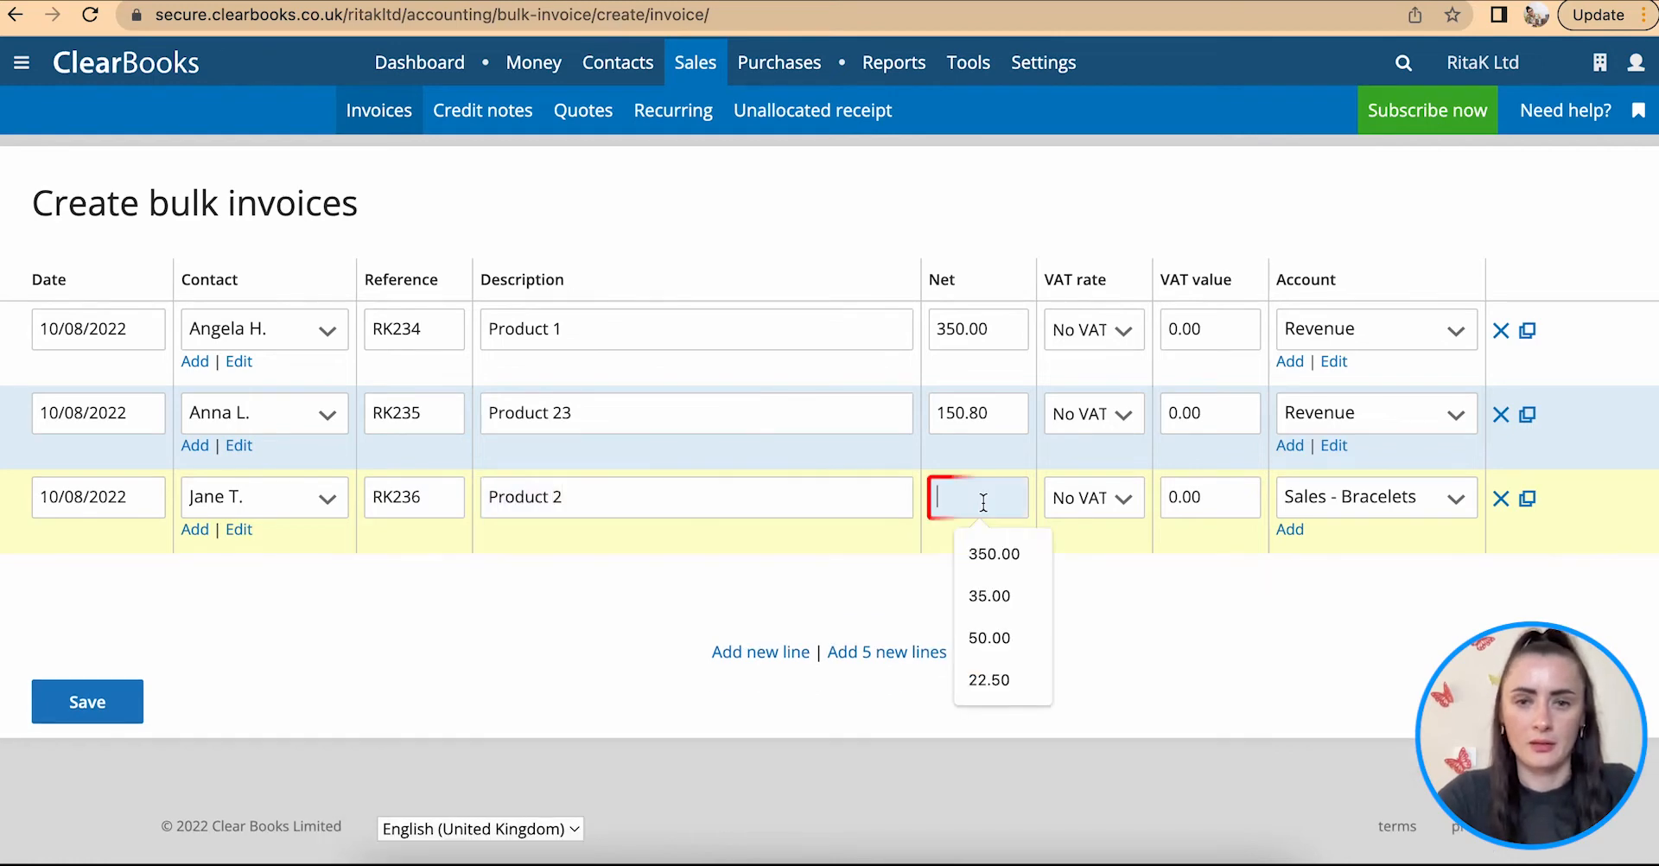
{"action": "type", "text": "85"}
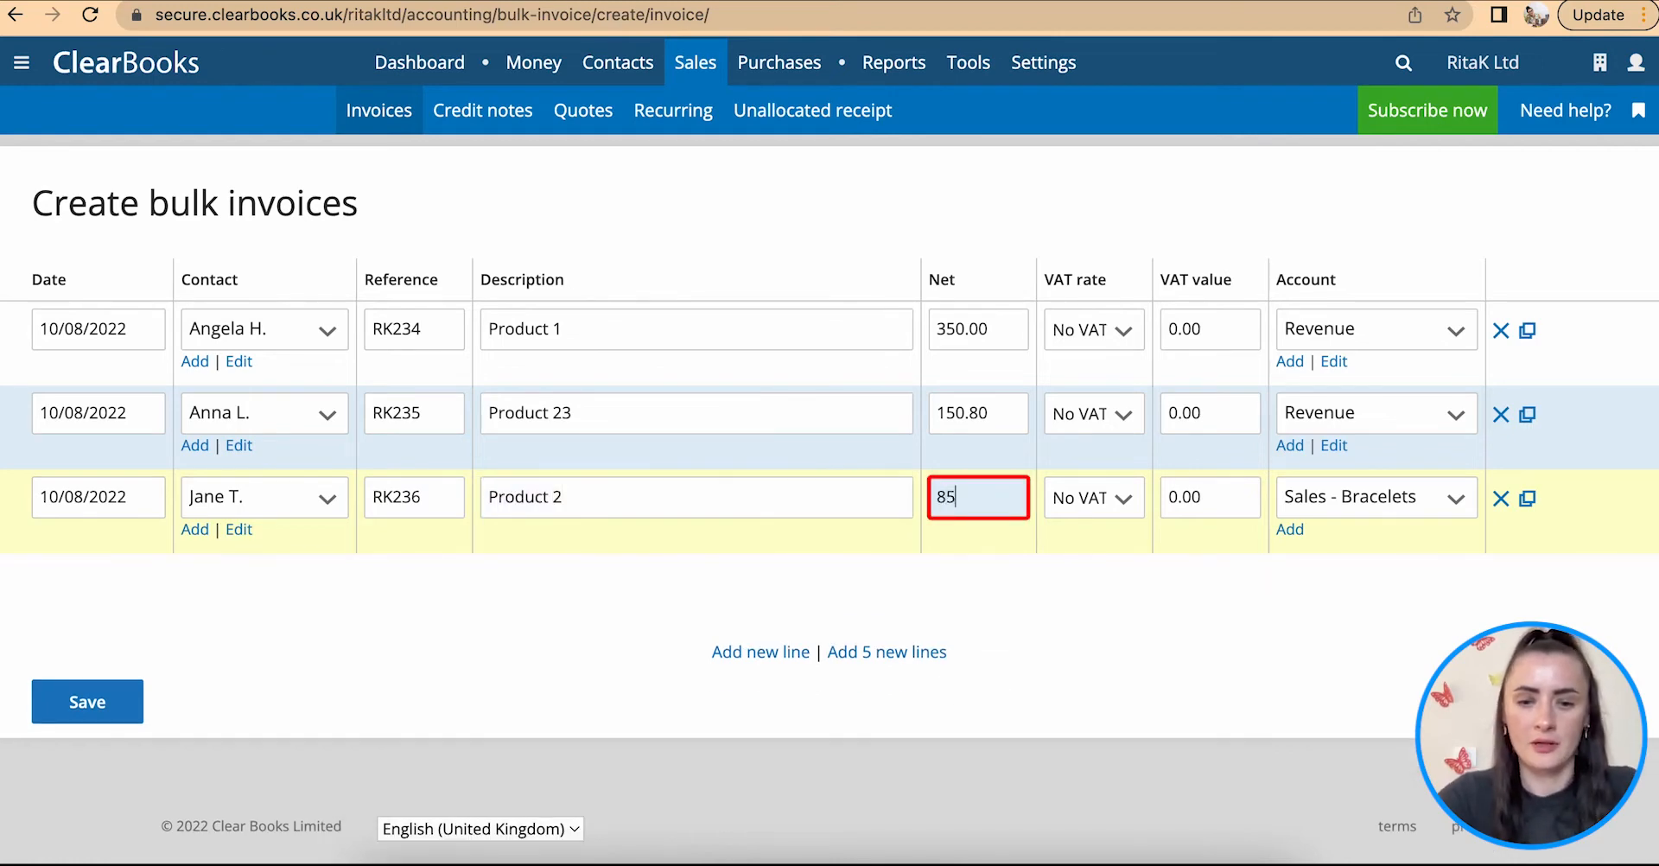
{"action": "type", "text": ".60"}
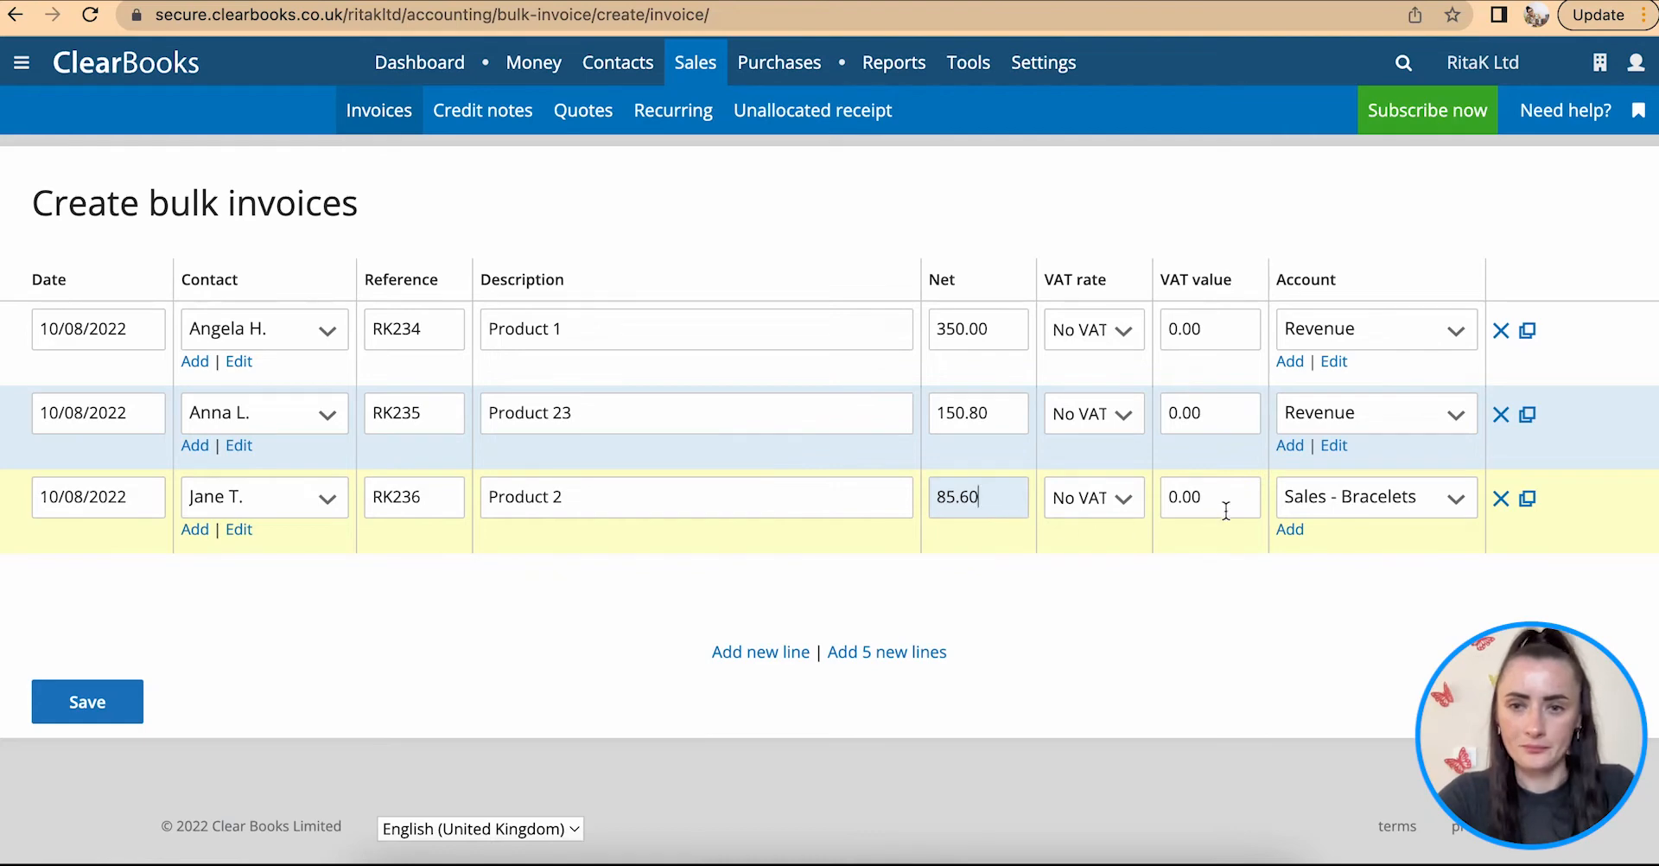
{"action": "left_click", "coordinate": [1375, 495]}
{"action": "type", "text": "Revenue"}
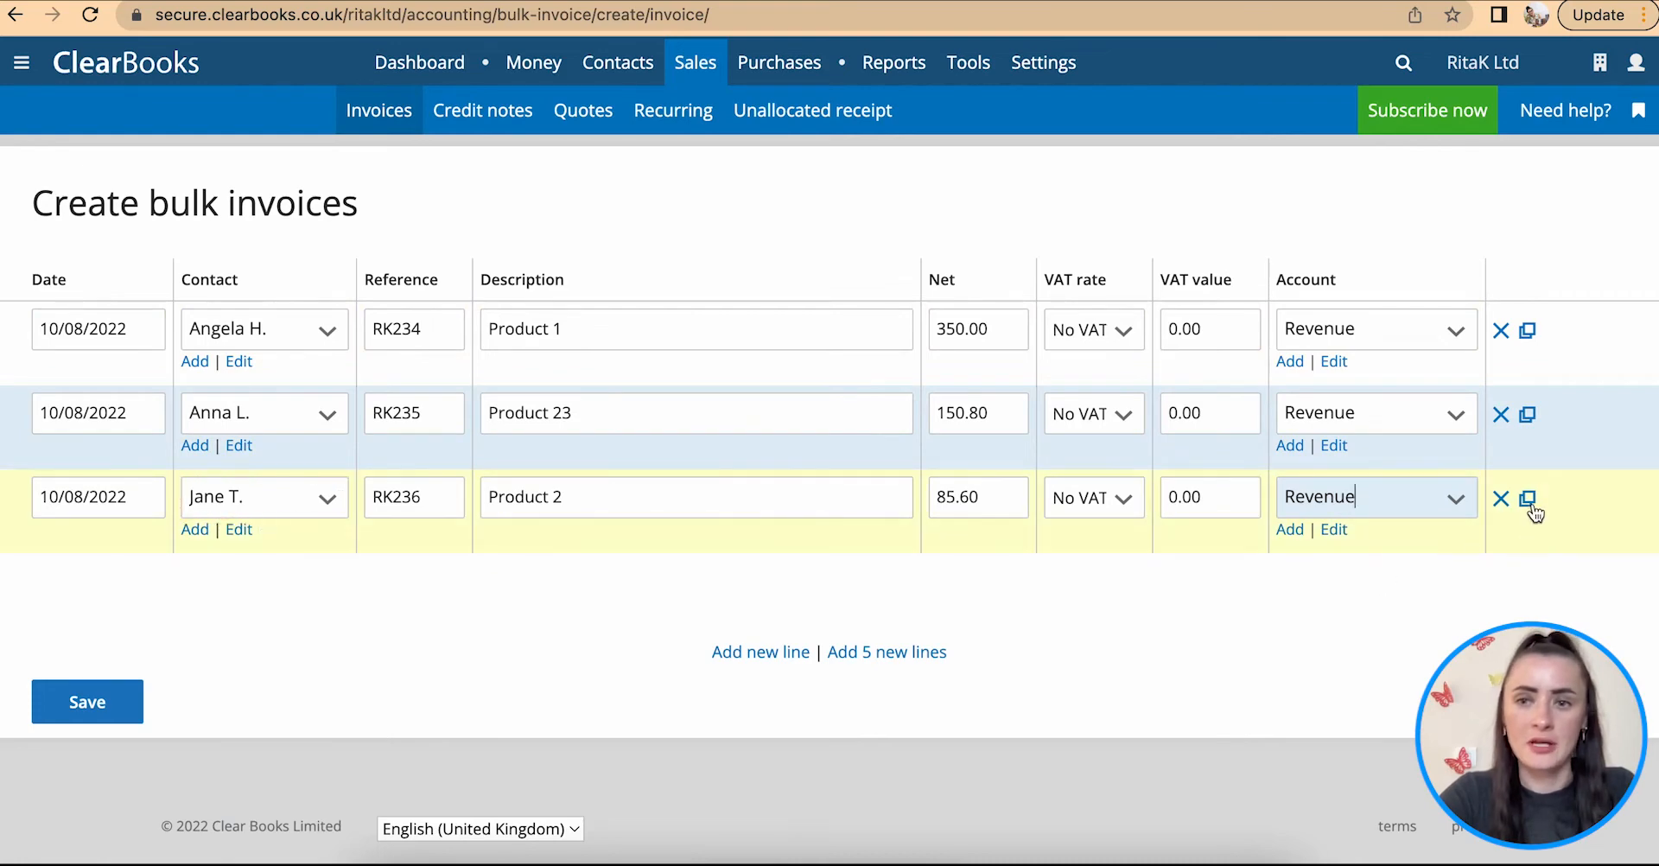
Step: Duplicate the Jane T. line and change it to RK237, Product 34, net 24.80
{"action": "left_click", "coordinate": [1525, 497]}
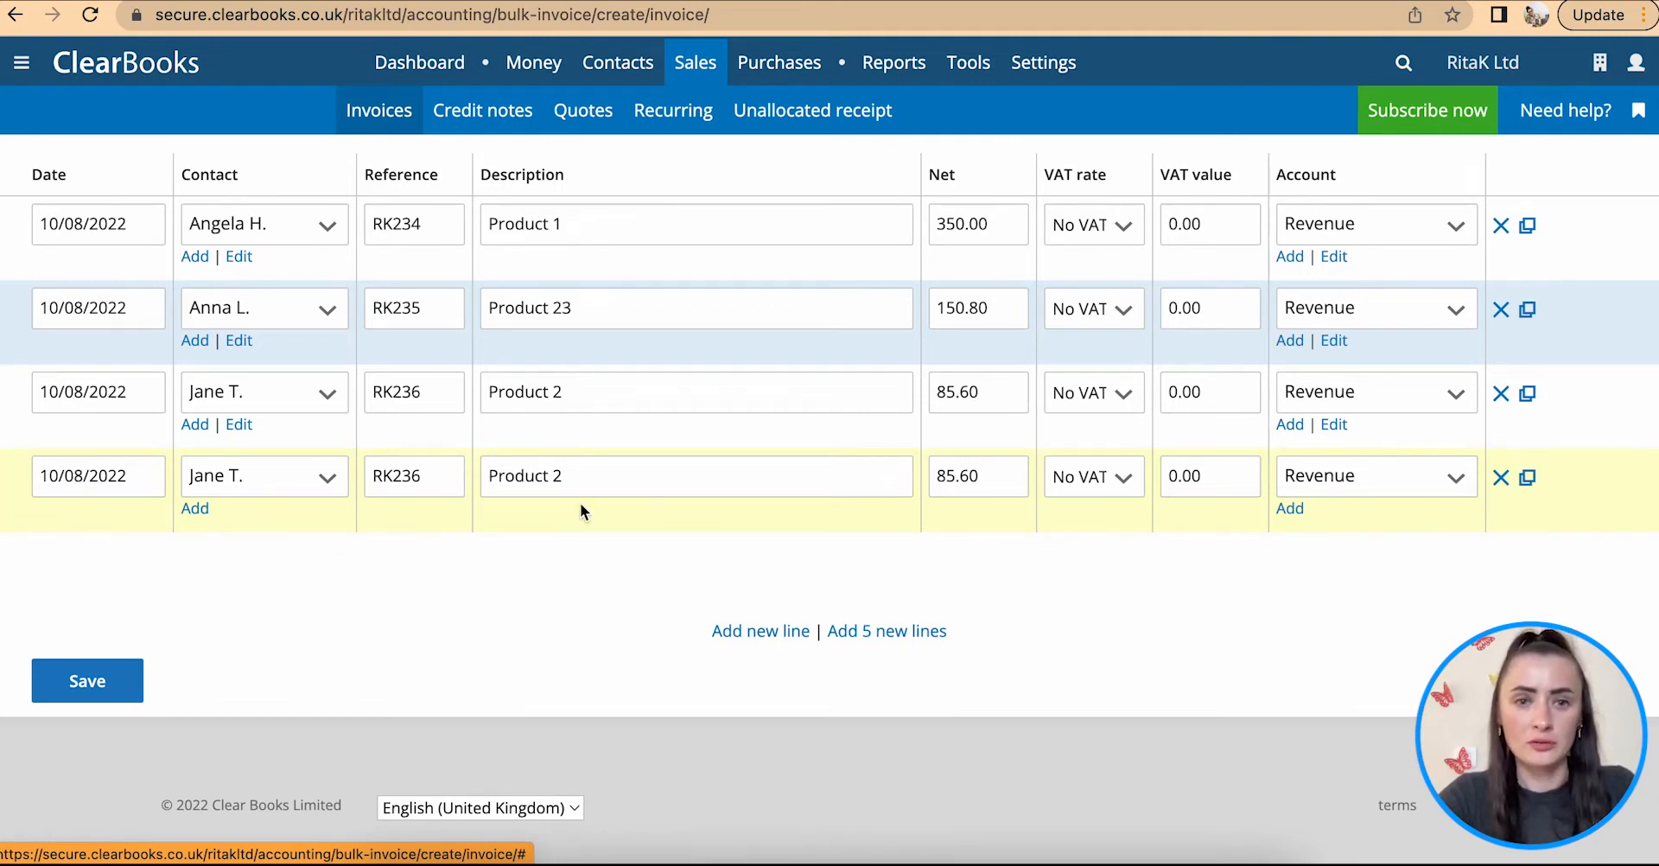
{"action": "left_click", "coordinate": [413, 475]}
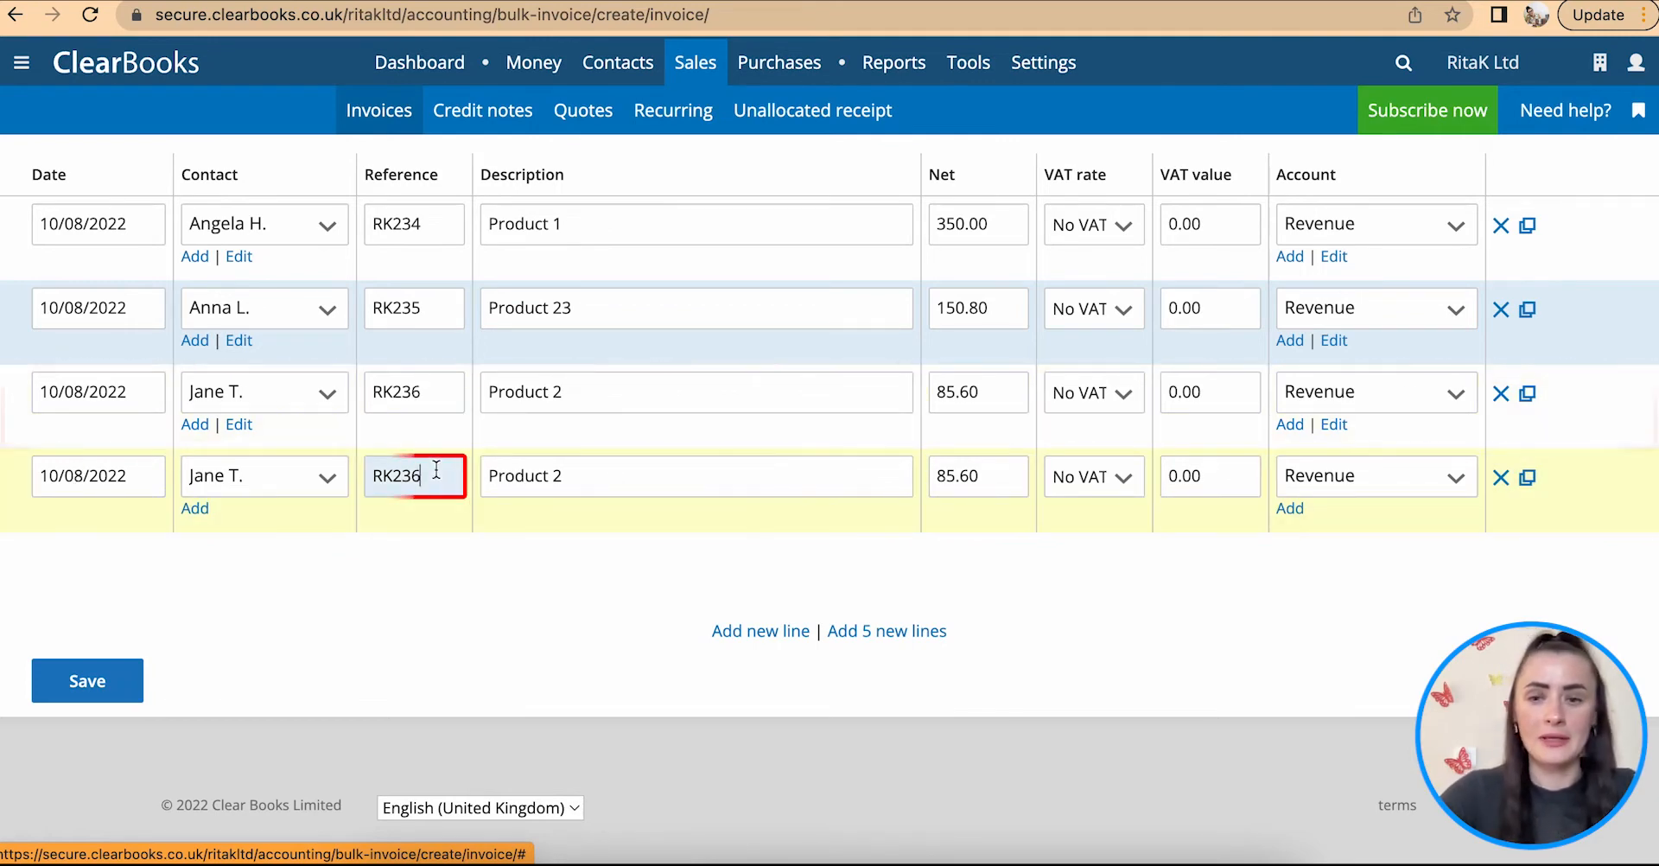
{"action": "left_click", "coordinate": [696, 475]}
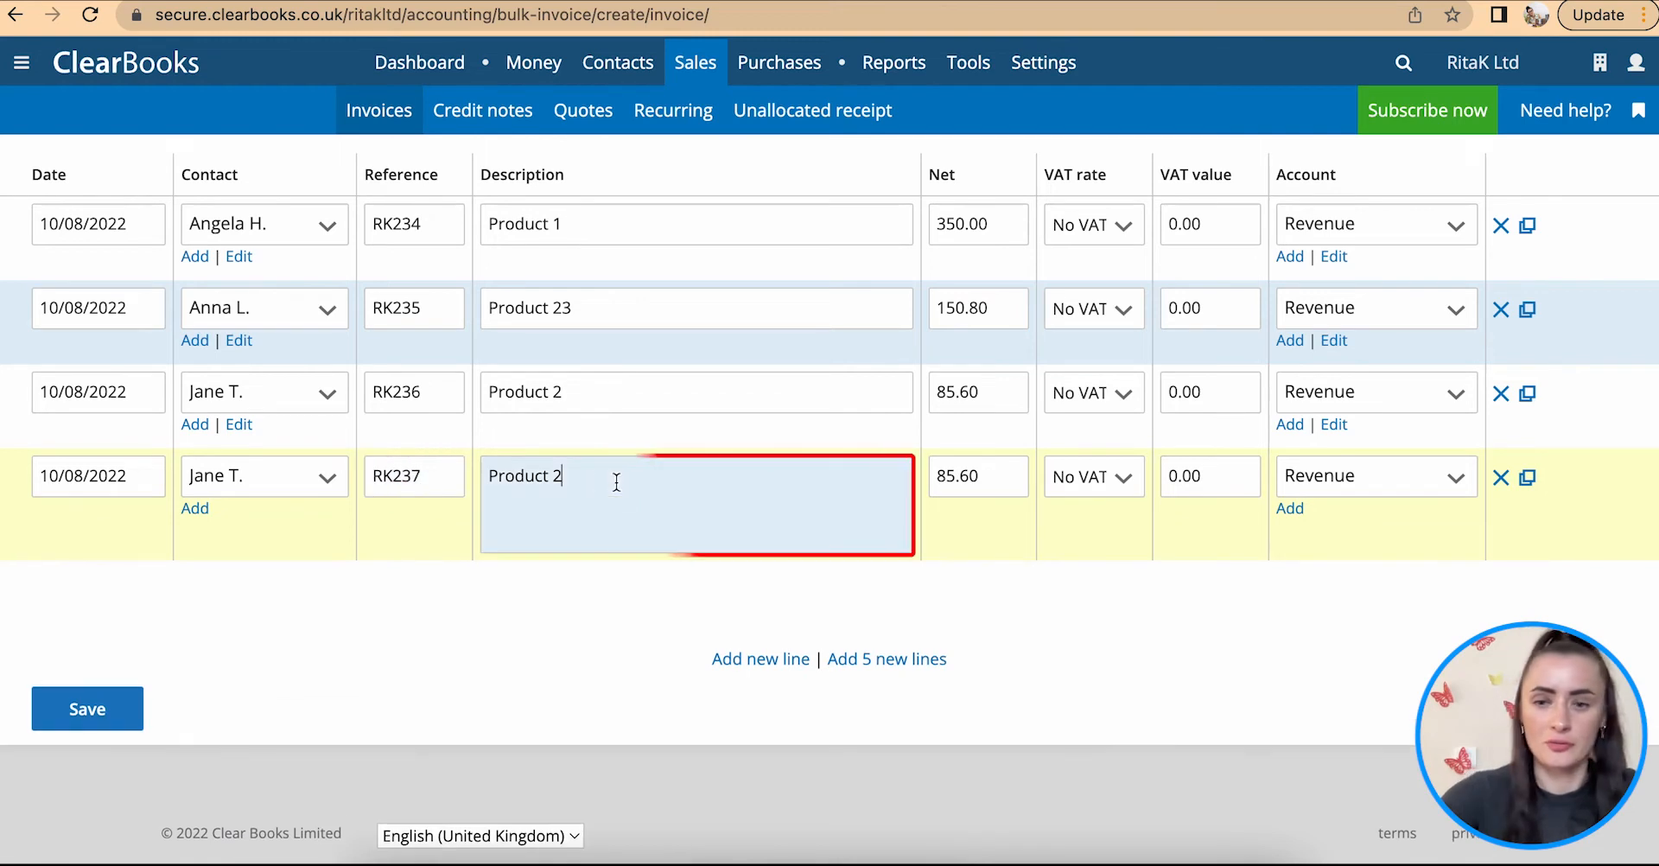
{"action": "type", "text": "34"}
{"action": "left_click", "coordinate": [978, 475]}
{"action": "type", "text": "2"}
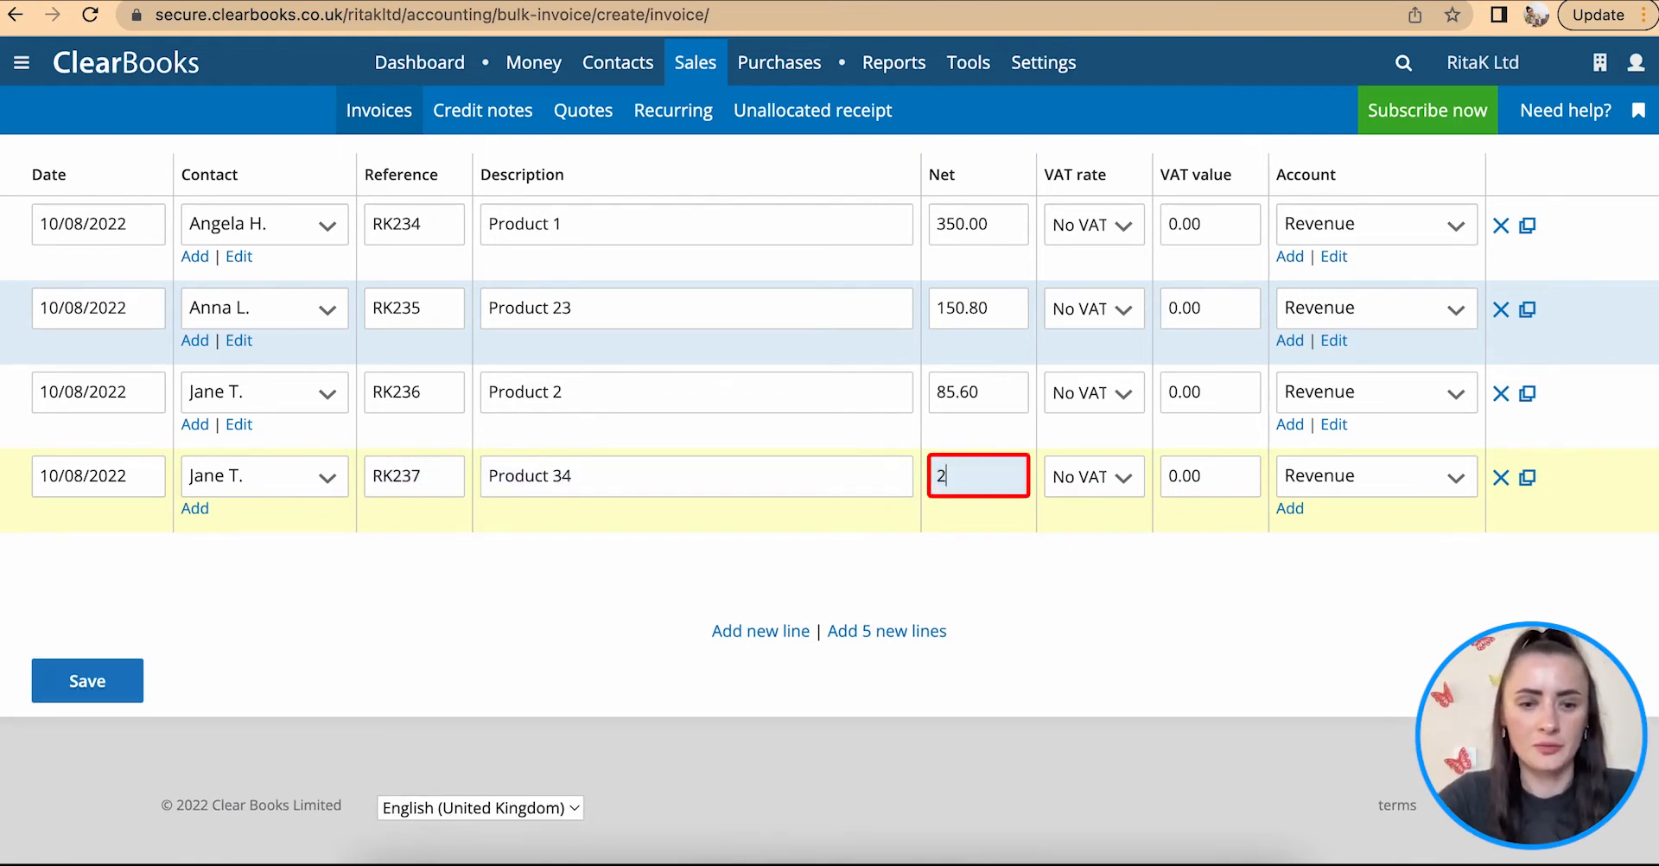
{"action": "type", "text": "4.80"}
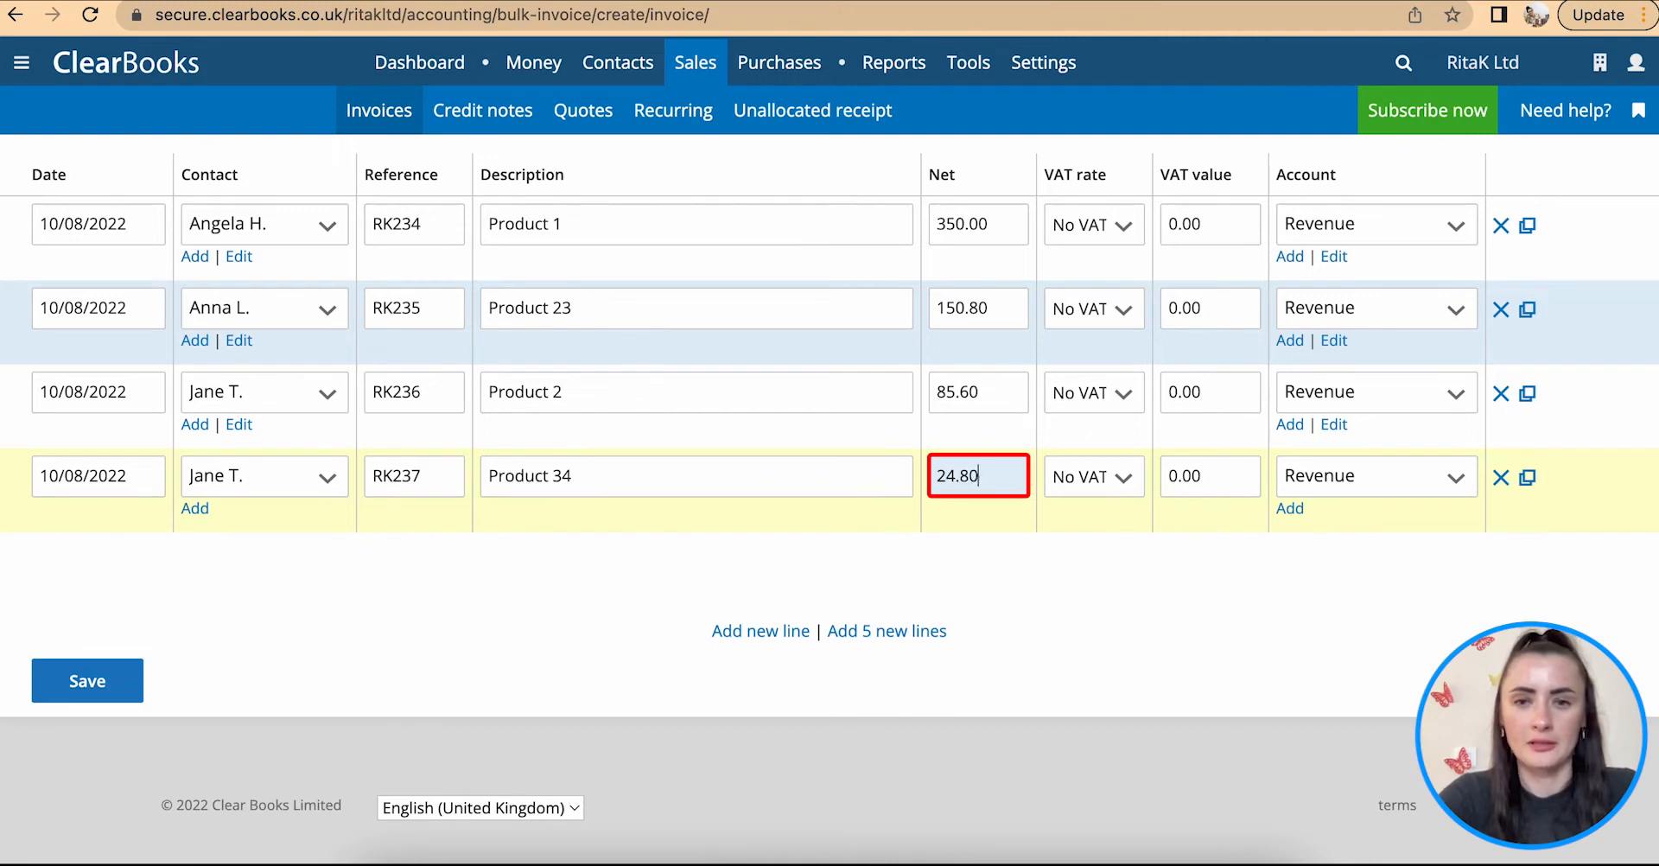
{"action": "left_click", "coordinate": [1375, 475]}
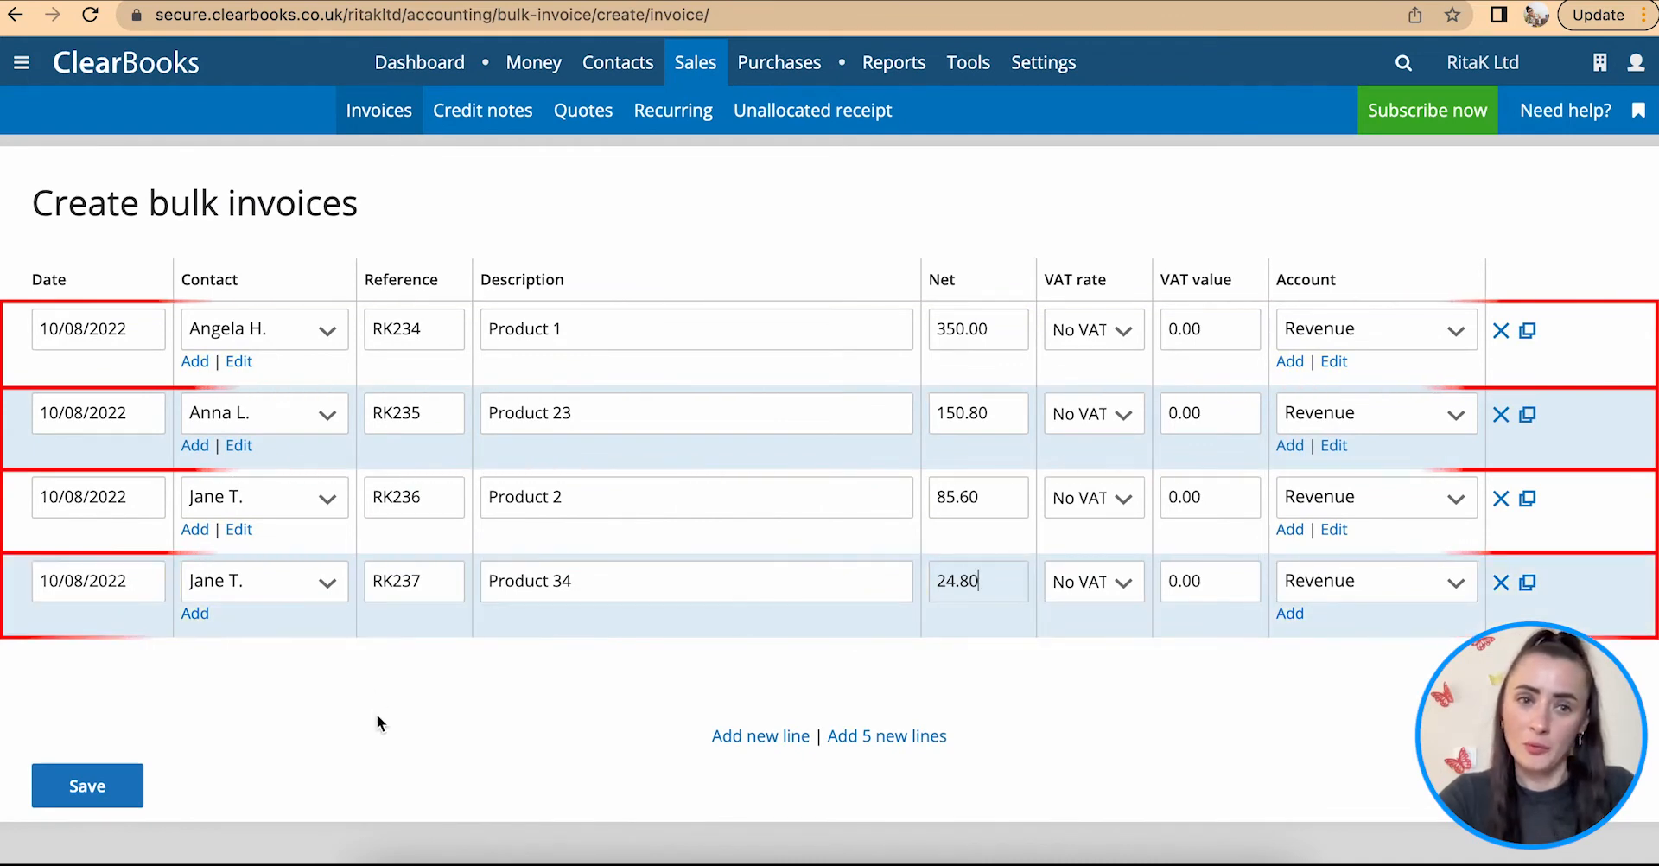
Step: Save the four bulk invoices and follow the confirmation link to the Unpaid invoices list
{"action": "left_click", "coordinate": [86, 785]}
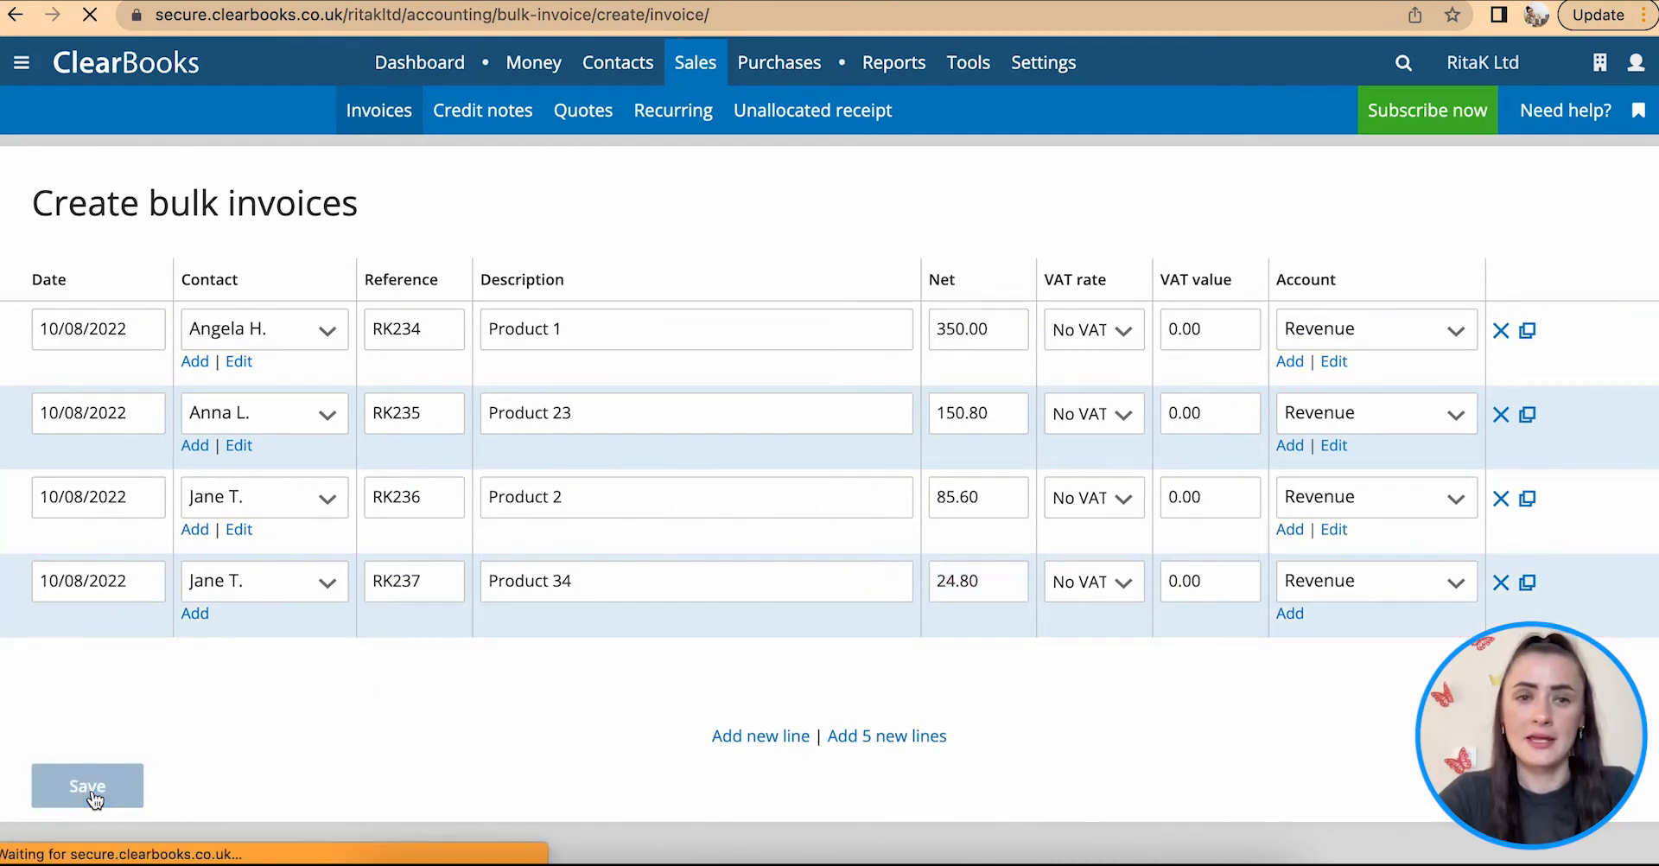
{"action": "left_click", "coordinate": [86, 785]}
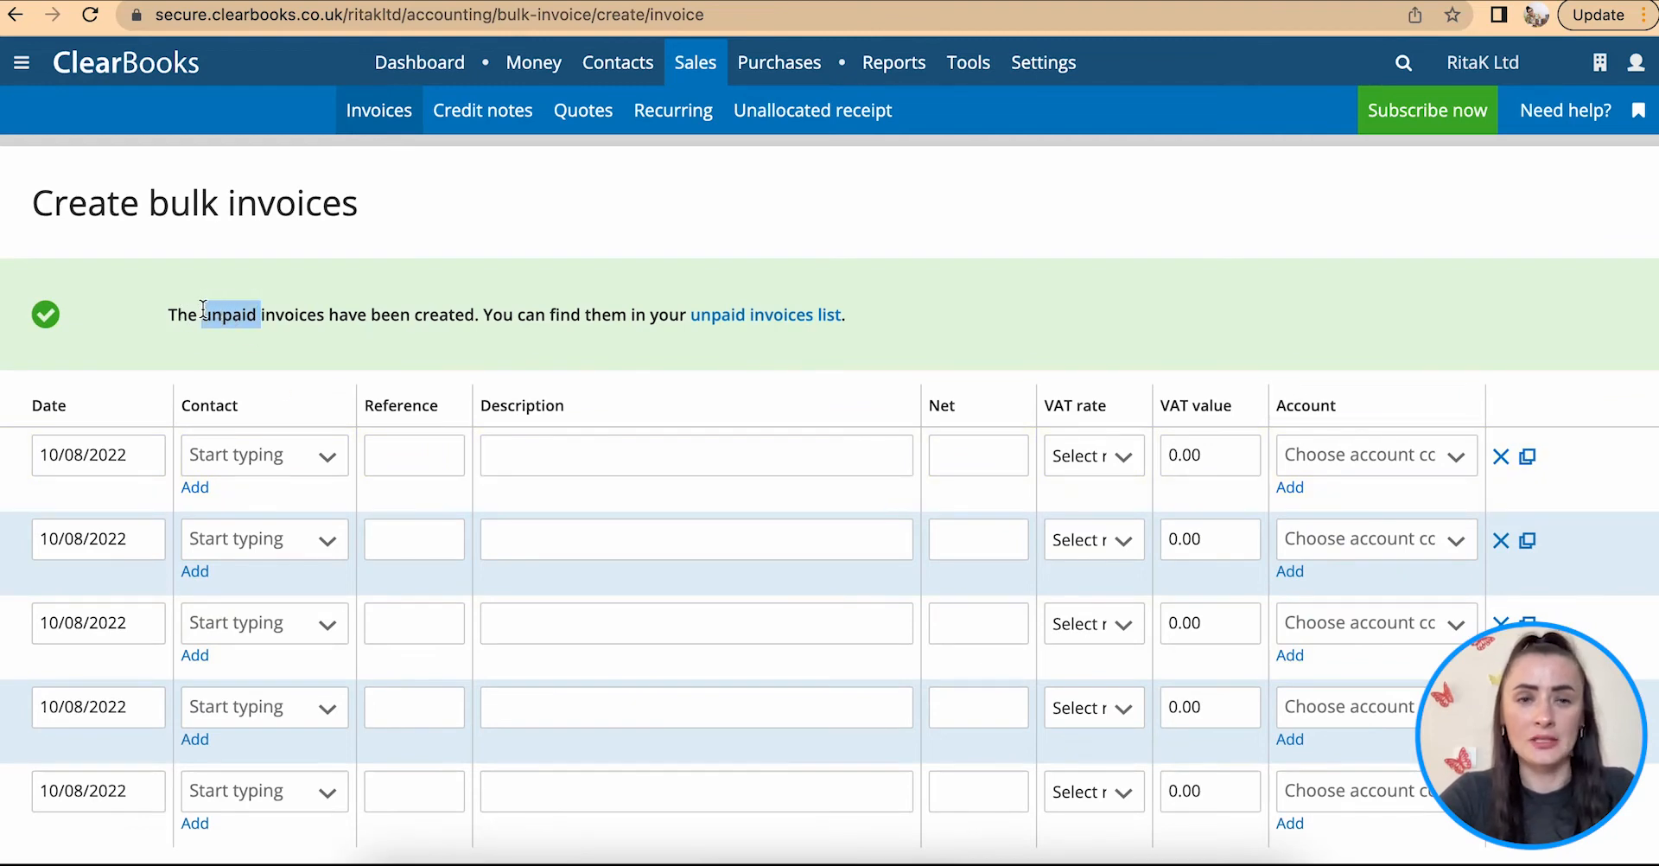
{"action": "left_click", "coordinate": [379, 111]}
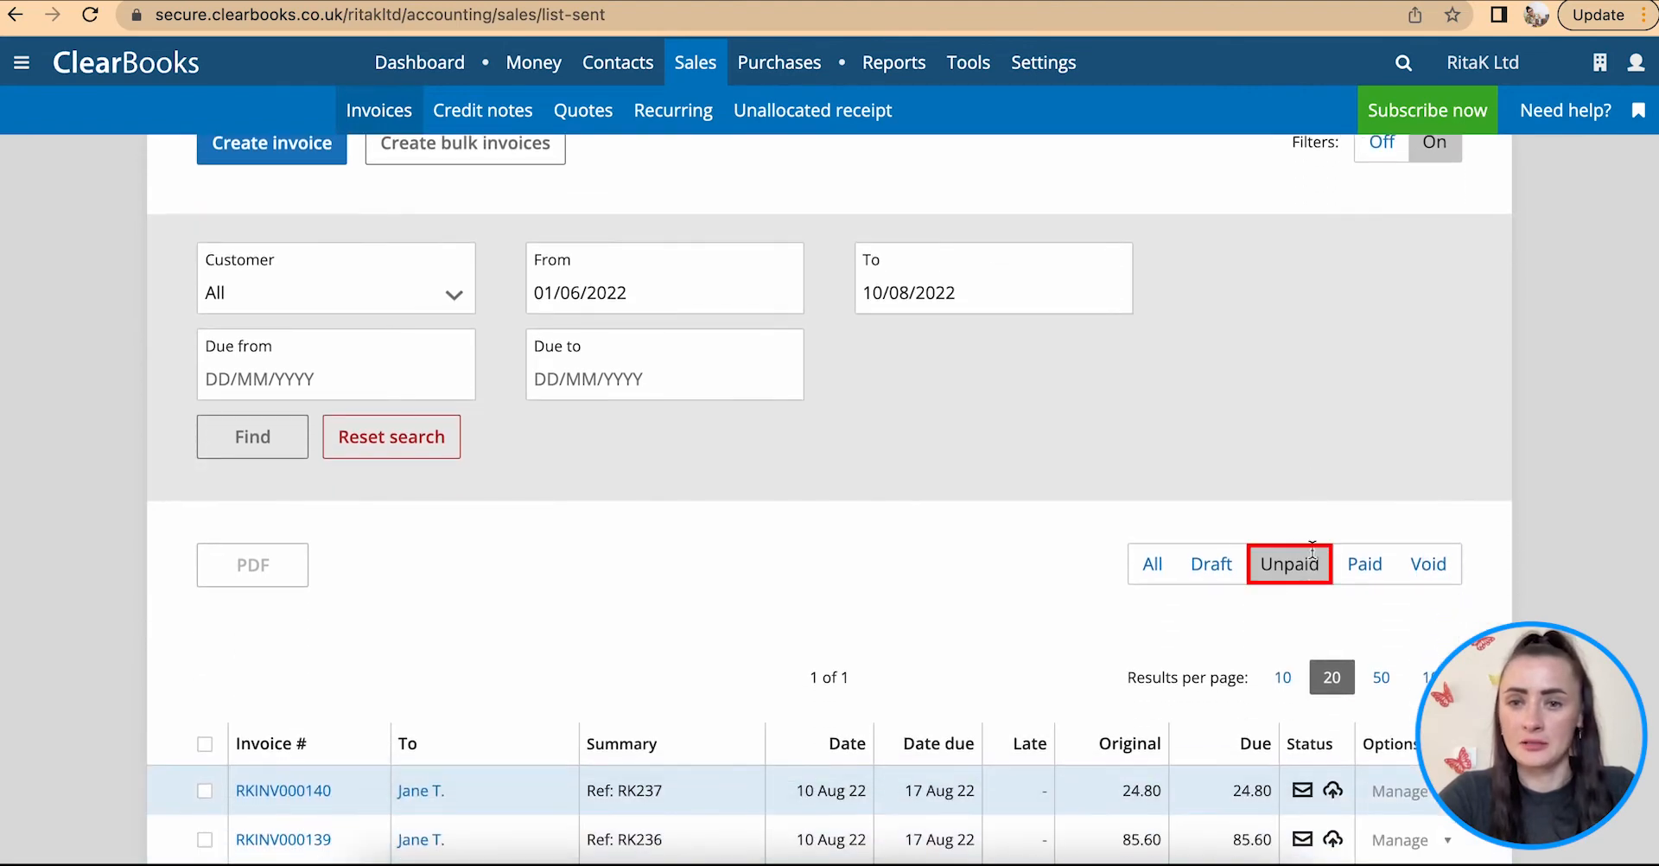
Step: Tick invoices RKINV000137 to RKINV000140 in the Unpaid list and request a combined PDF
{"action": "scroll", "scroll_direction": "down", "scroll_amount": 3}
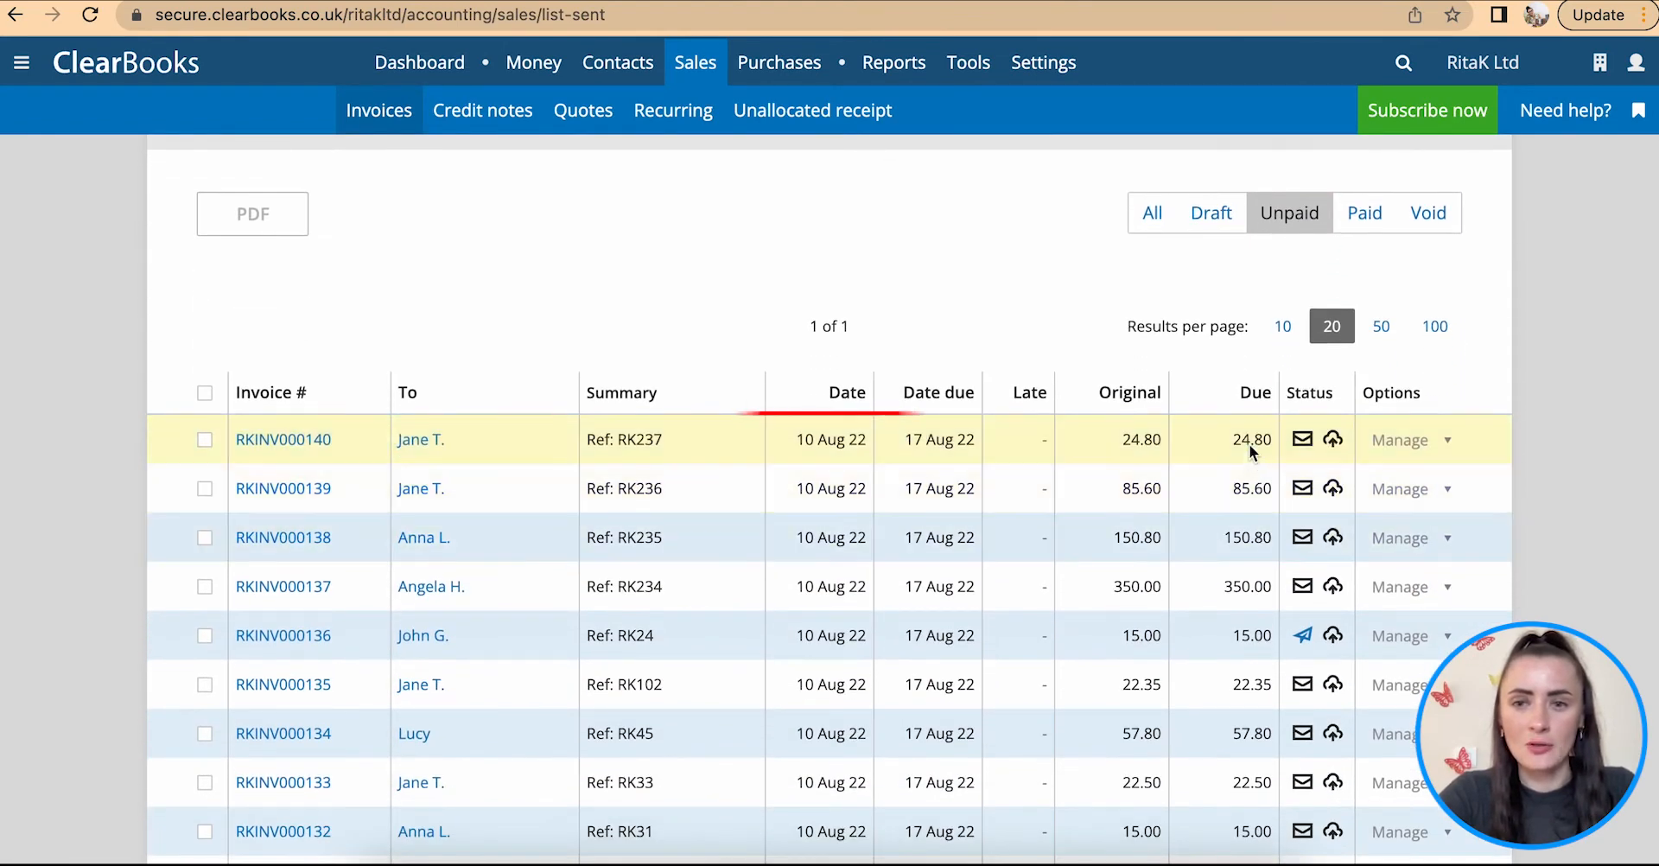
{"action": "mouse_move", "coordinate": [361, 586]}
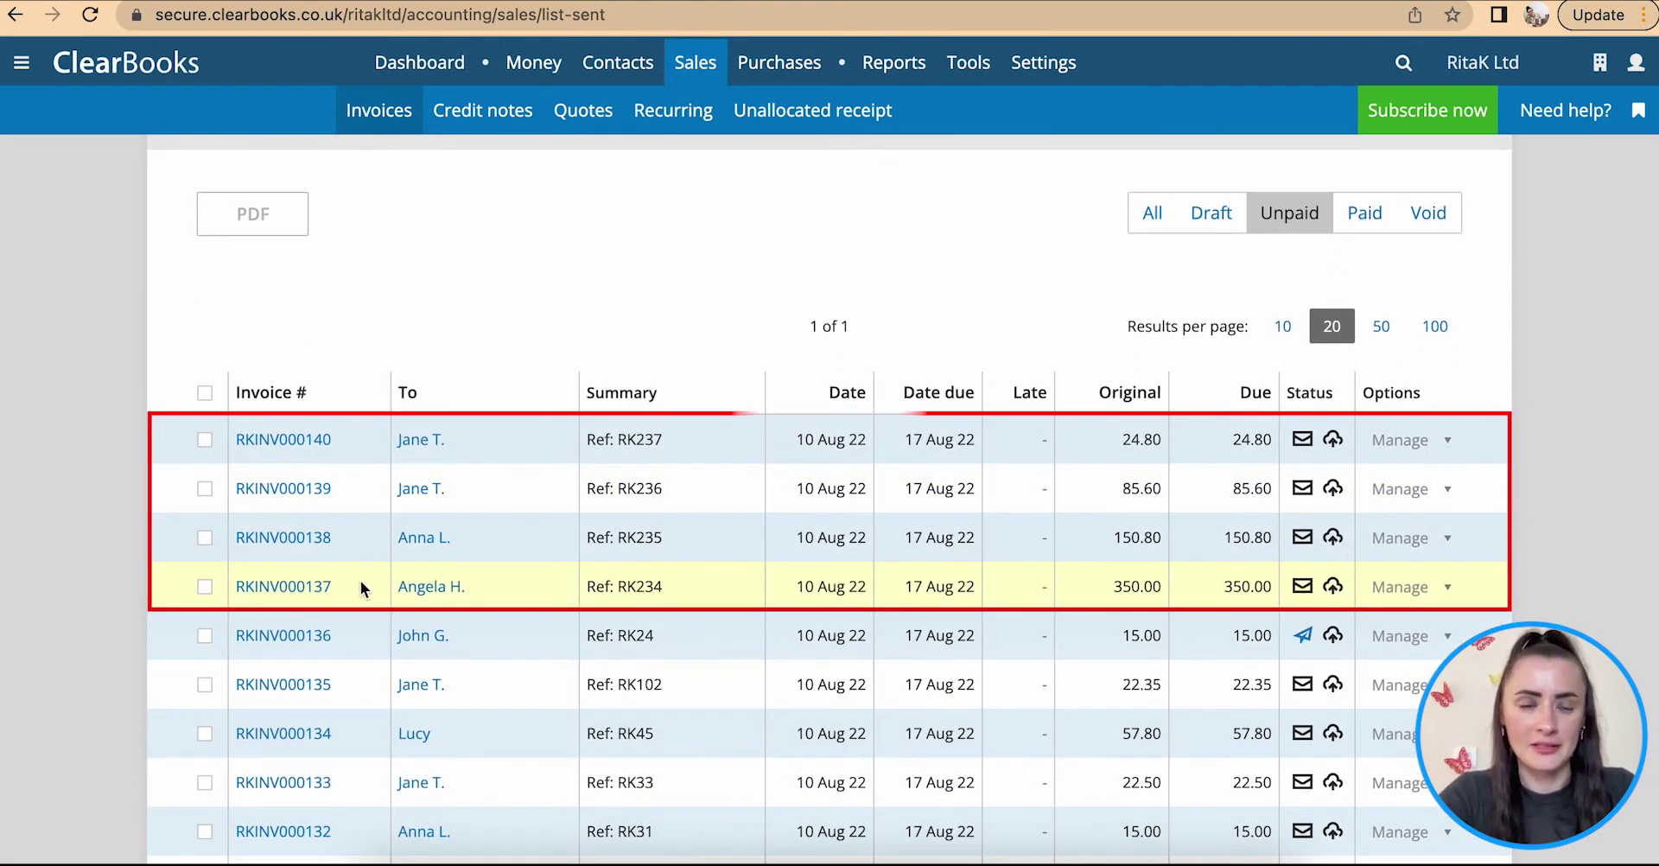
{"action": "left_click", "coordinate": [204, 439]}
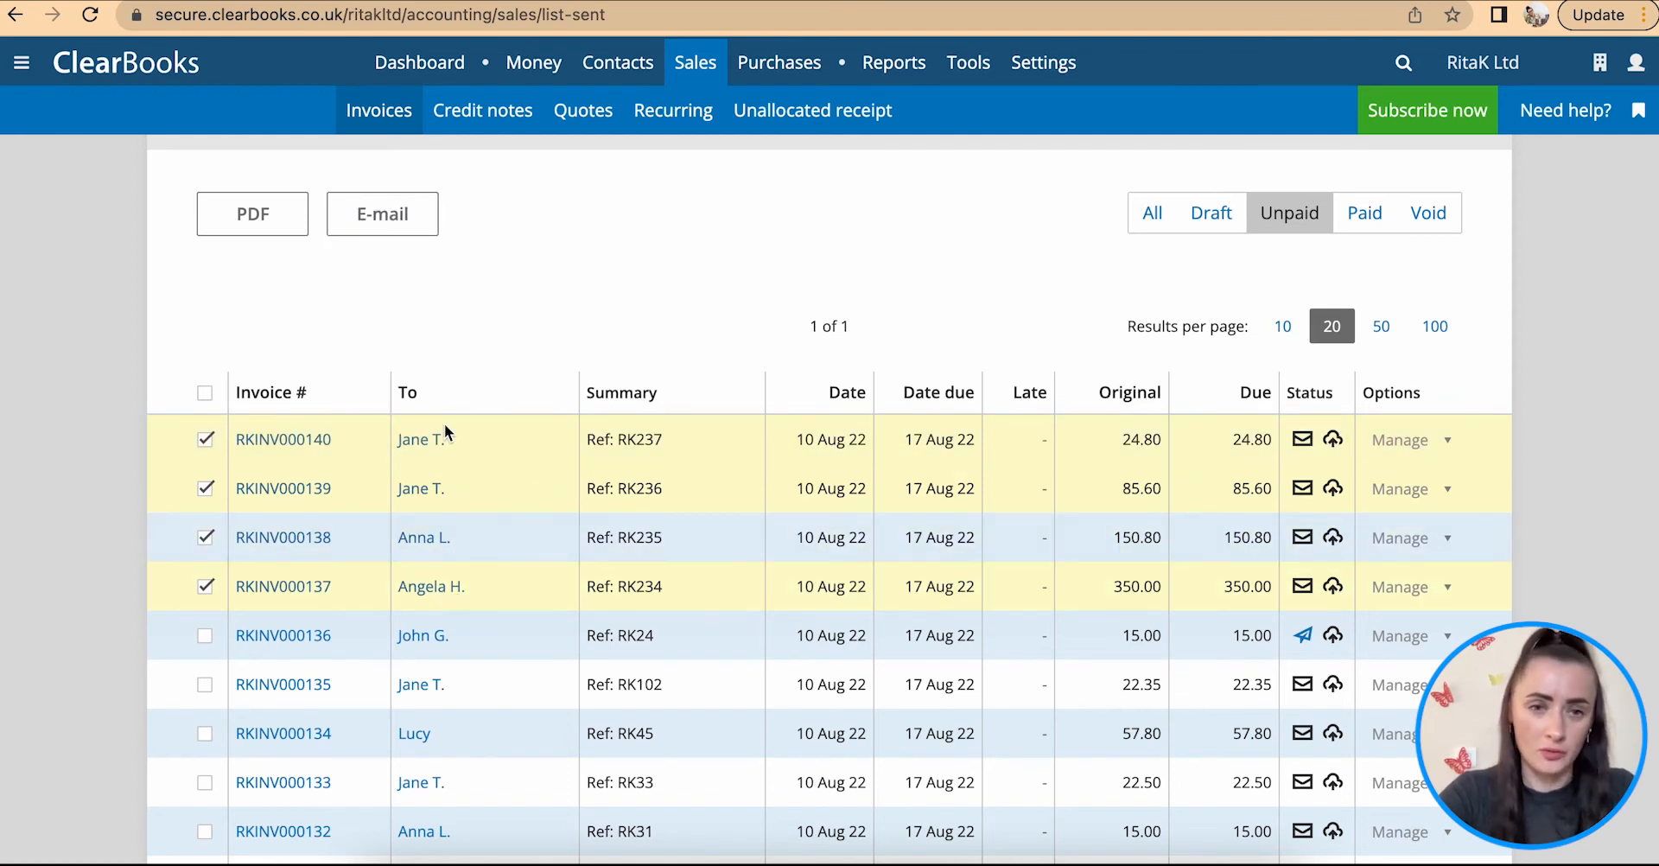
{"action": "left_click", "coordinate": [252, 213]}
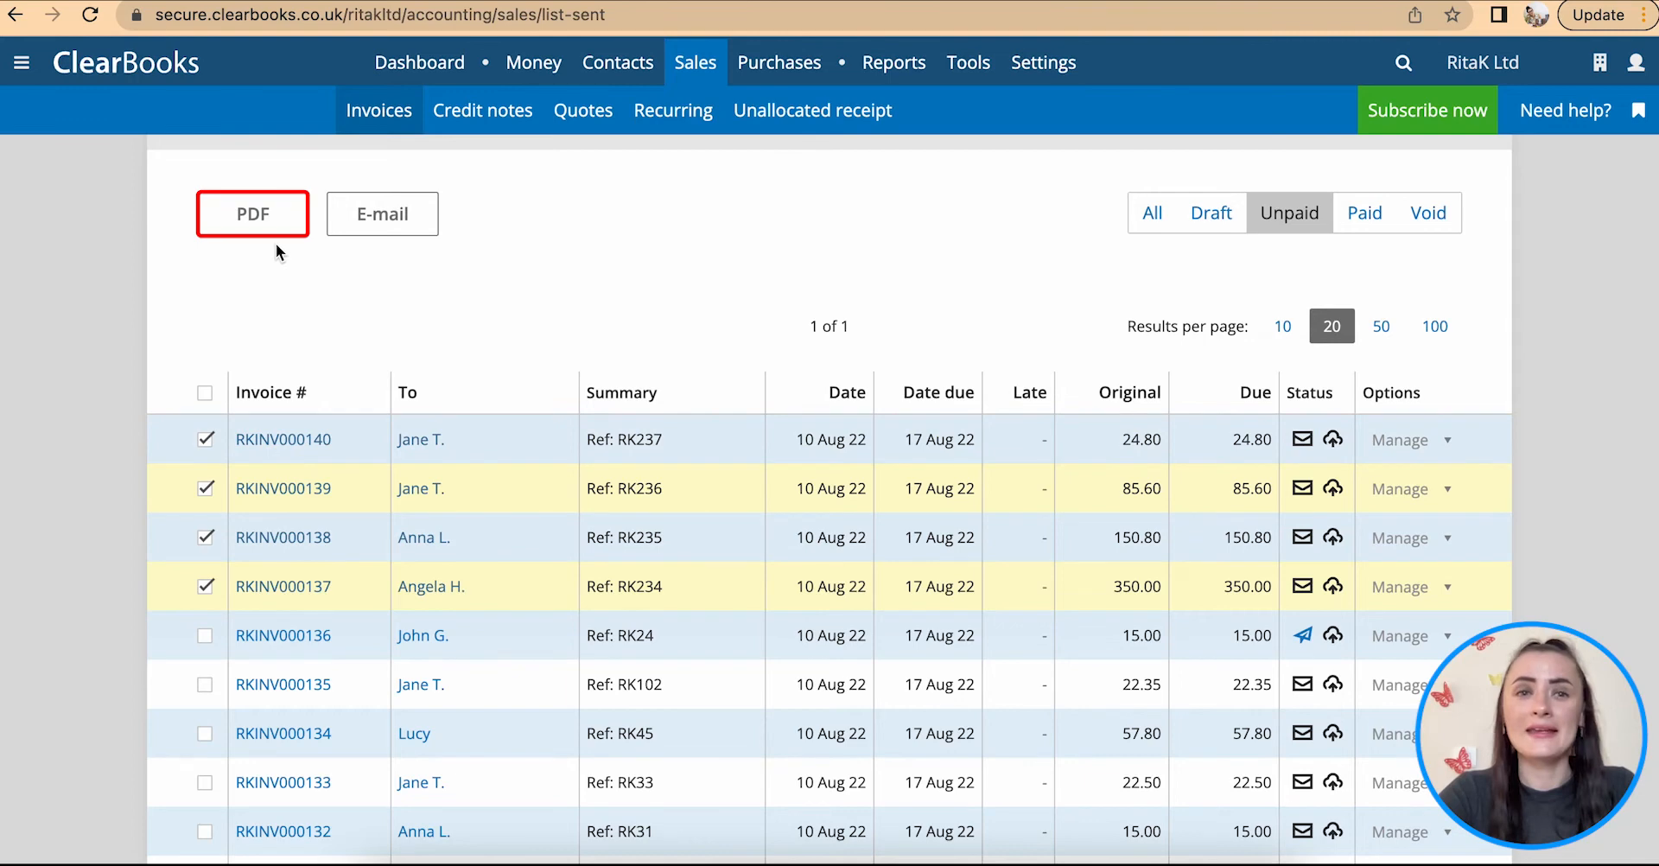
{"action": "left_click", "coordinate": [252, 214]}
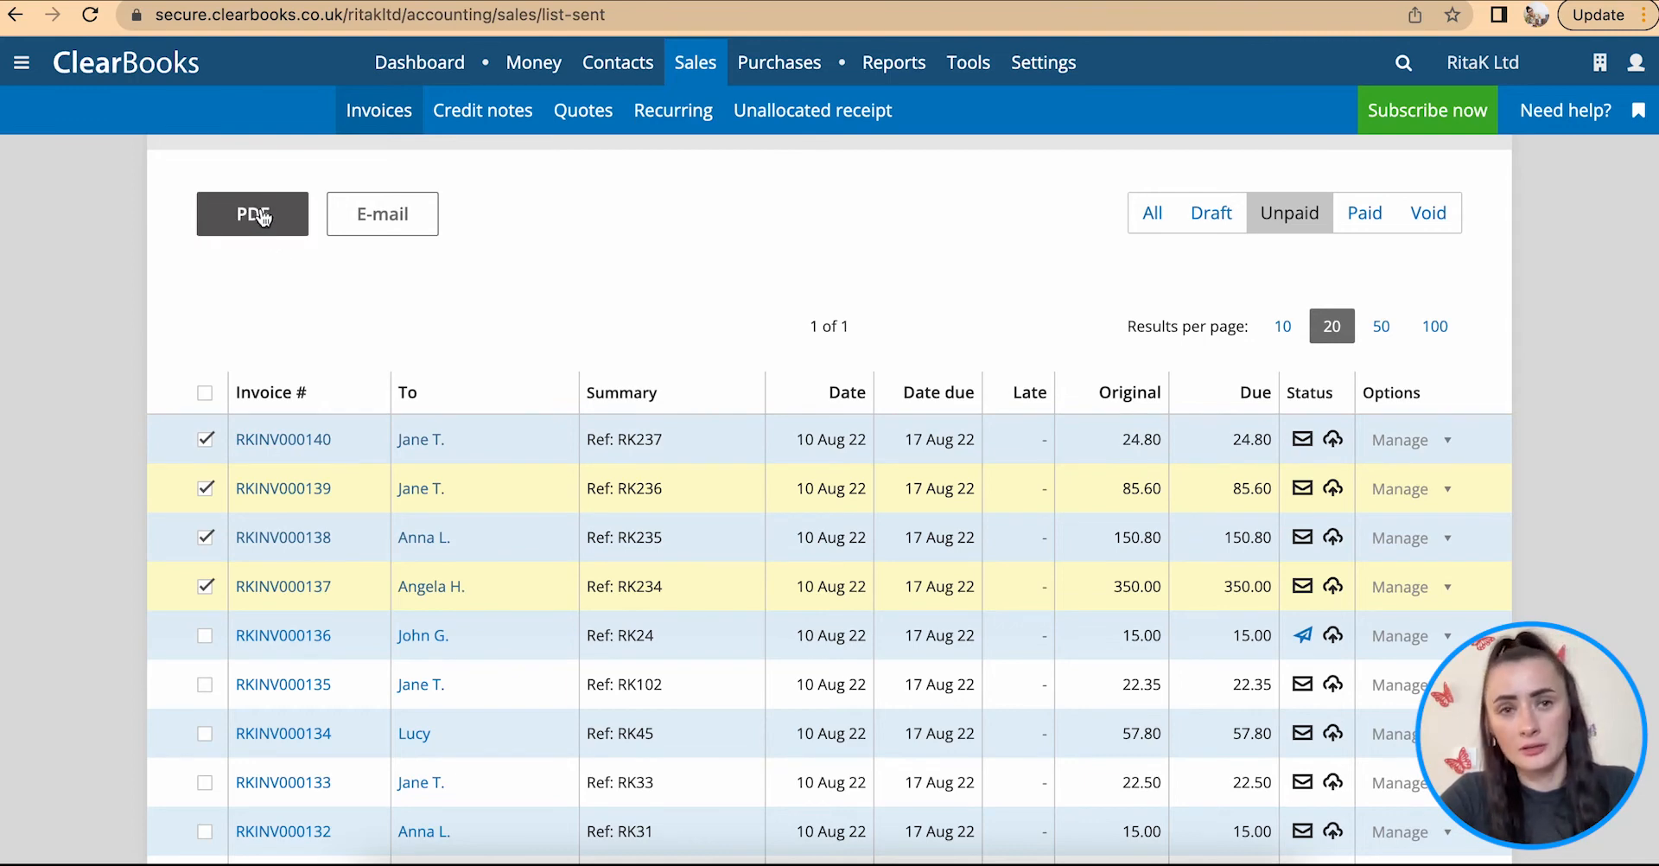
{"action": "left_click", "coordinate": [252, 213]}
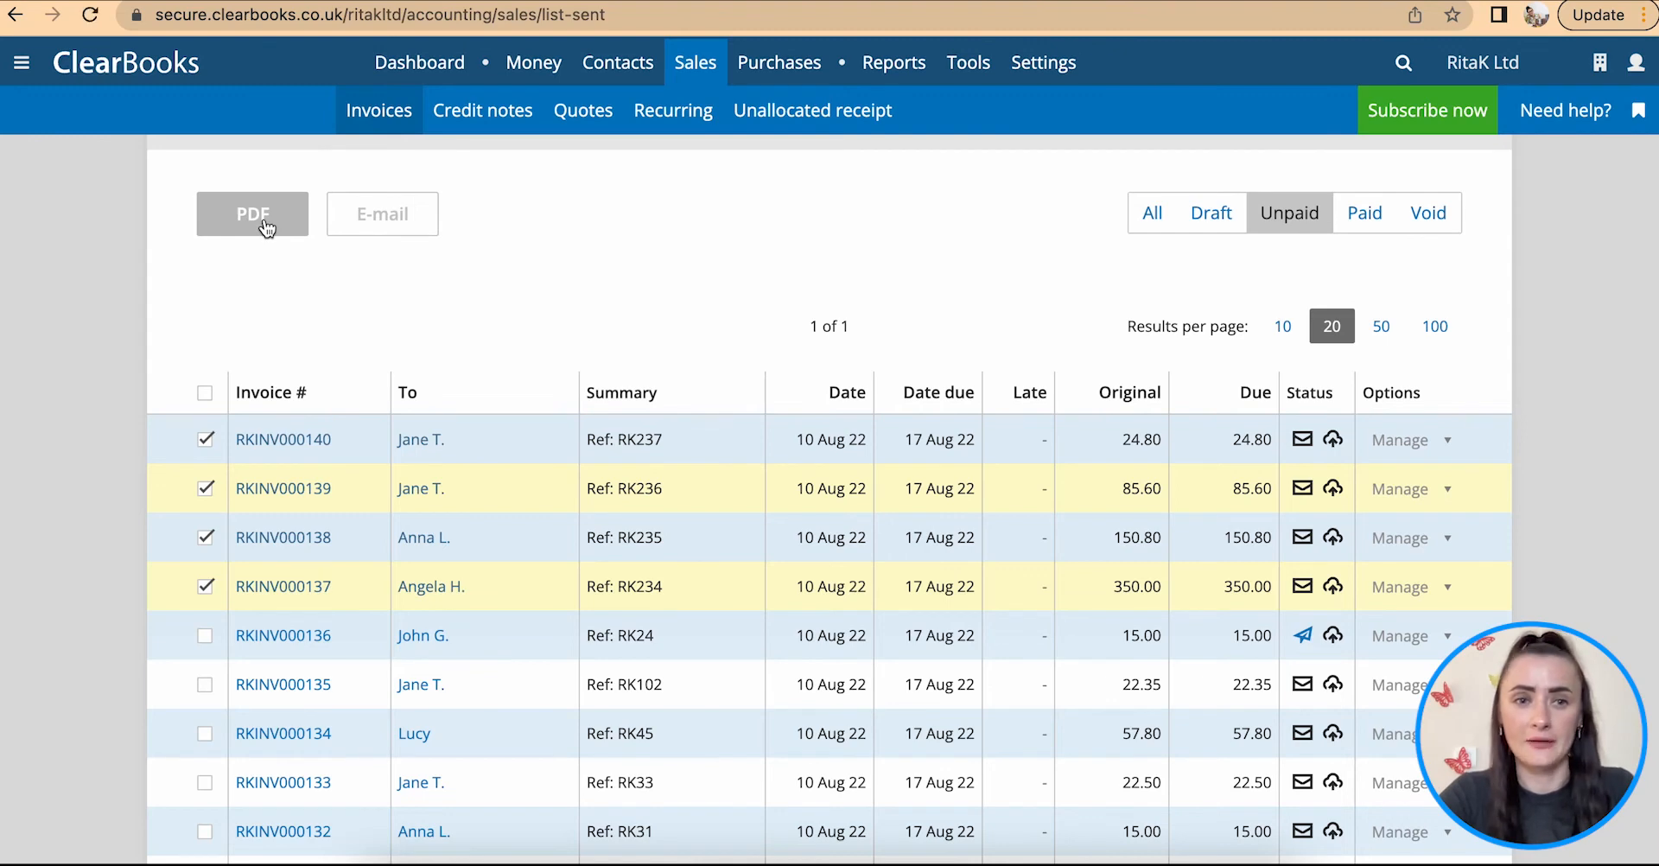
Step: View the four-page invoice PDF in Chrome, scrolling and jumping to the second invoice, RKINV000139
{"action": "left_click", "coordinate": [252, 215]}
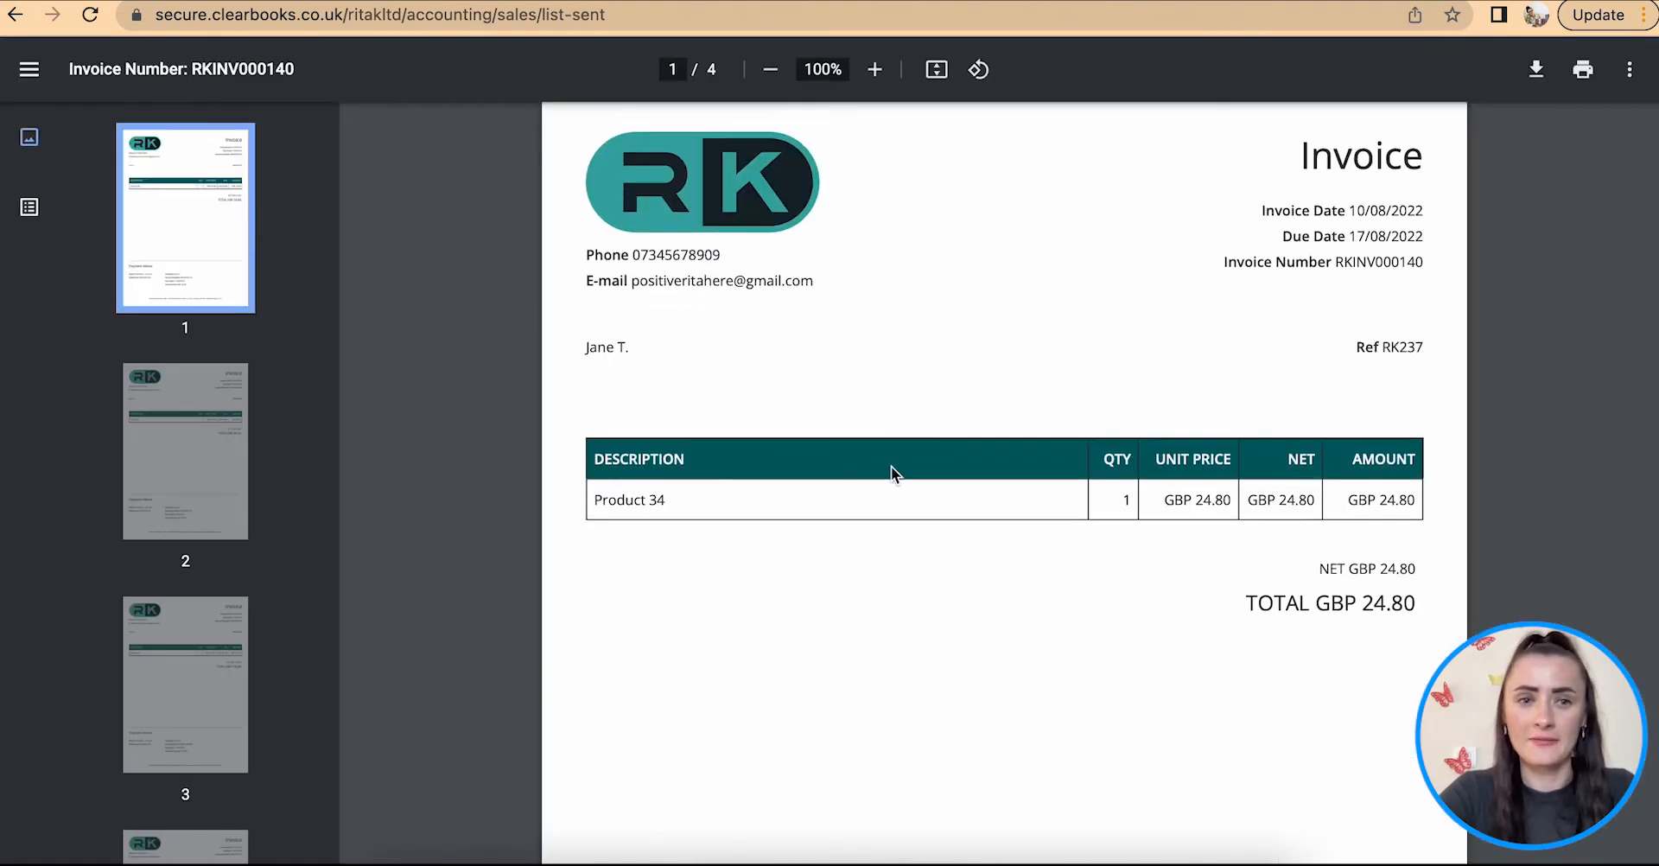
{"action": "scroll", "scroll_direction": "down", "scroll_amount": 3}
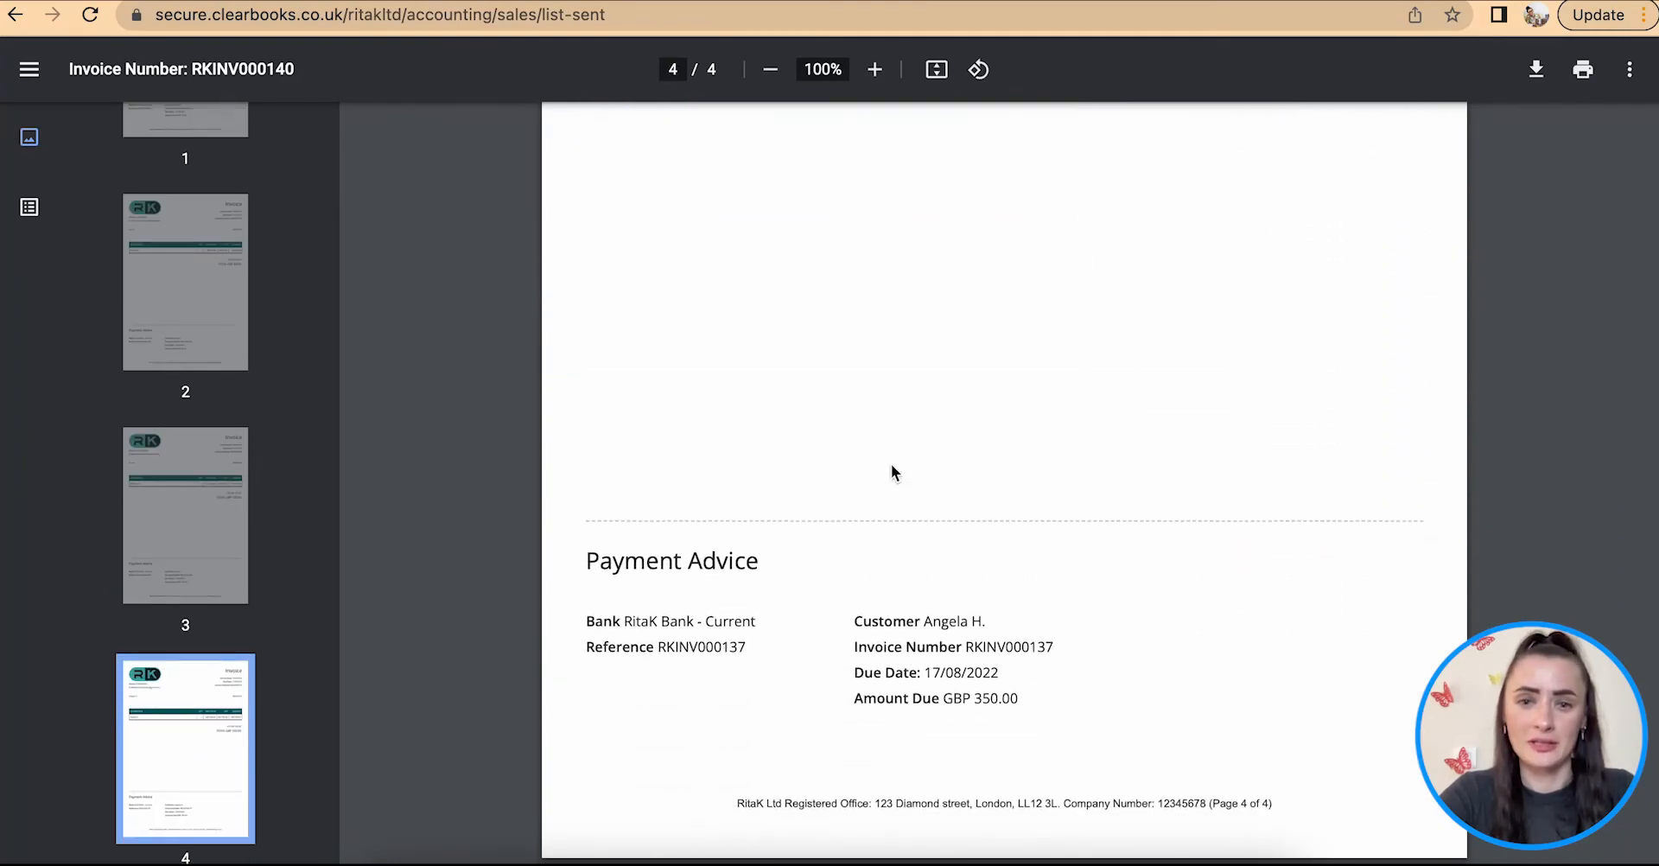
{"action": "left_click", "coordinate": [185, 280]}
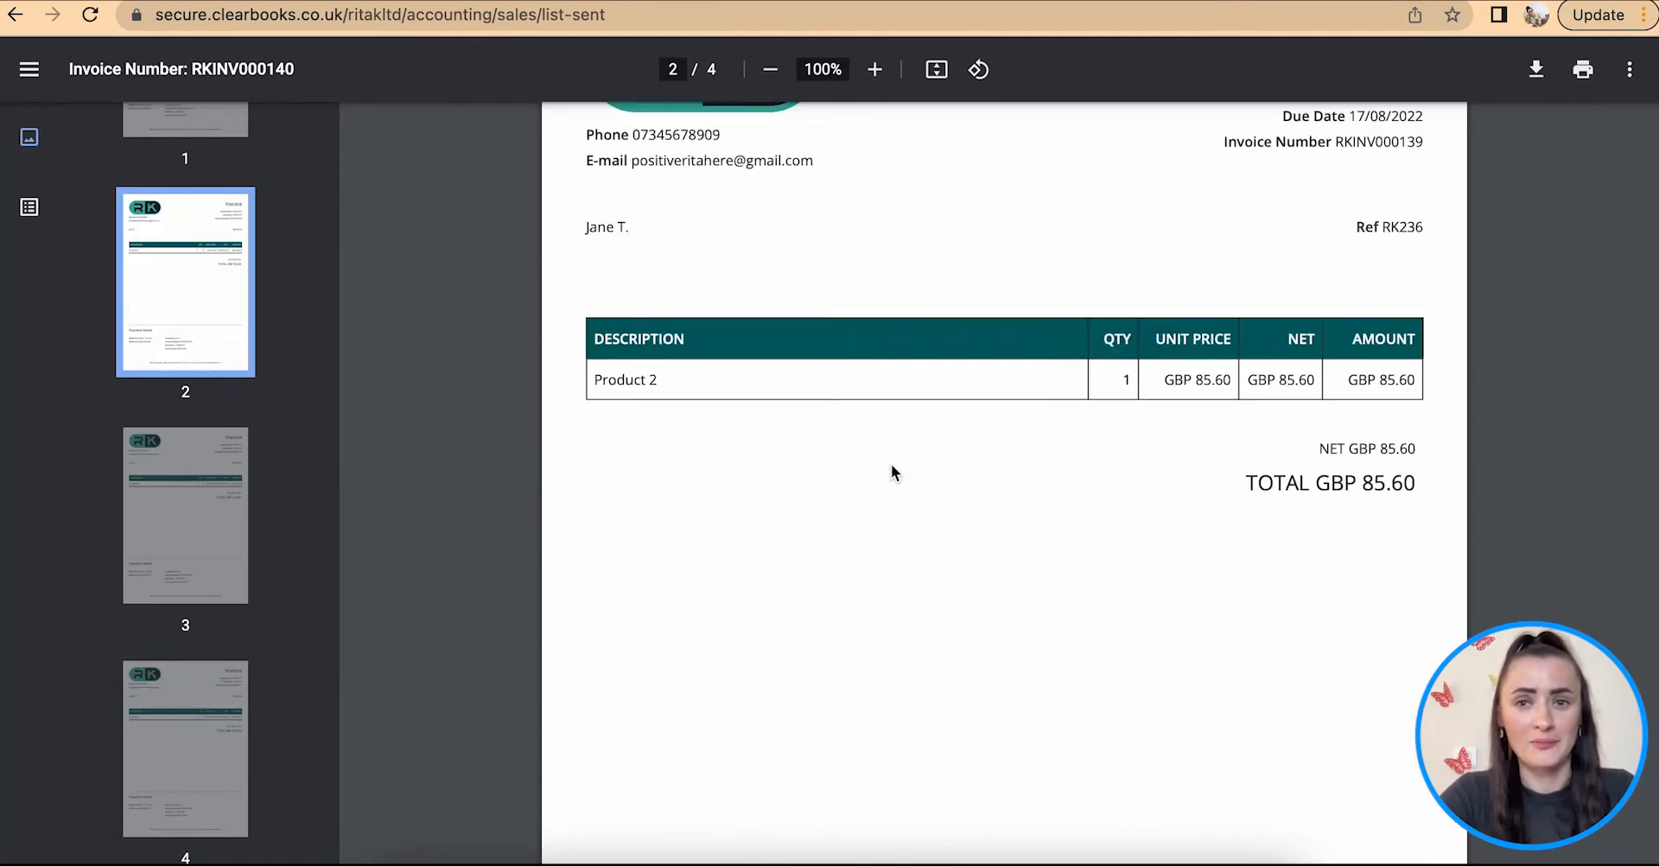